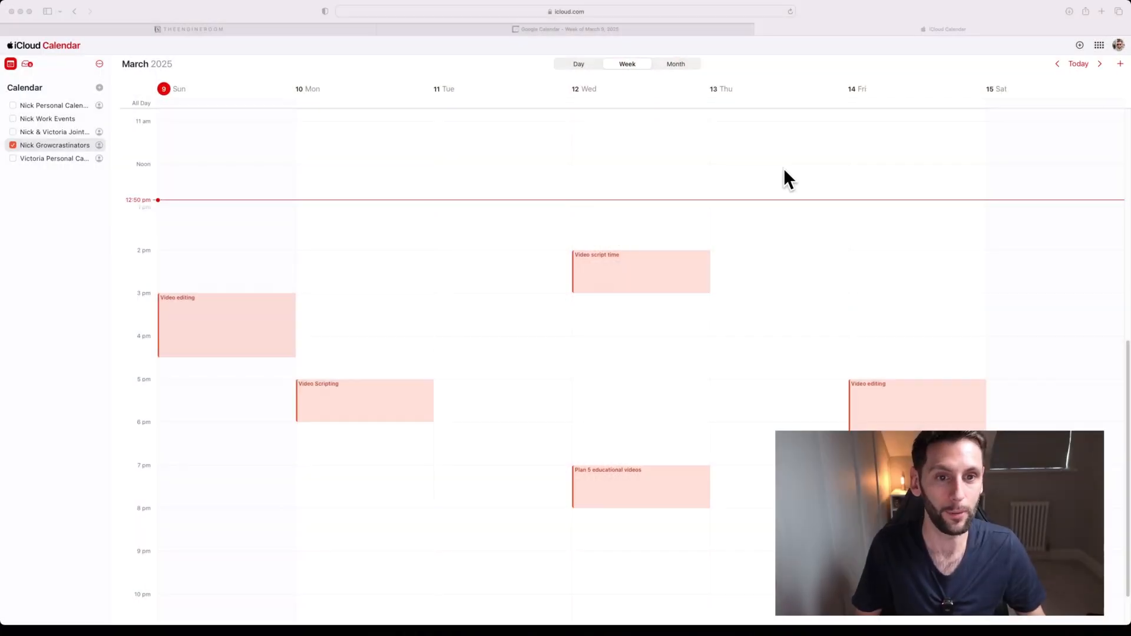
{"action": "mouse_move", "coordinate": [57, 134]}
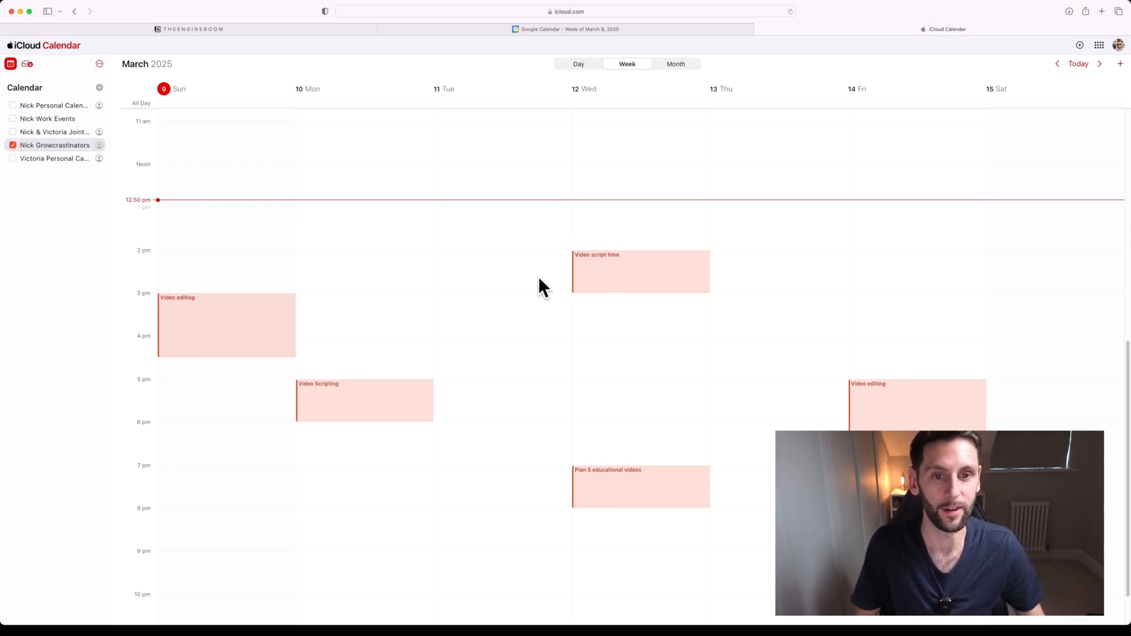
{"action": "mouse_move", "coordinate": [471, 363]}
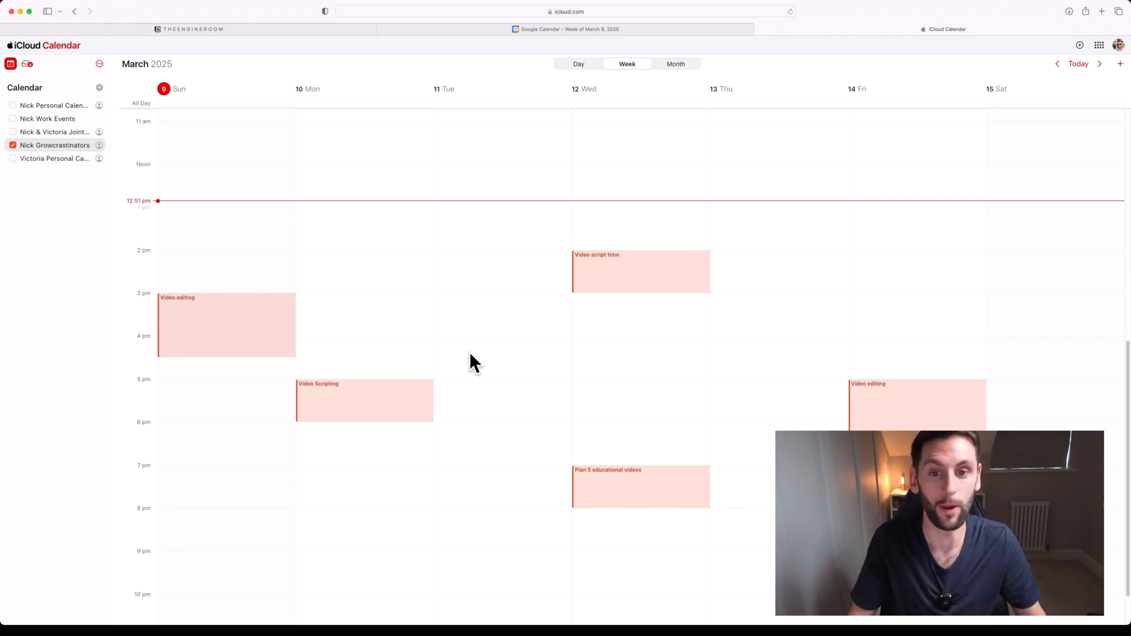
{"action": "mouse_move", "coordinate": [306, 615]}
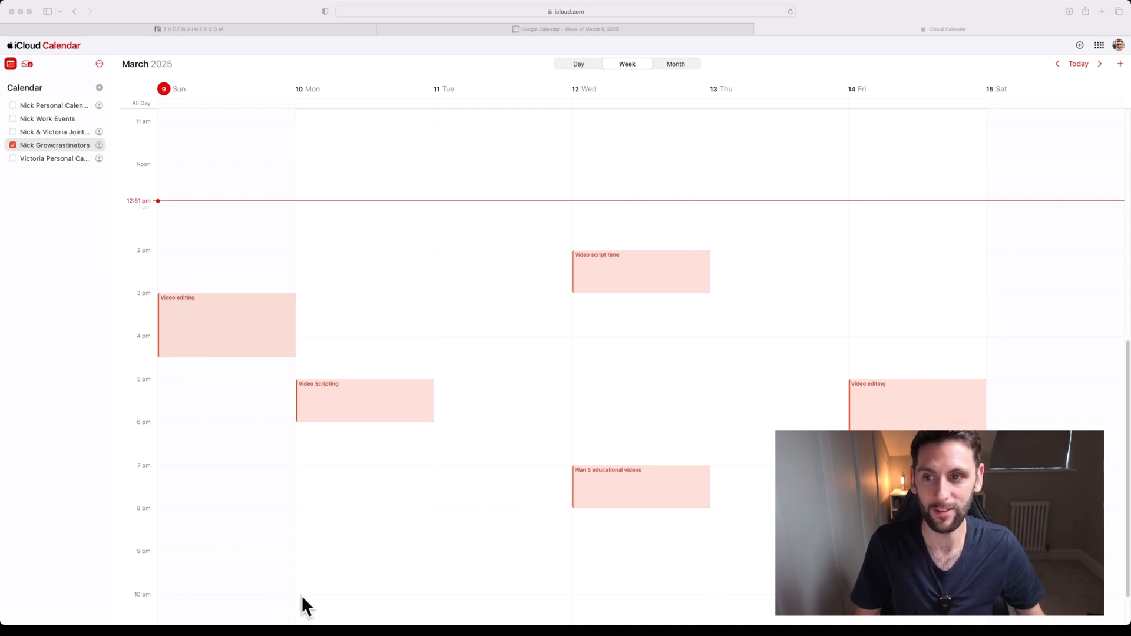
{"action": "mouse_move", "coordinate": [68, 96]}
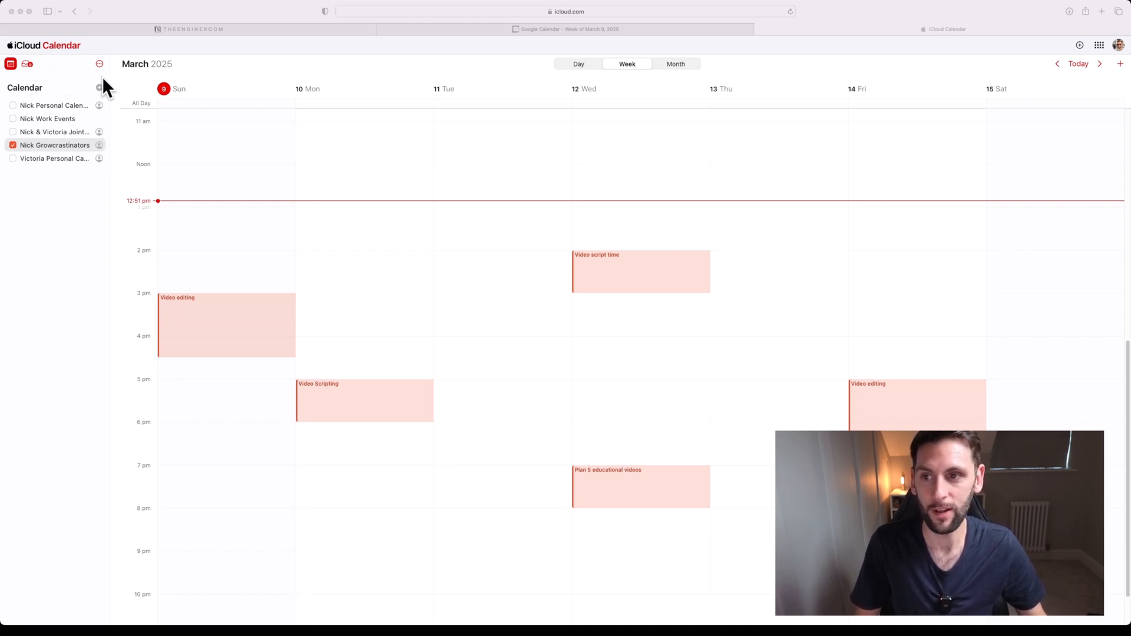
{"action": "mouse_move", "coordinate": [594, 316]}
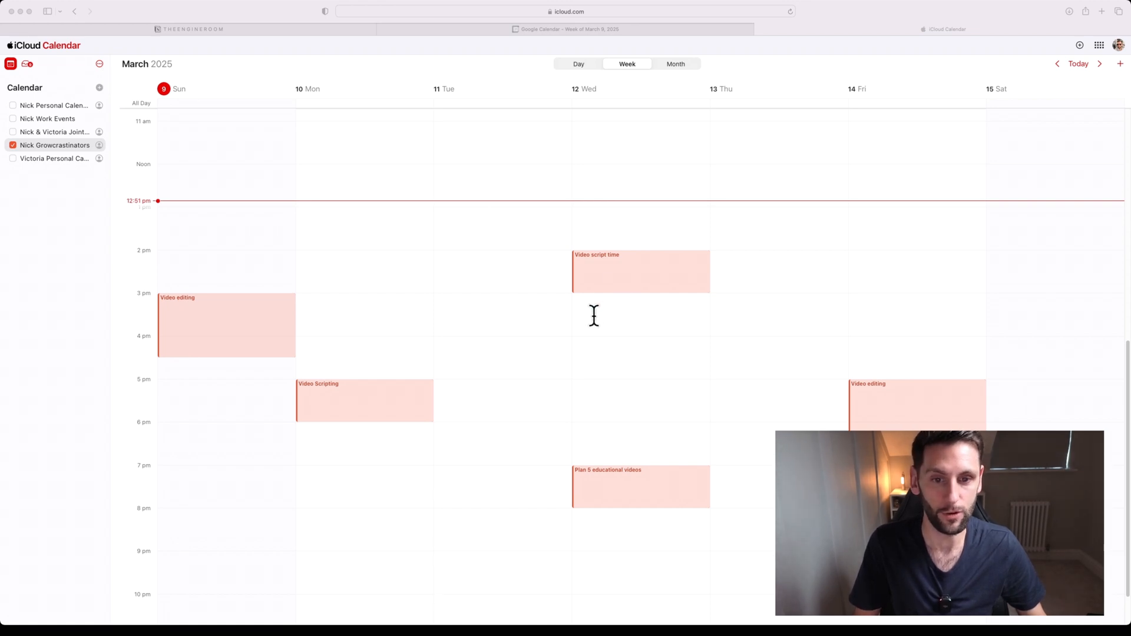
{"action": "mouse_move", "coordinate": [637, 318]}
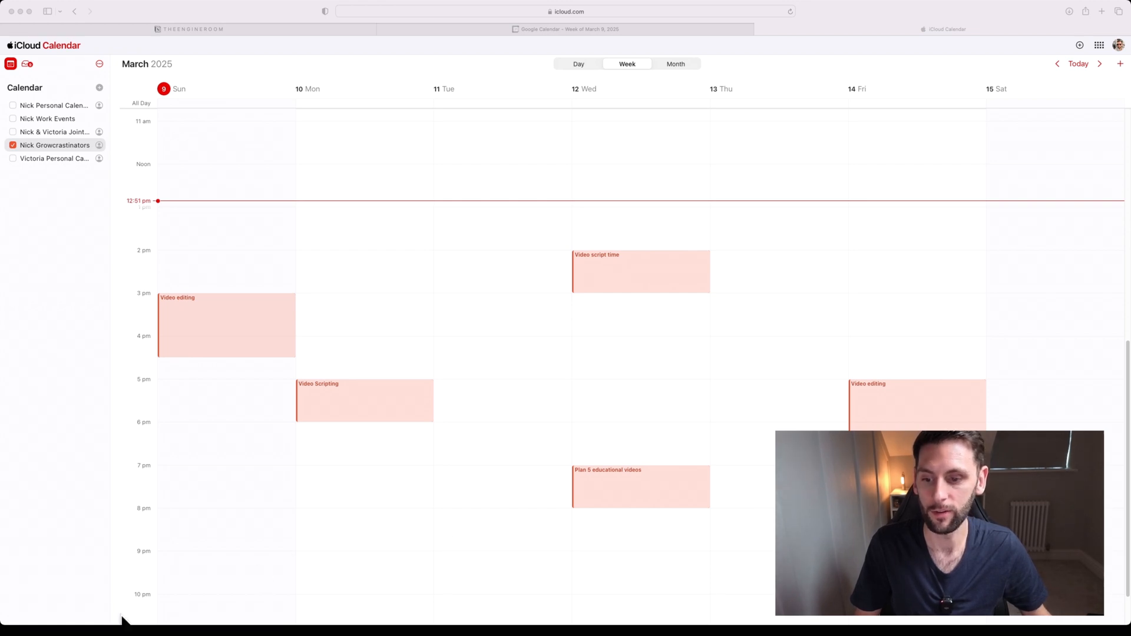
Add an /embed block with the iCloud webcal link to Notion's Calendar page.
{"action": "left_click", "coordinate": [189, 29]}
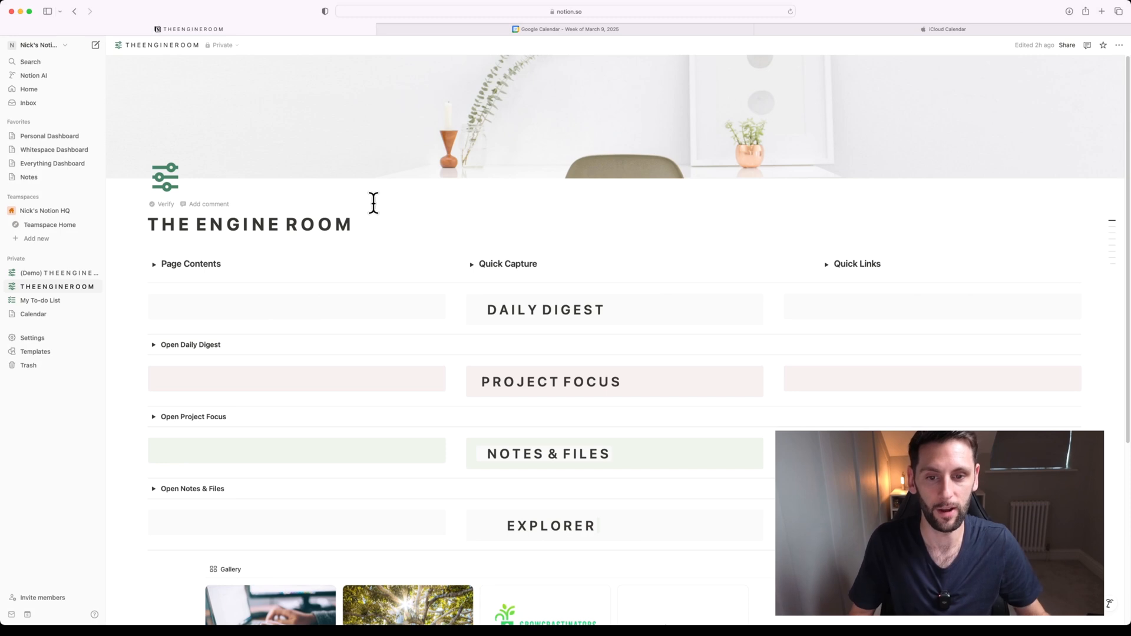
{"action": "mouse_move", "coordinate": [57, 352]}
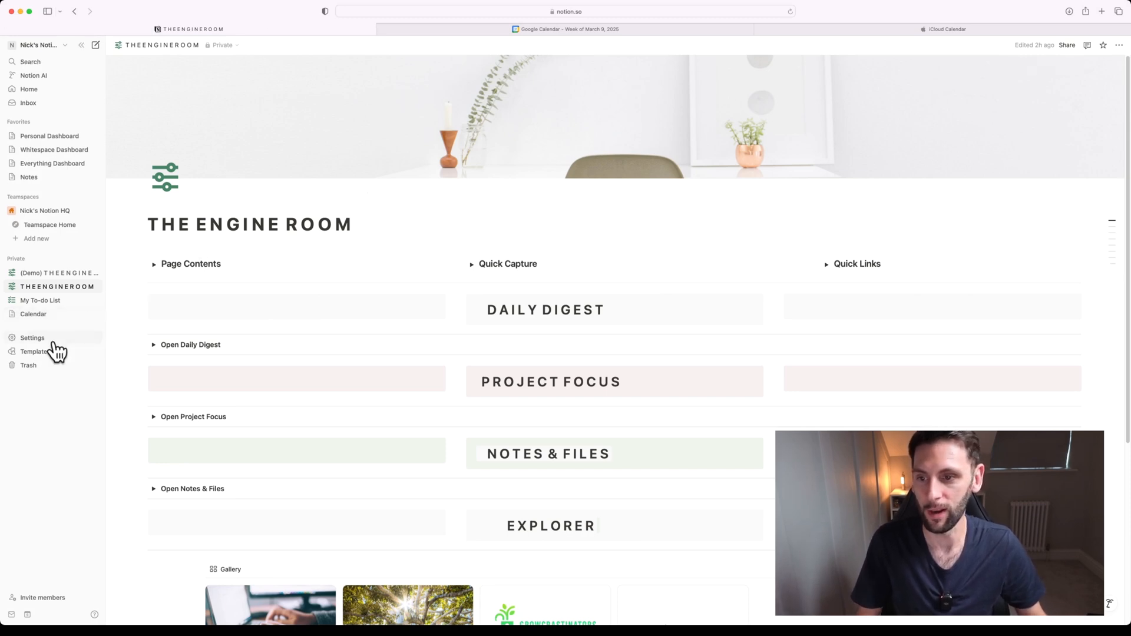
{"action": "mouse_move", "coordinate": [33, 315]}
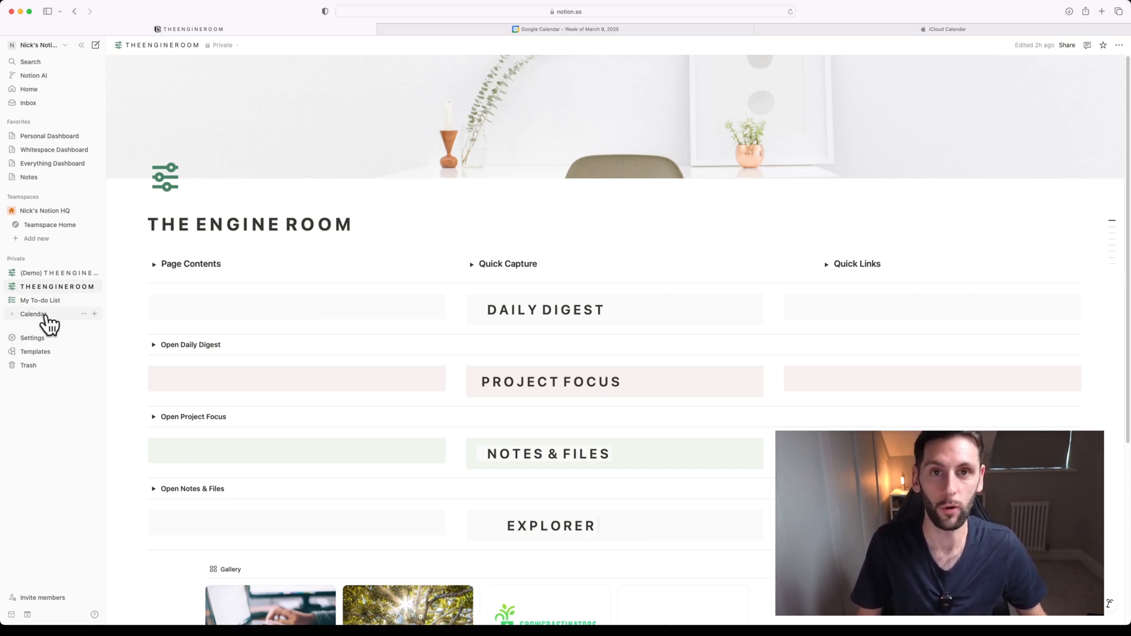
{"action": "left_click", "coordinate": [33, 314]}
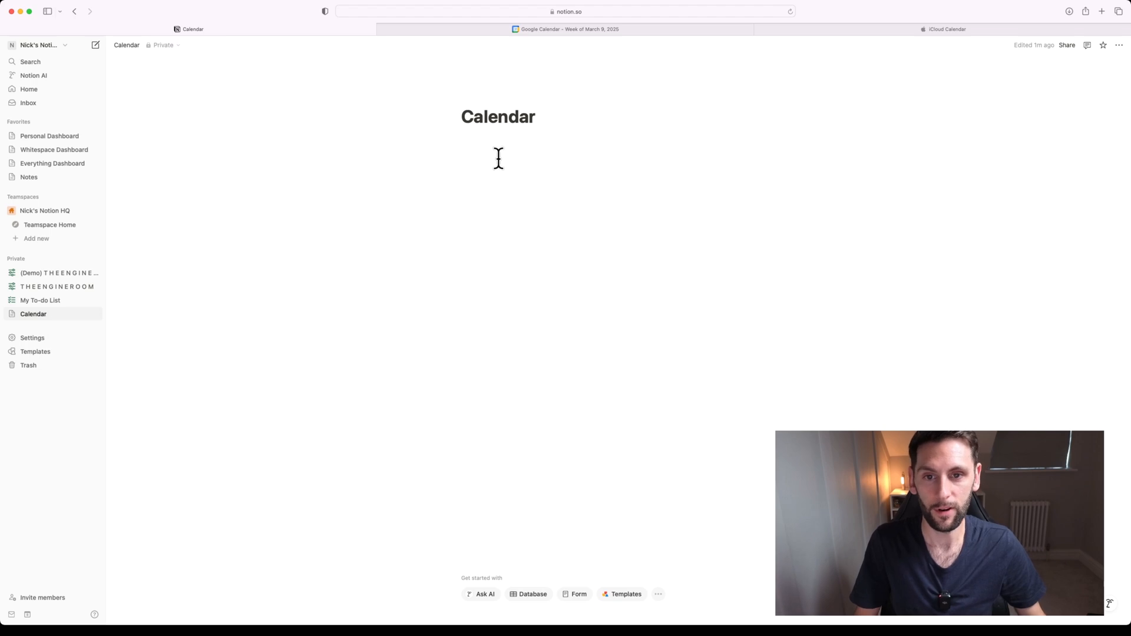
{"action": "left_click", "coordinate": [505, 142]}
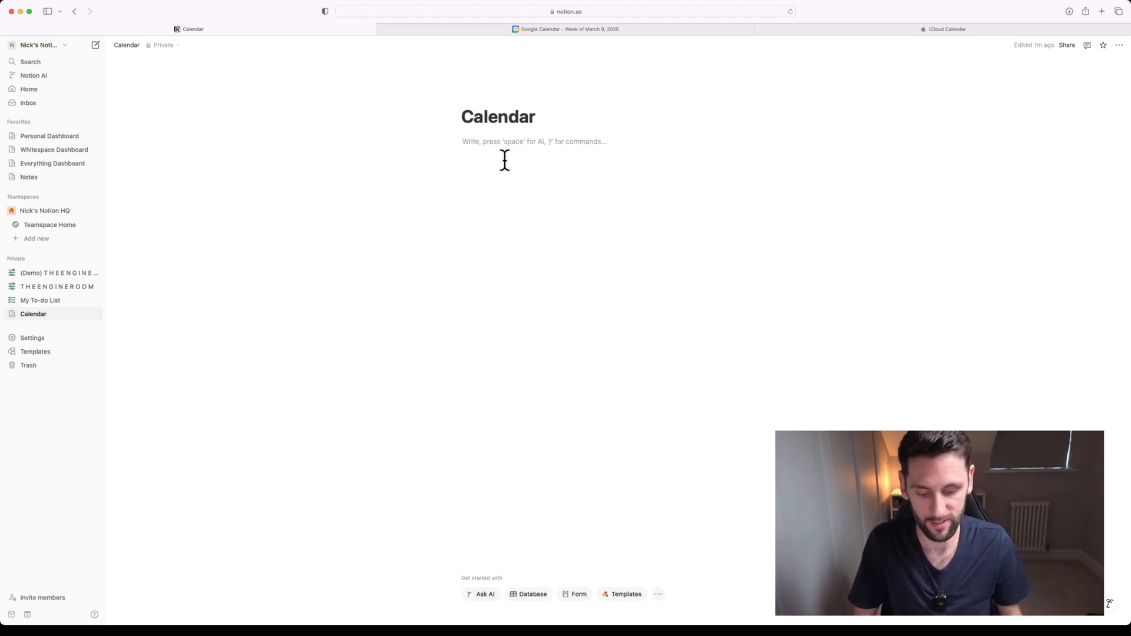
{"action": "type", "text": "/emb"}
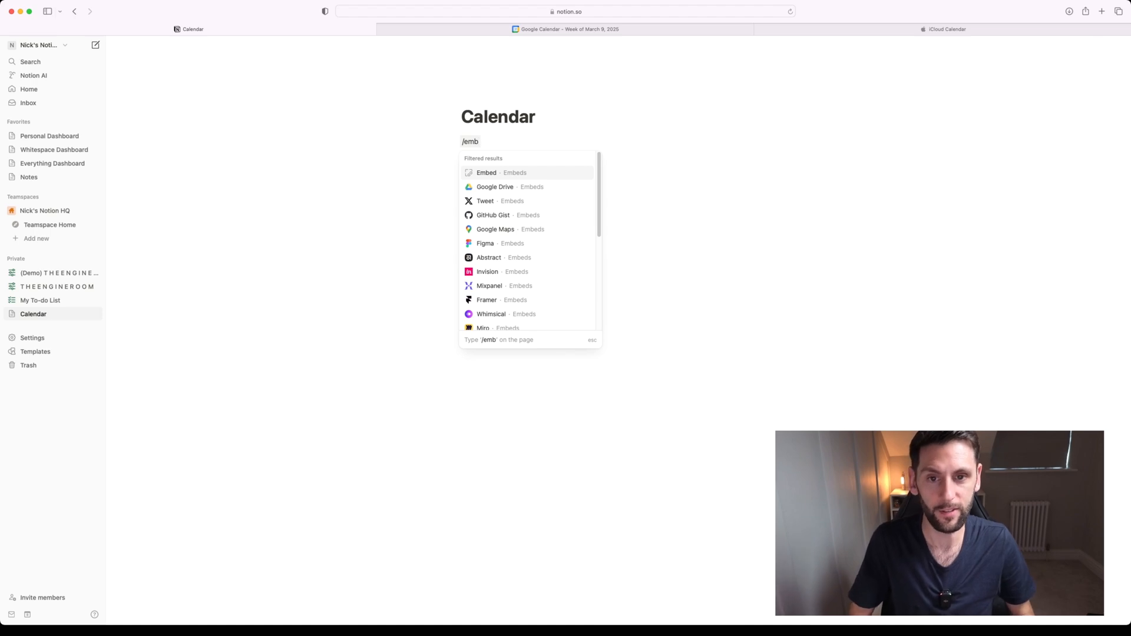
{"action": "left_click", "coordinate": [486, 173]}
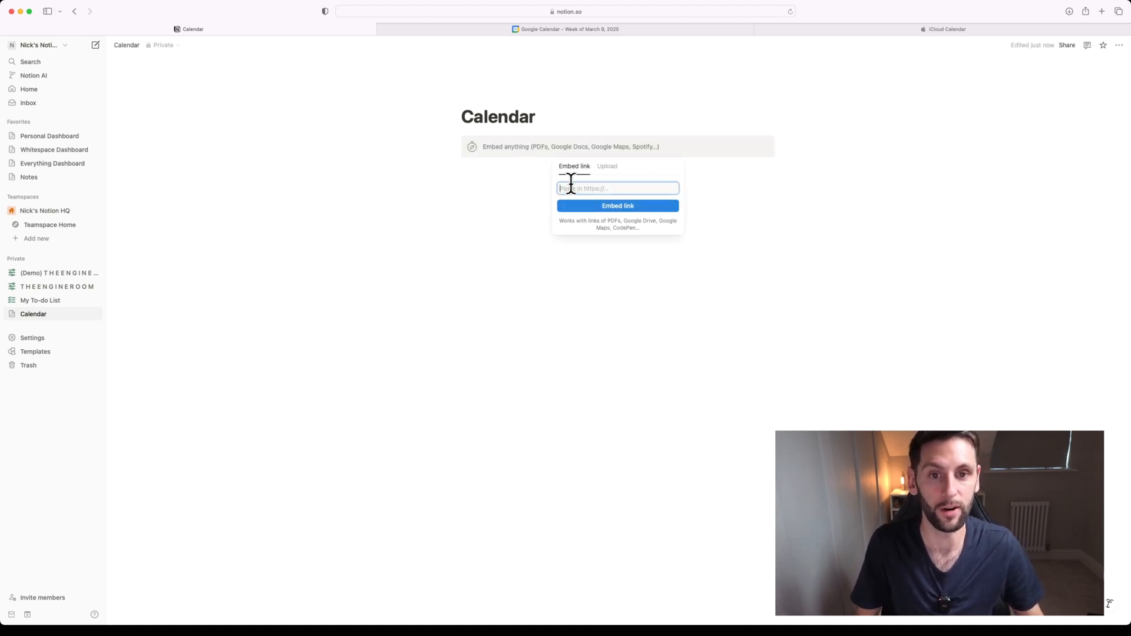
{"action": "mouse_move", "coordinate": [707, 195]}
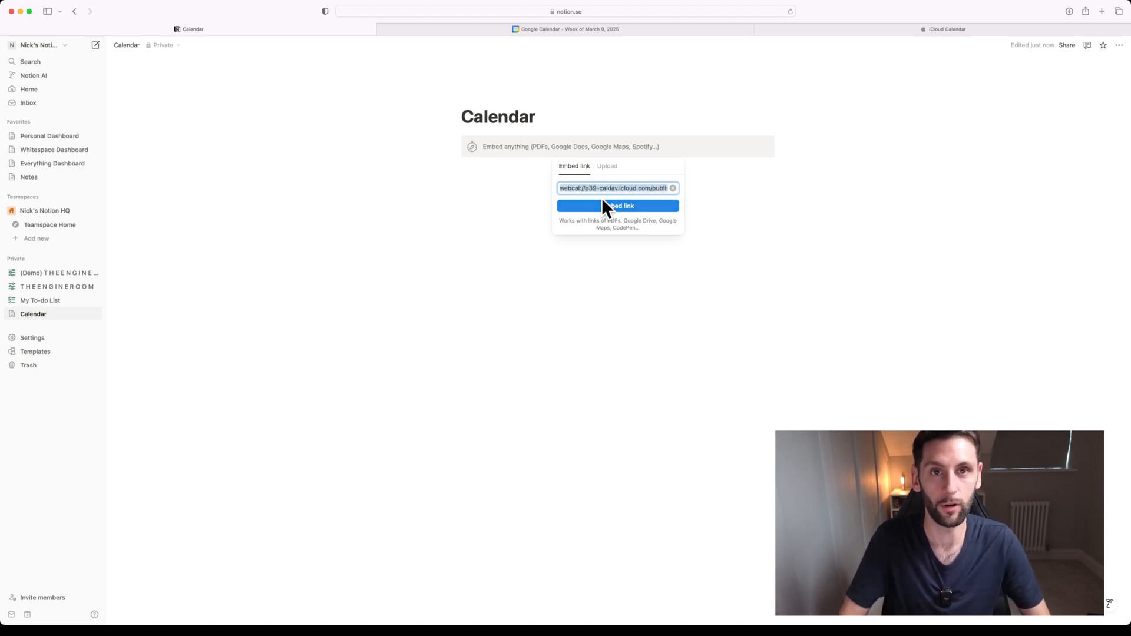
{"action": "left_click", "coordinate": [617, 206]}
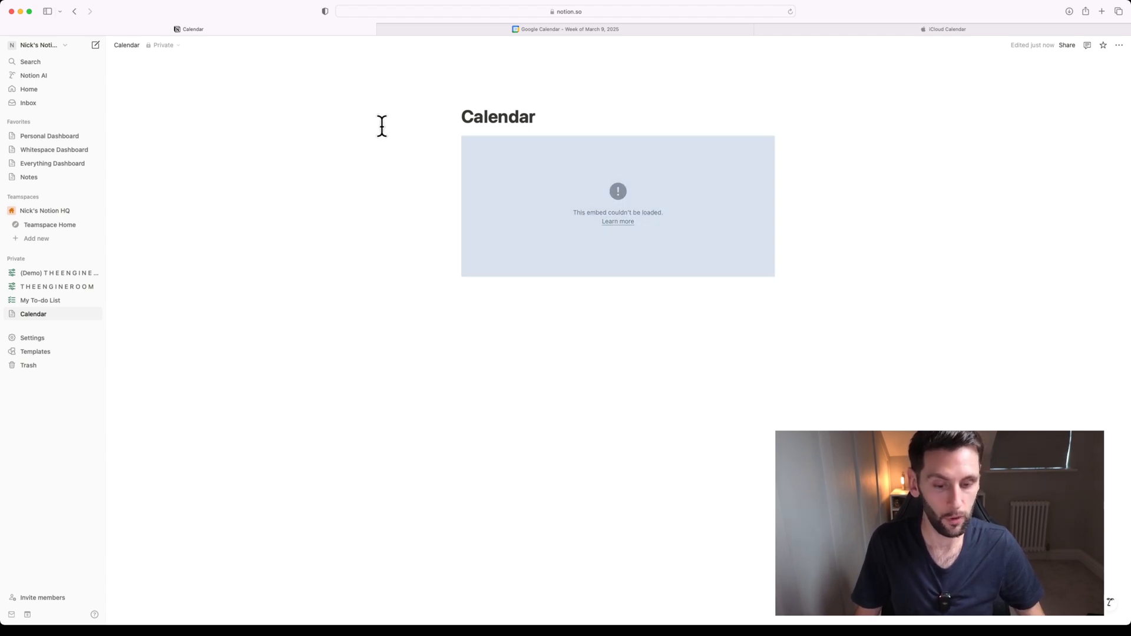
Switch back to iCloud Calendar's March 9, 2025 week view.
{"action": "left_click", "coordinate": [942, 29]}
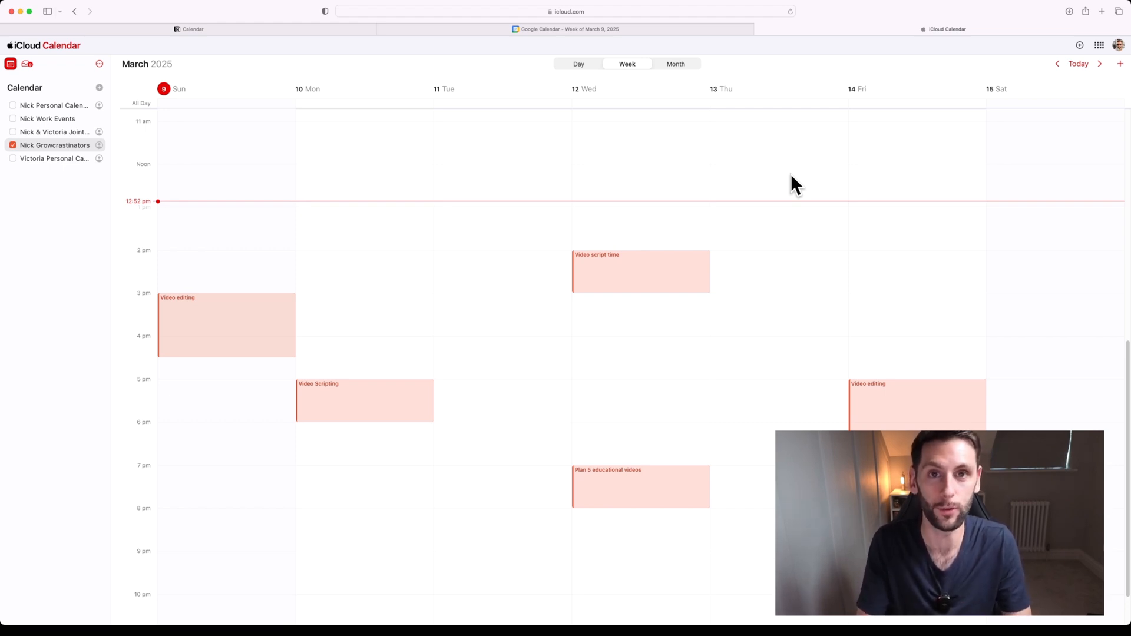
{"action": "mouse_move", "coordinate": [804, 93]}
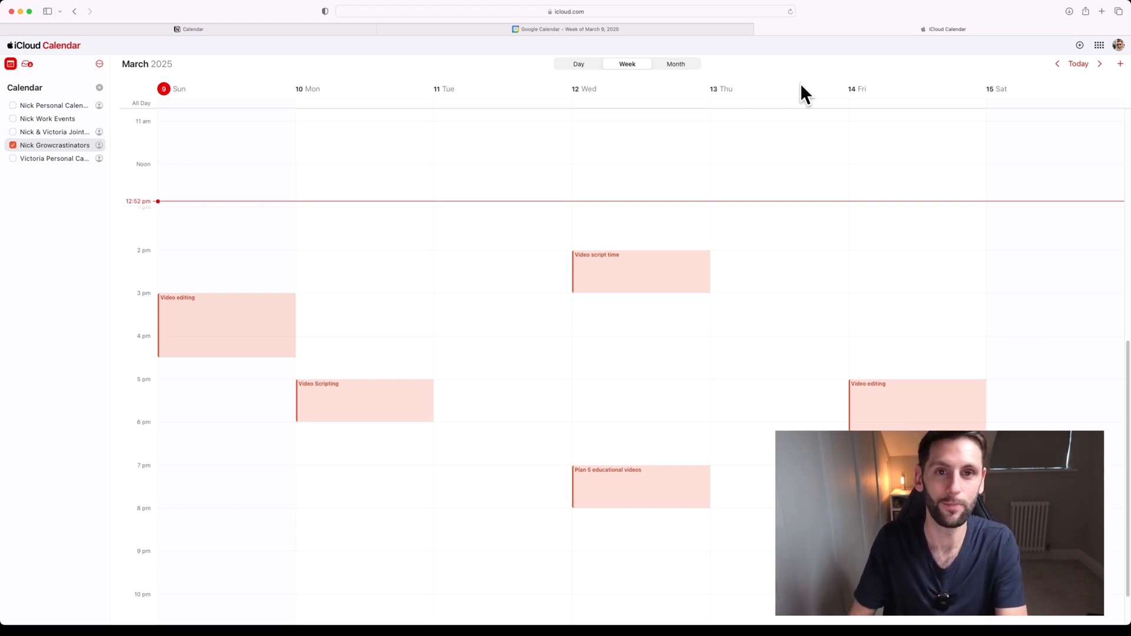
{"action": "mouse_move", "coordinate": [656, 54]}
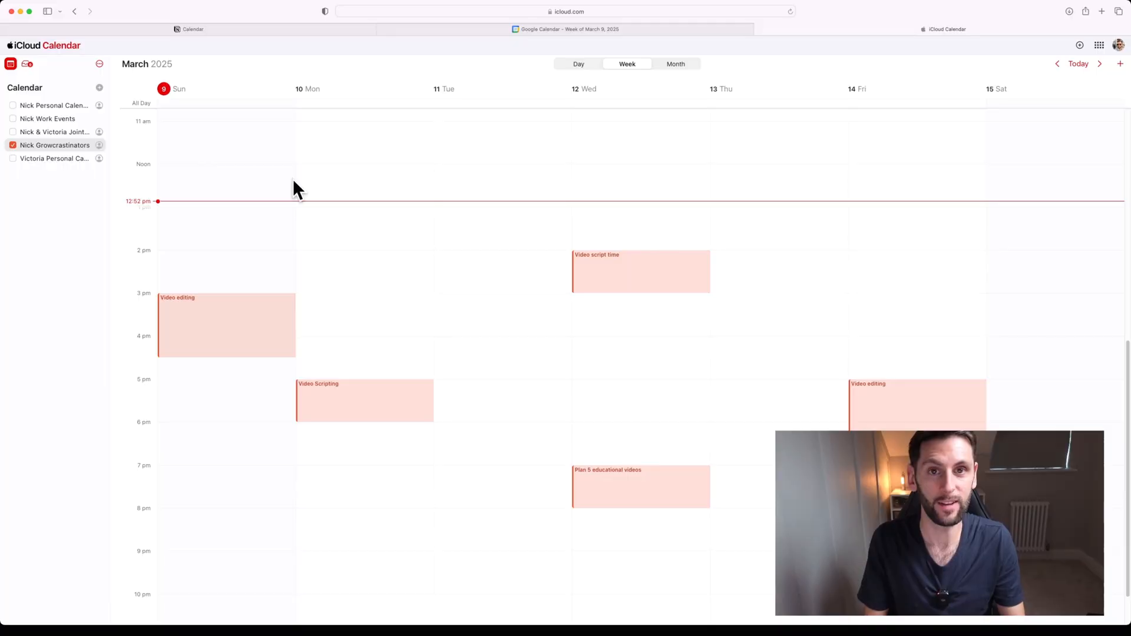
{"action": "mouse_move", "coordinate": [588, 62]}
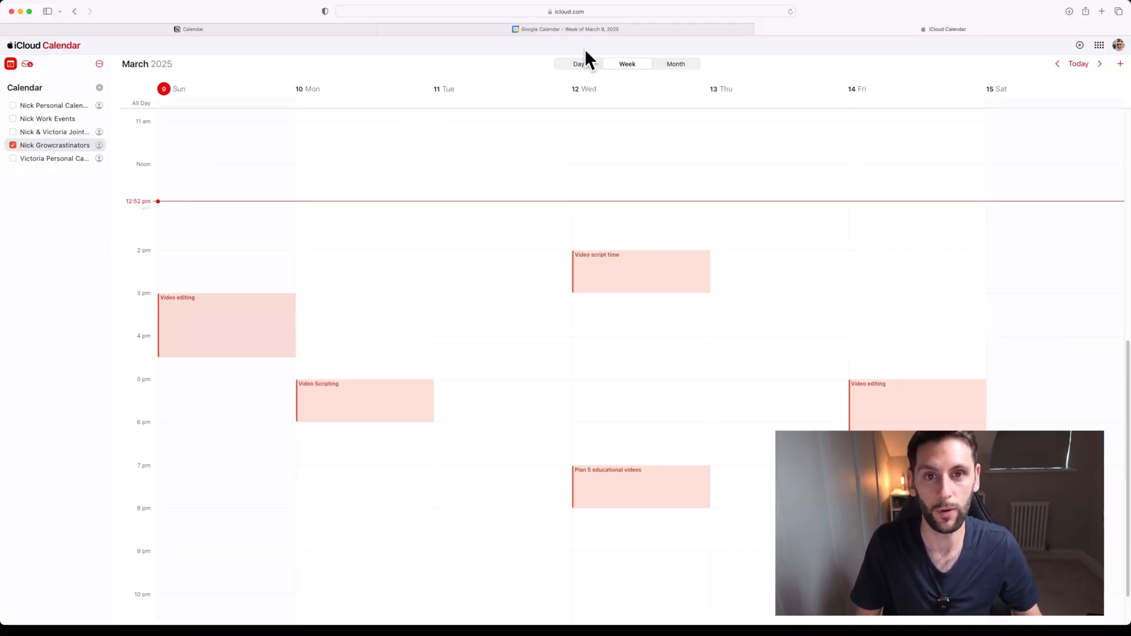
Go to Google Calendar's March 9 week and open the Other calendars add menu.
{"action": "left_click", "coordinate": [568, 29]}
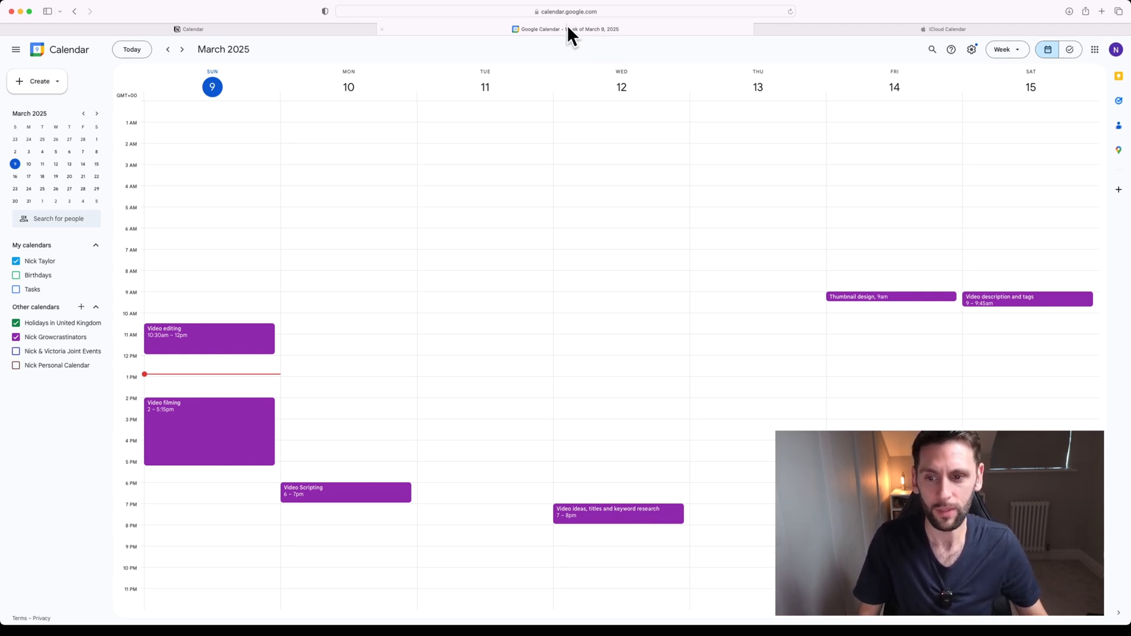
{"action": "mouse_move", "coordinate": [530, 360]}
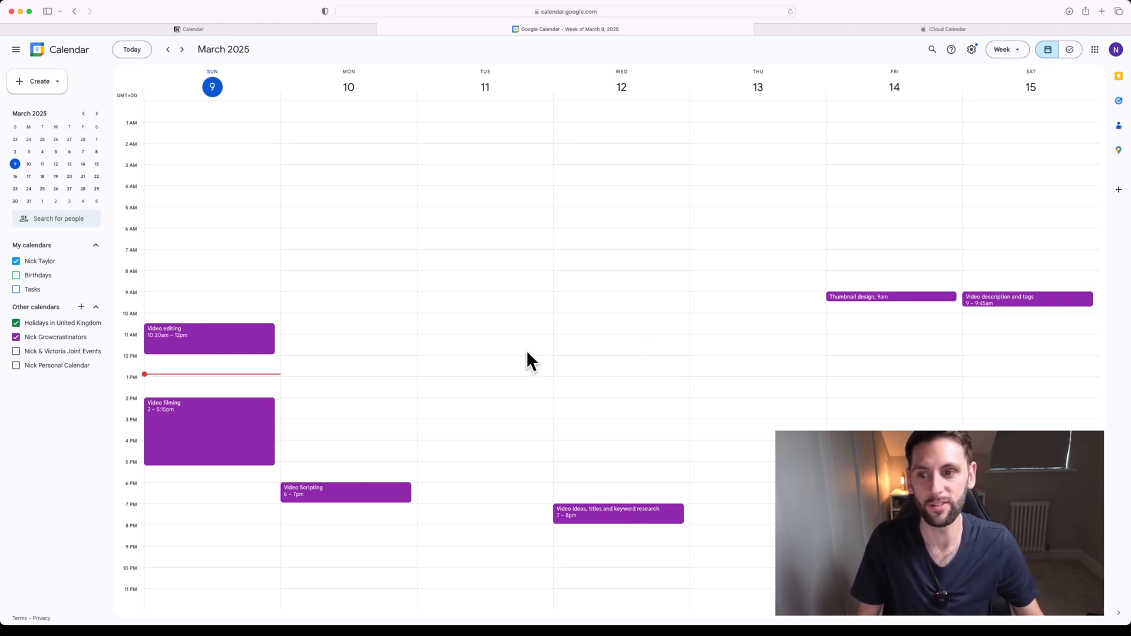
{"action": "mouse_move", "coordinate": [468, 355]}
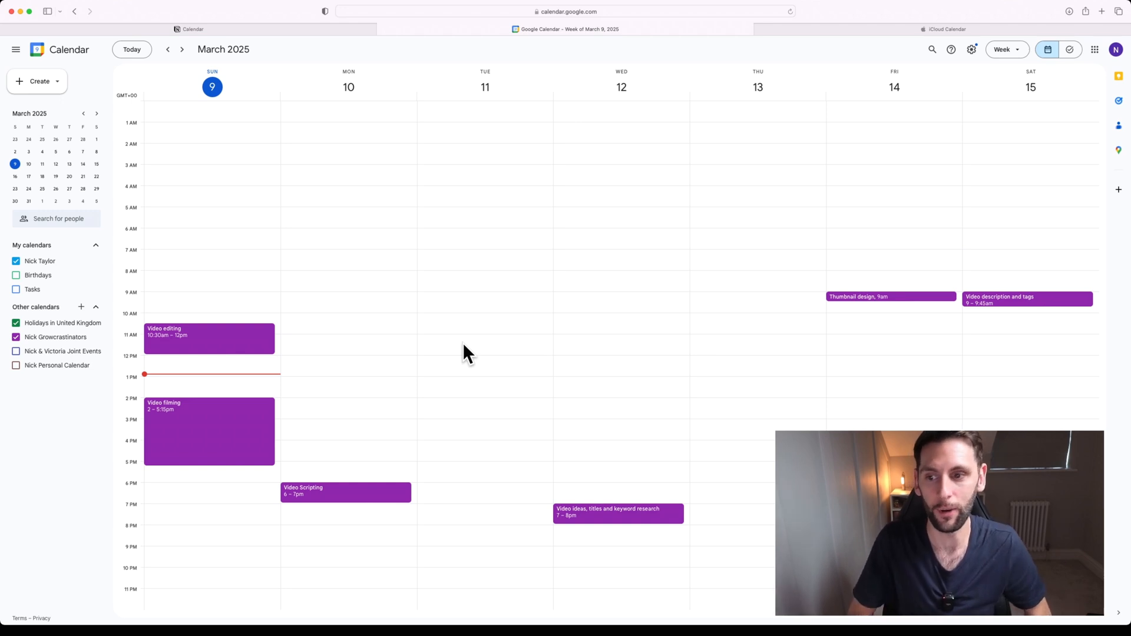
{"action": "mouse_move", "coordinate": [187, 157]}
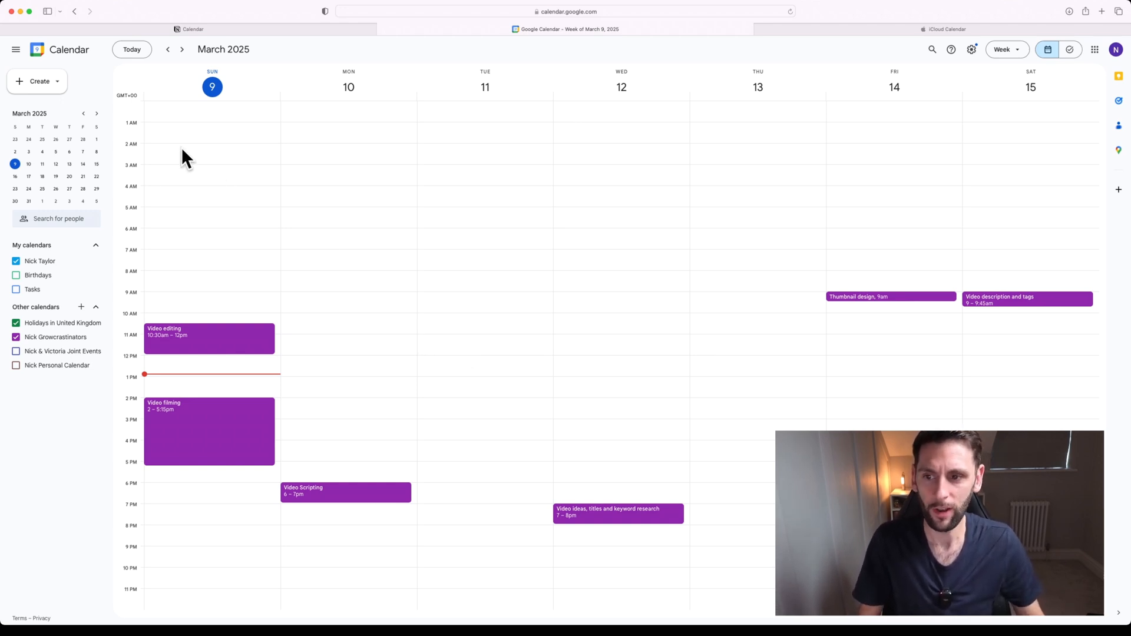
{"action": "mouse_move", "coordinate": [58, 337]}
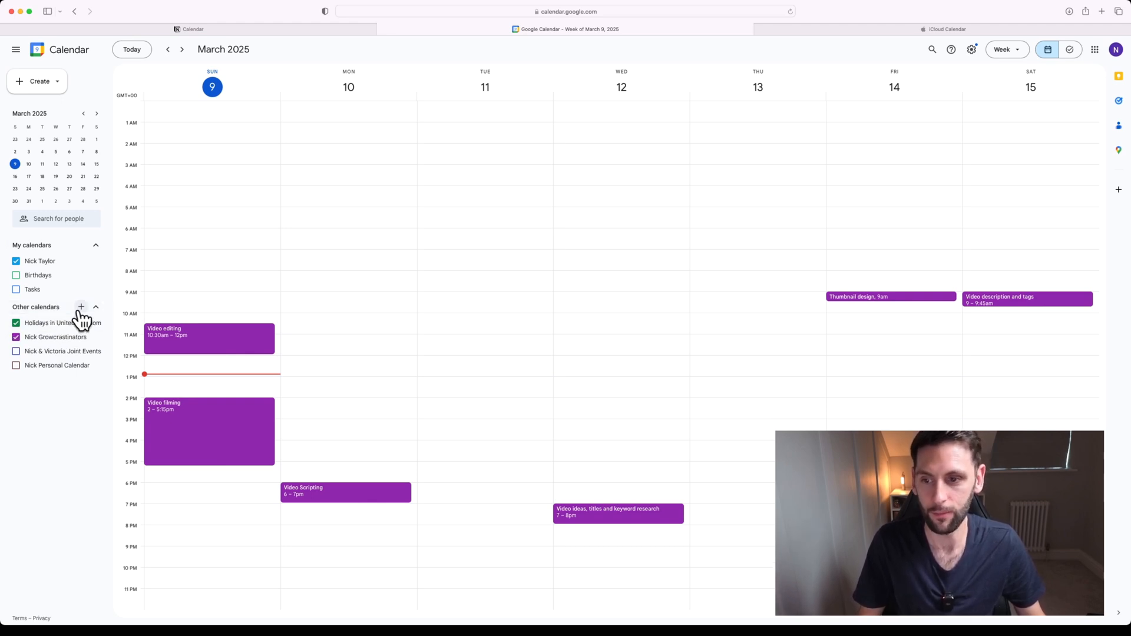
{"action": "mouse_move", "coordinate": [81, 307]}
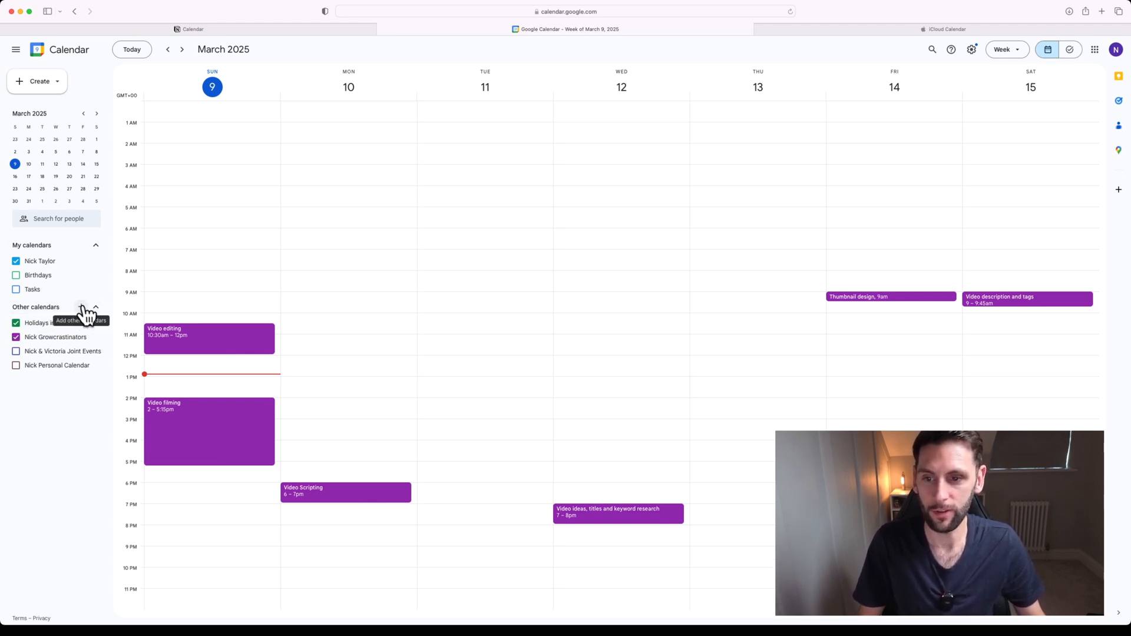
{"action": "left_click", "coordinate": [94, 307]}
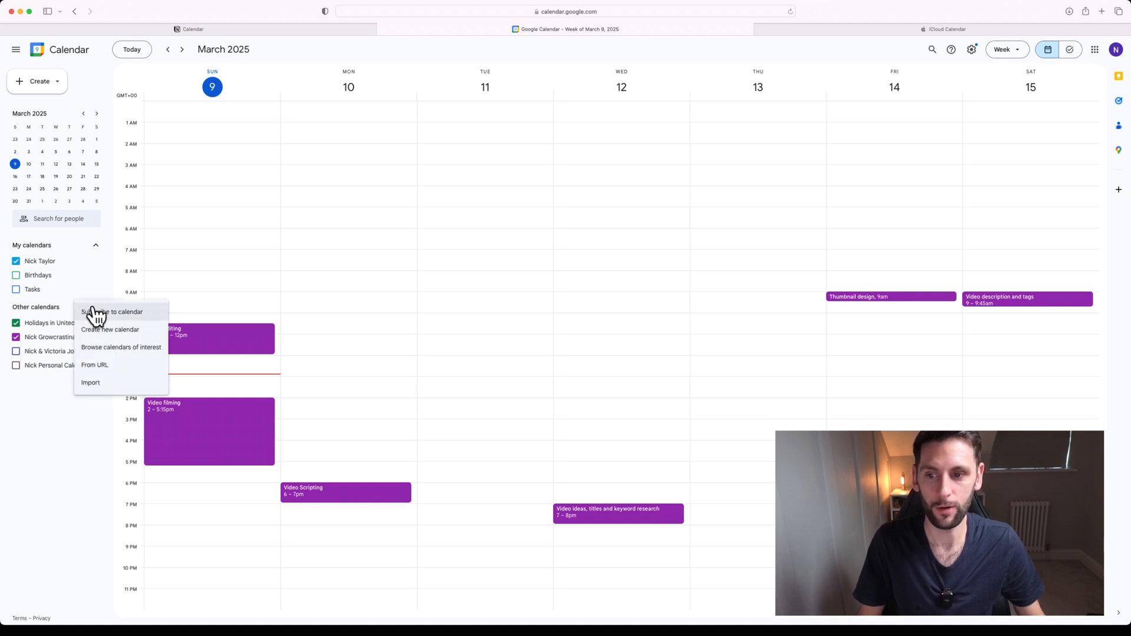
{"action": "mouse_move", "coordinate": [112, 366]}
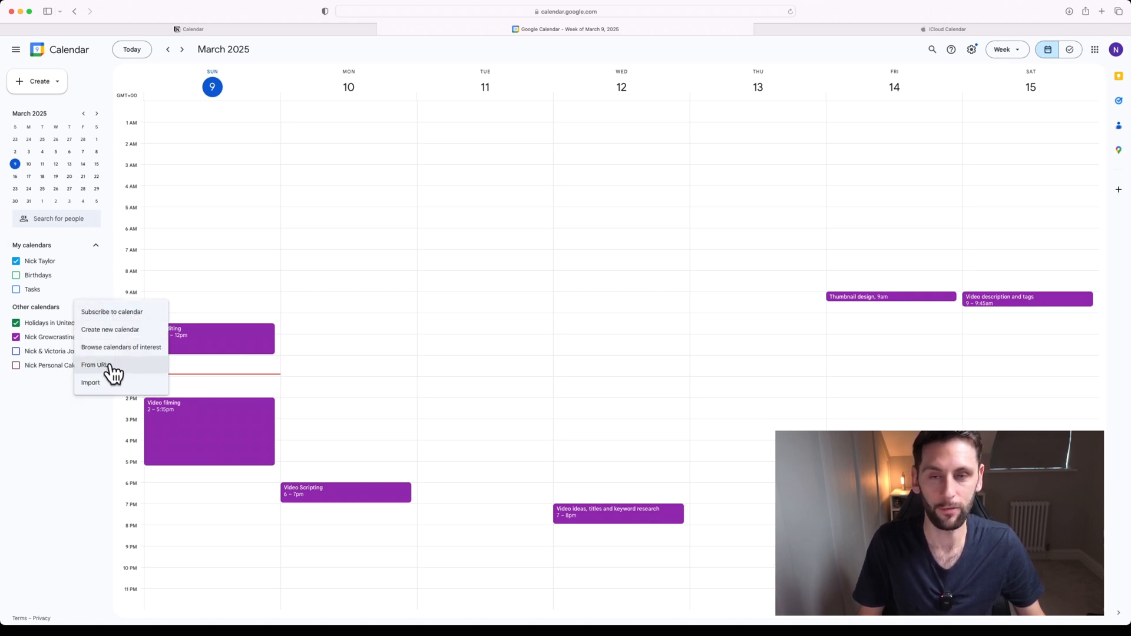
Add the iCloud webcal URL as a public calendar and dismiss the already-exists notice.
{"action": "left_click", "coordinate": [94, 364]}
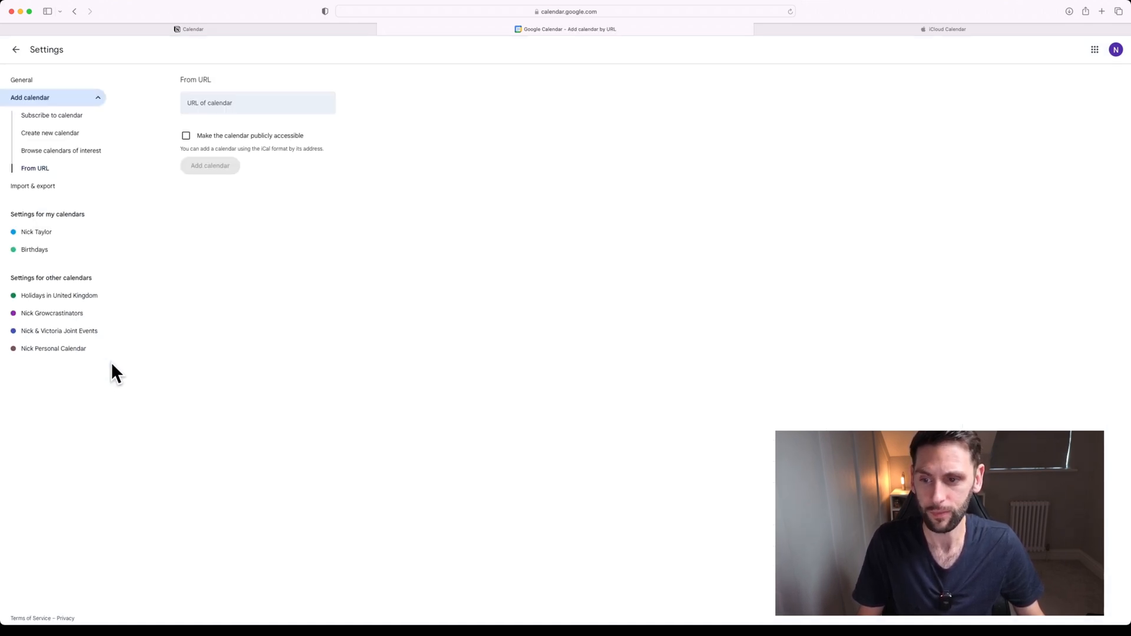
{"action": "left_click", "coordinate": [258, 103]}
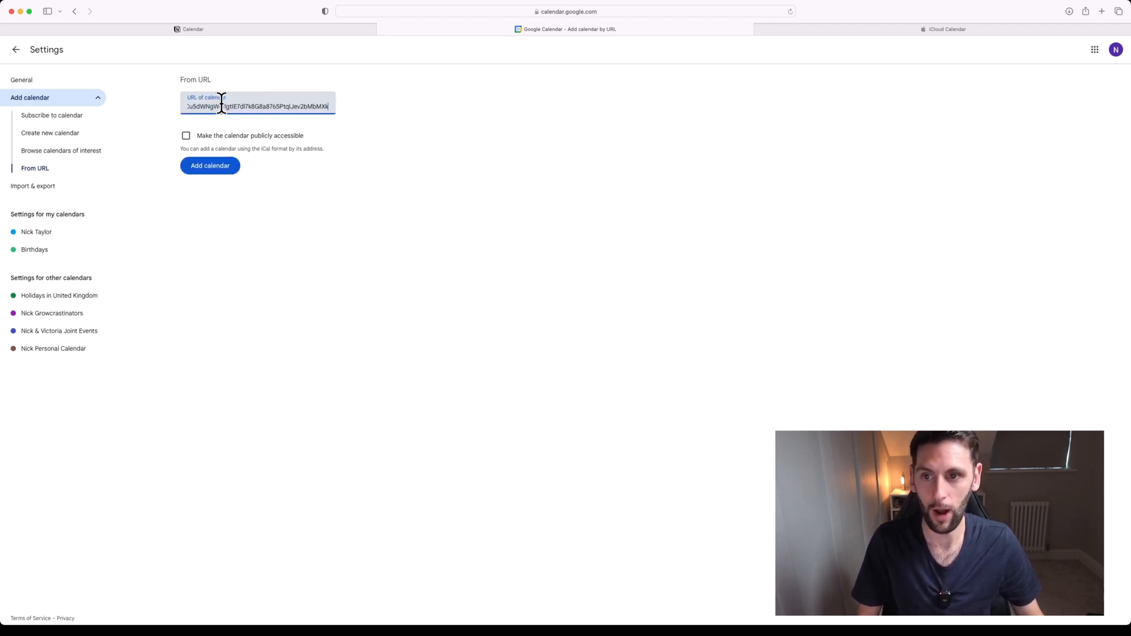
{"action": "mouse_move", "coordinate": [319, 144]}
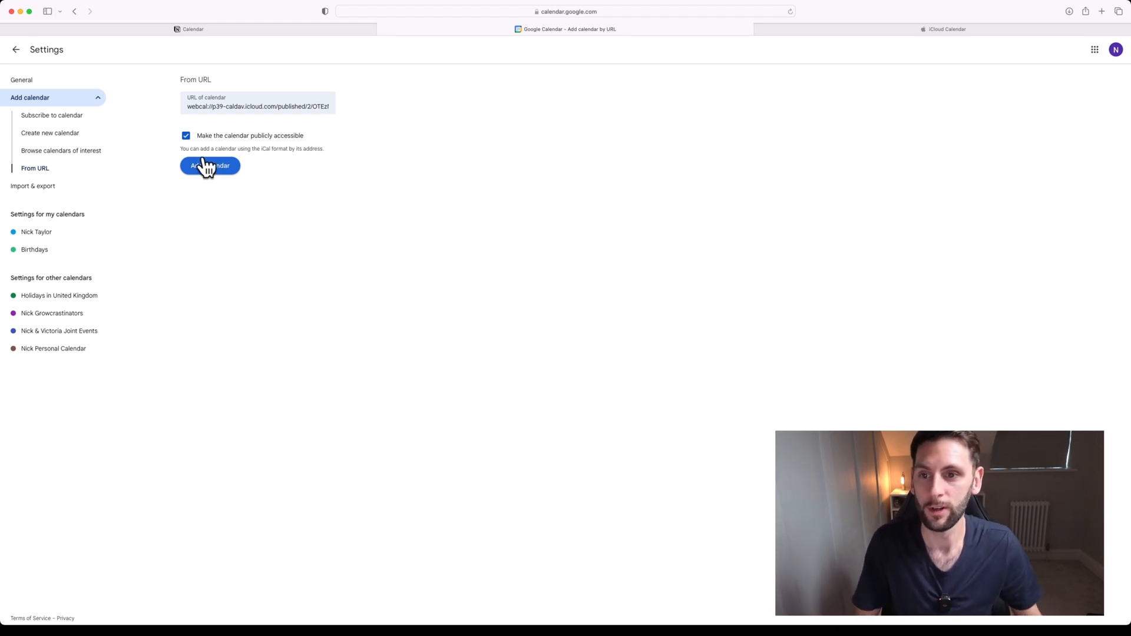
{"action": "left_click", "coordinate": [210, 165]}
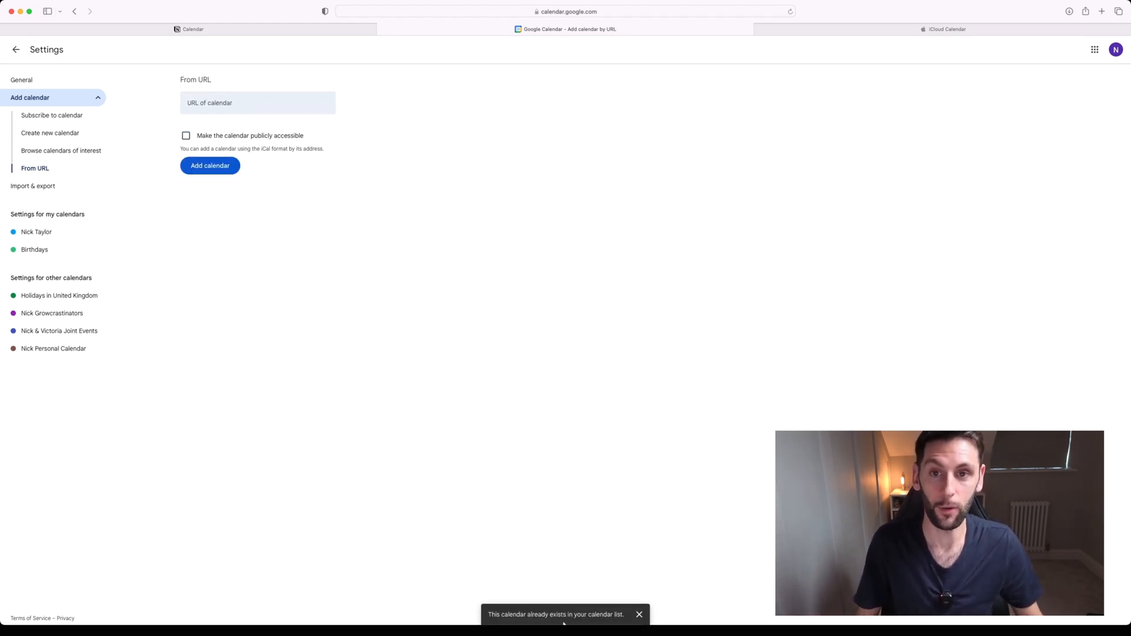
{"action": "left_click", "coordinate": [210, 165]}
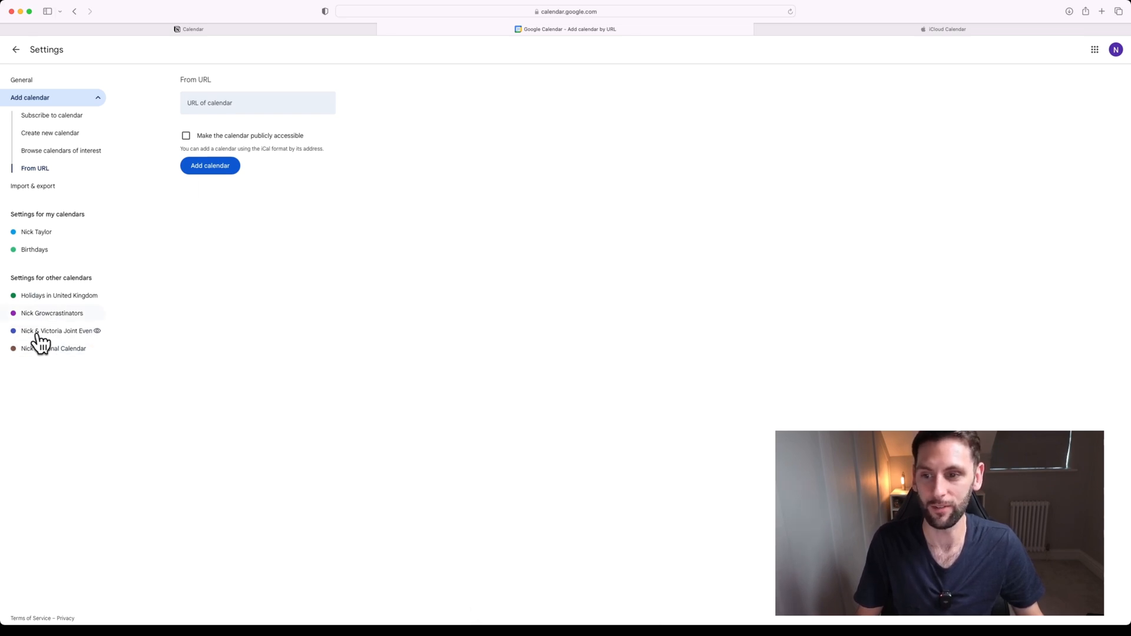
{"action": "mouse_move", "coordinate": [52, 313]}
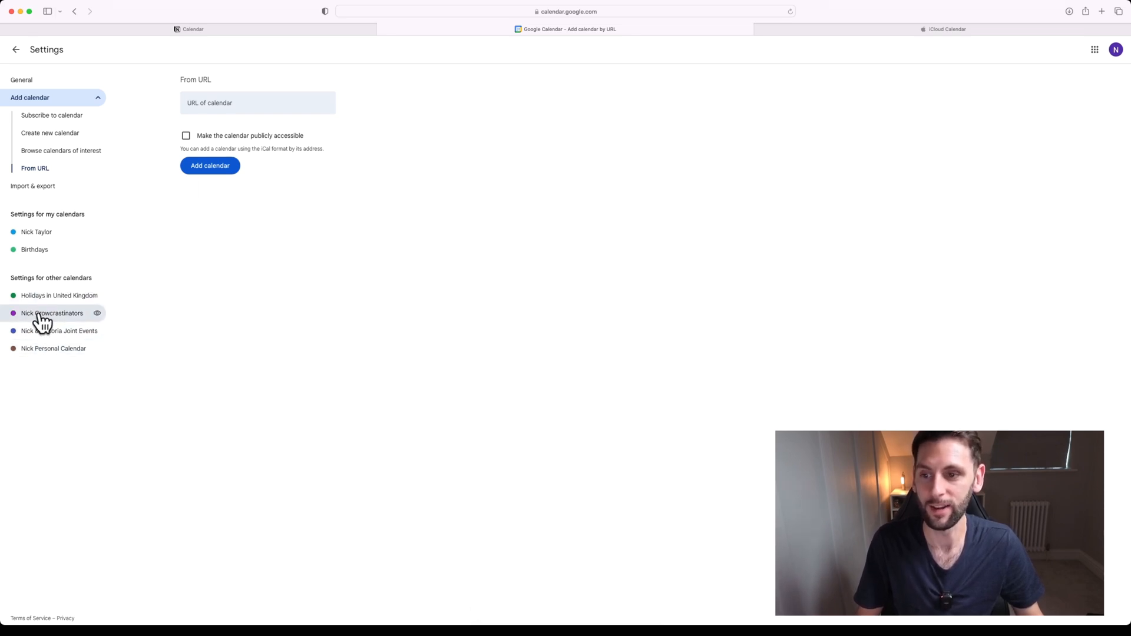
Review the Growcrastinators calendar's webcal URL in settings and return to week view.
{"action": "left_click", "coordinate": [52, 313]}
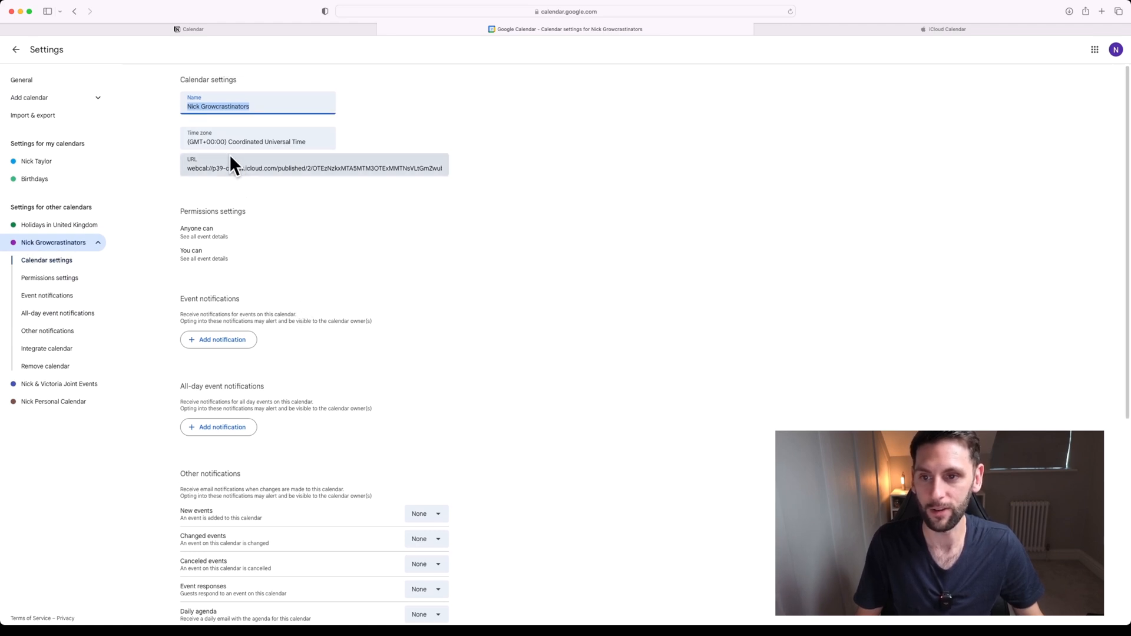
{"action": "mouse_move", "coordinate": [300, 174]}
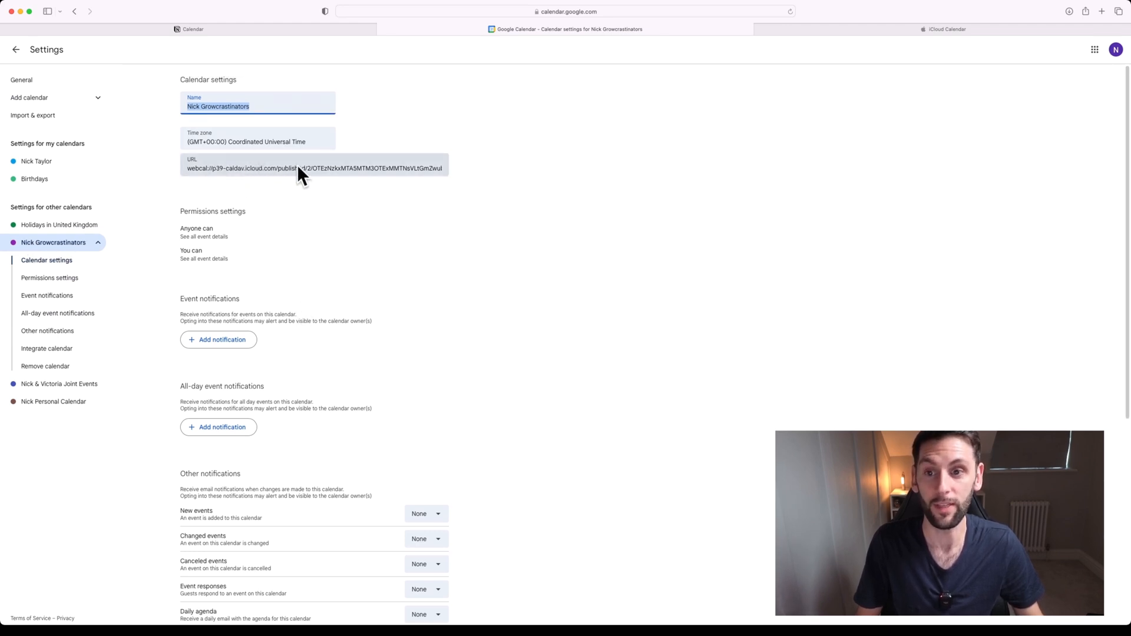
{"action": "left_click", "coordinate": [16, 49]}
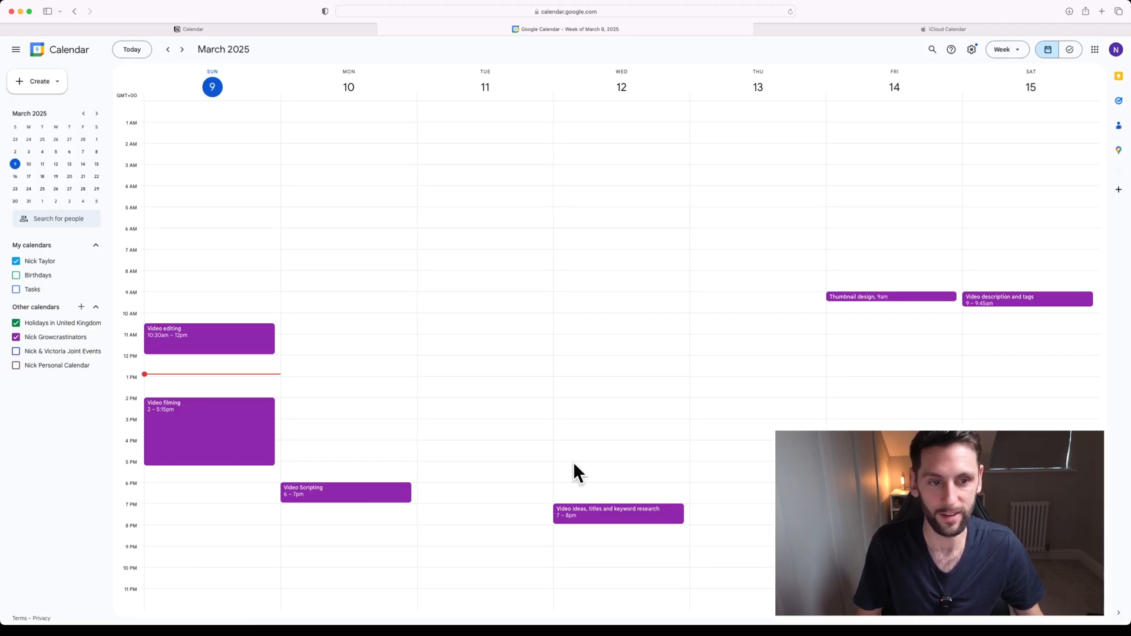
{"action": "mouse_move", "coordinate": [917, 122]}
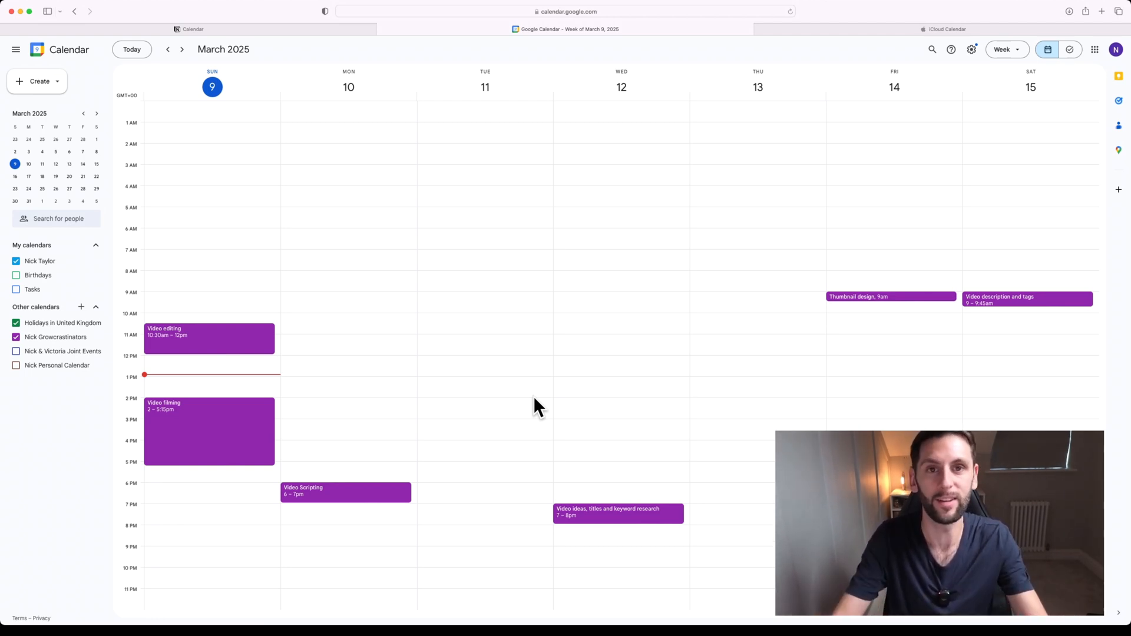
{"action": "mouse_move", "coordinate": [299, 85]}
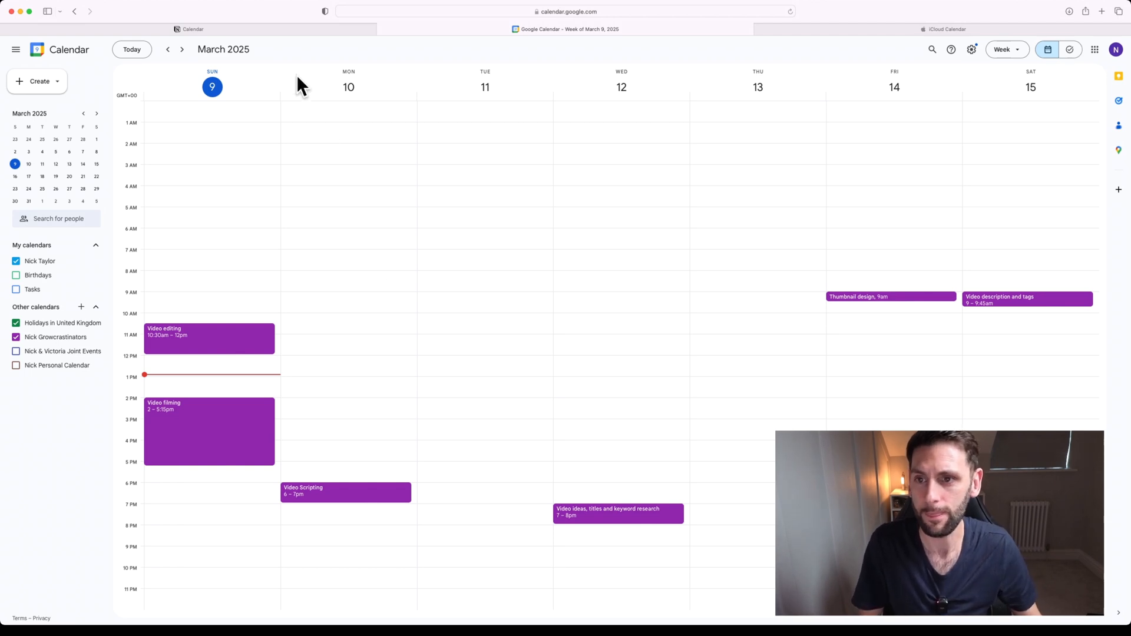
{"action": "mouse_move", "coordinate": [287, 52]}
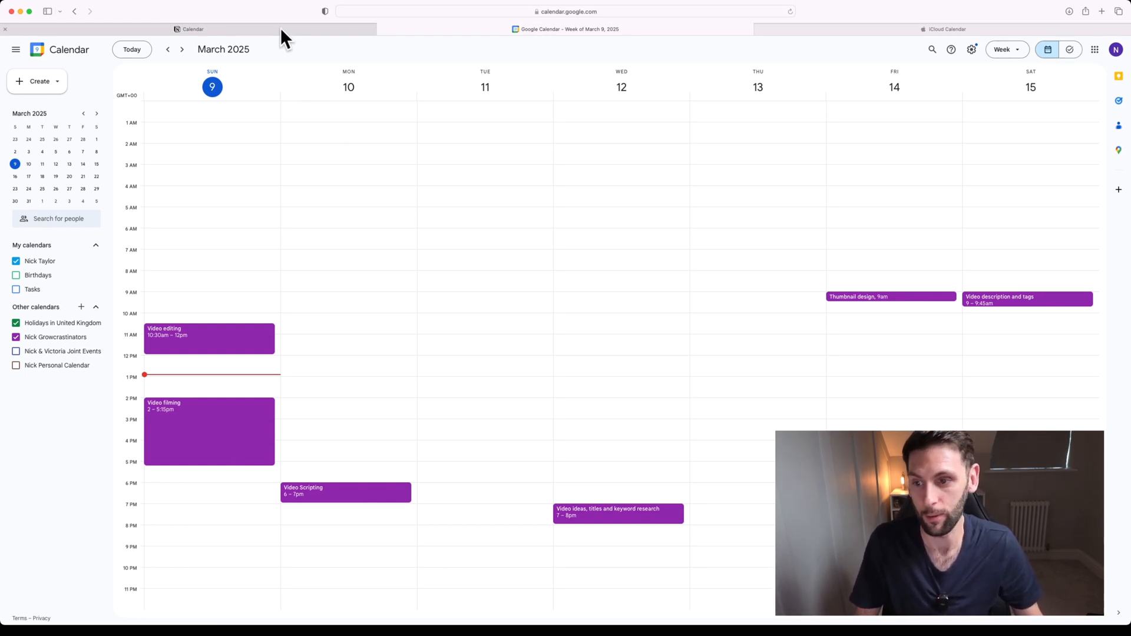
Glance at Notion, then open Growcrastinators Settings from its sidebar options menu.
{"action": "left_click", "coordinate": [193, 29]}
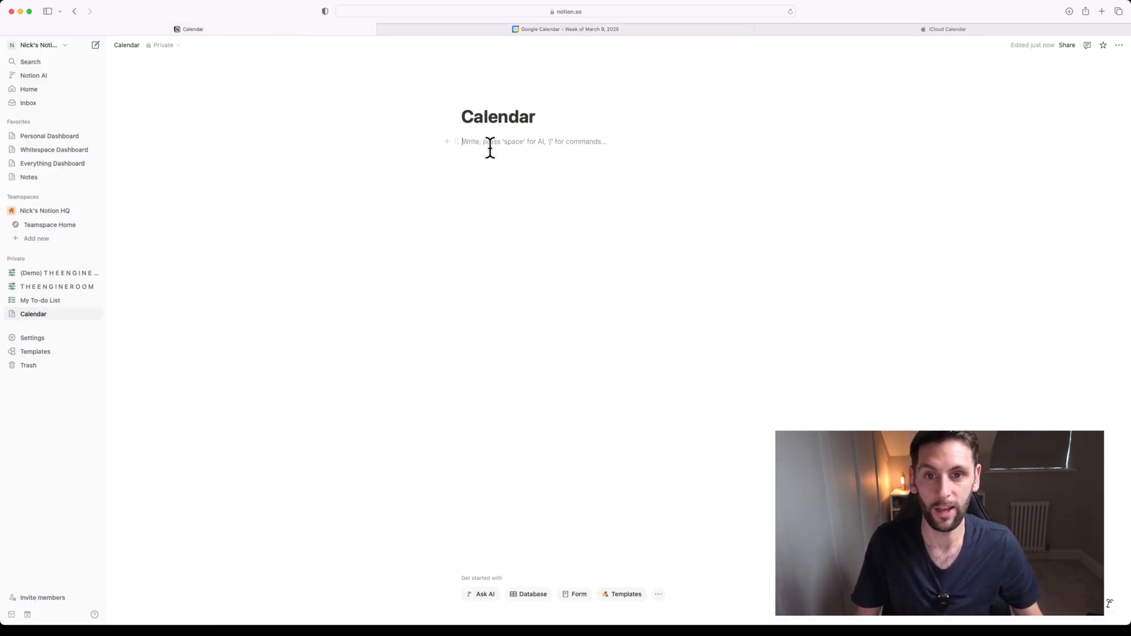
{"action": "mouse_move", "coordinate": [787, 32]}
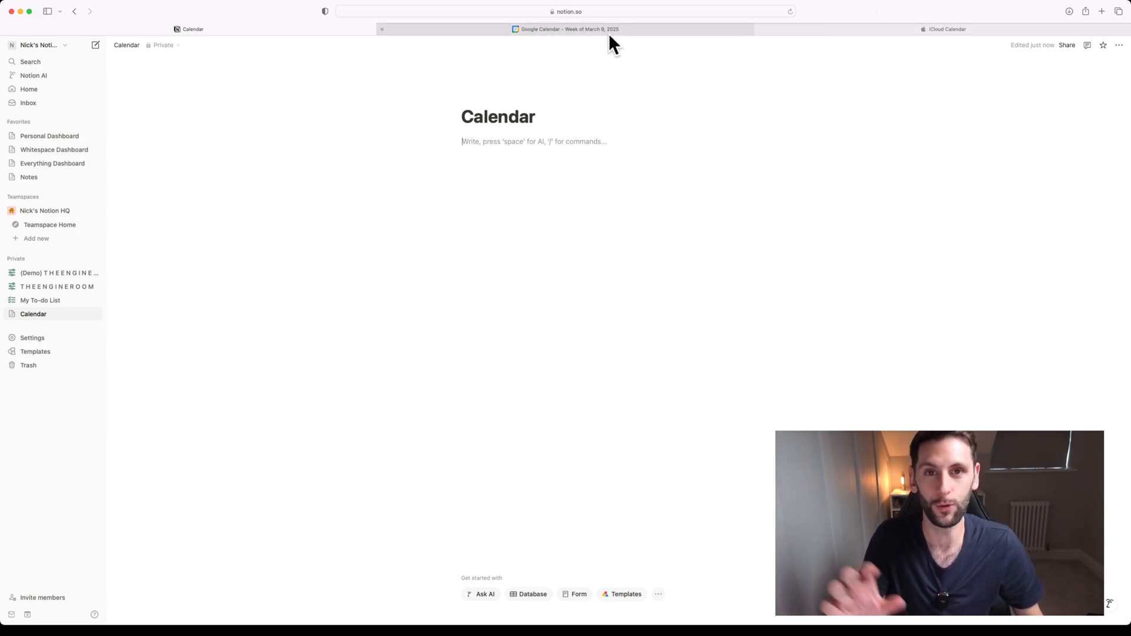
{"action": "left_click", "coordinate": [569, 29]}
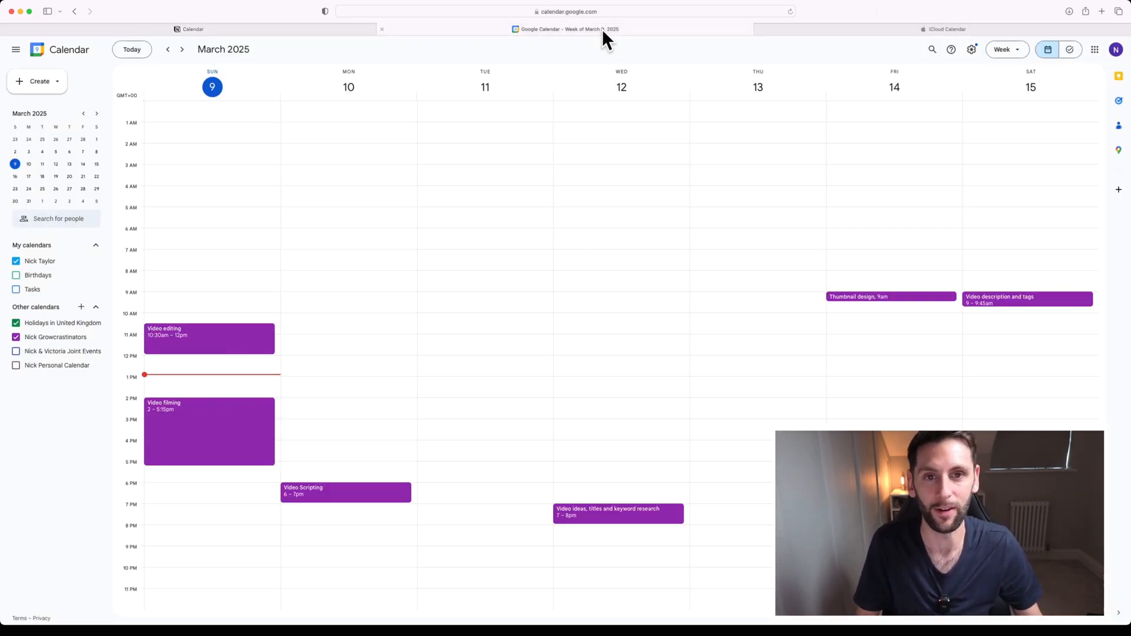
{"action": "mouse_move", "coordinate": [81, 337]}
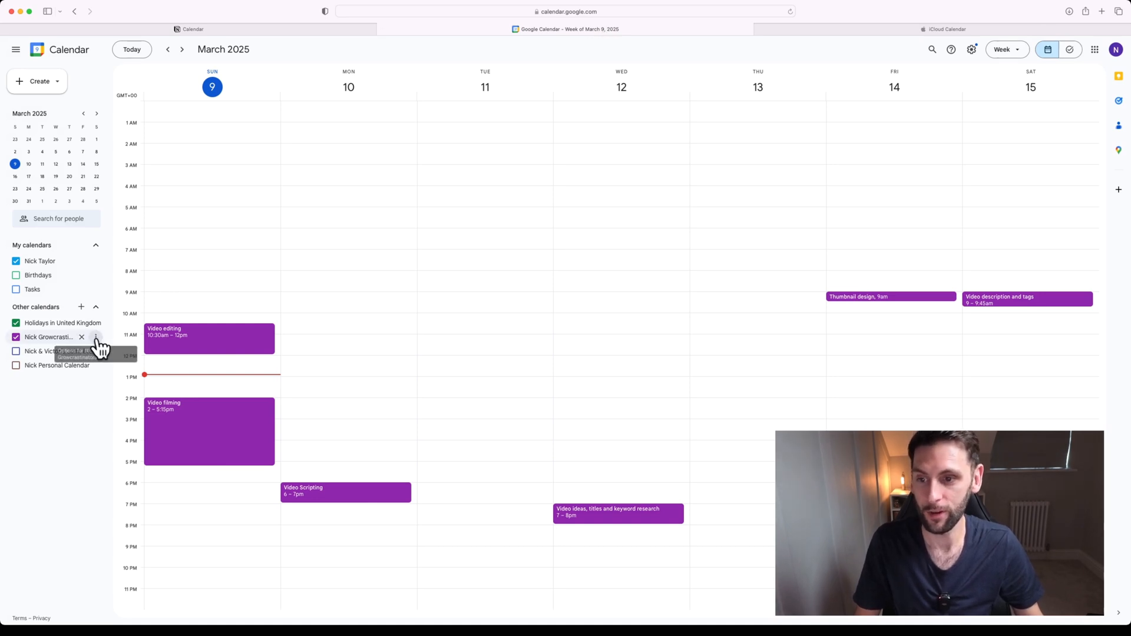
{"action": "mouse_move", "coordinate": [96, 337]}
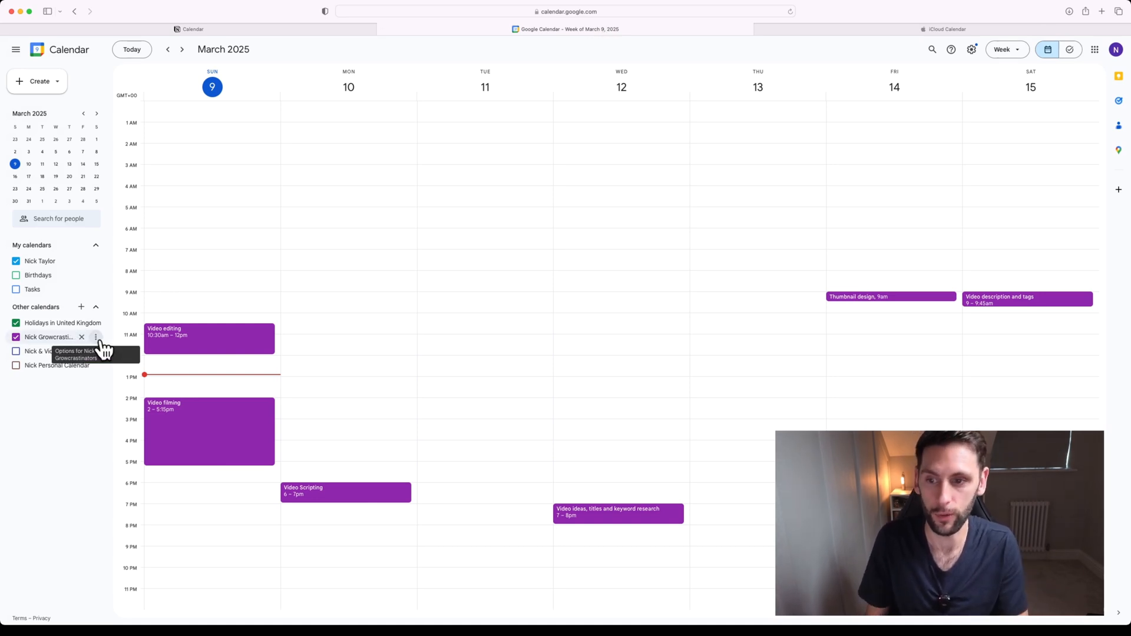
{"action": "mouse_move", "coordinate": [224, 319]}
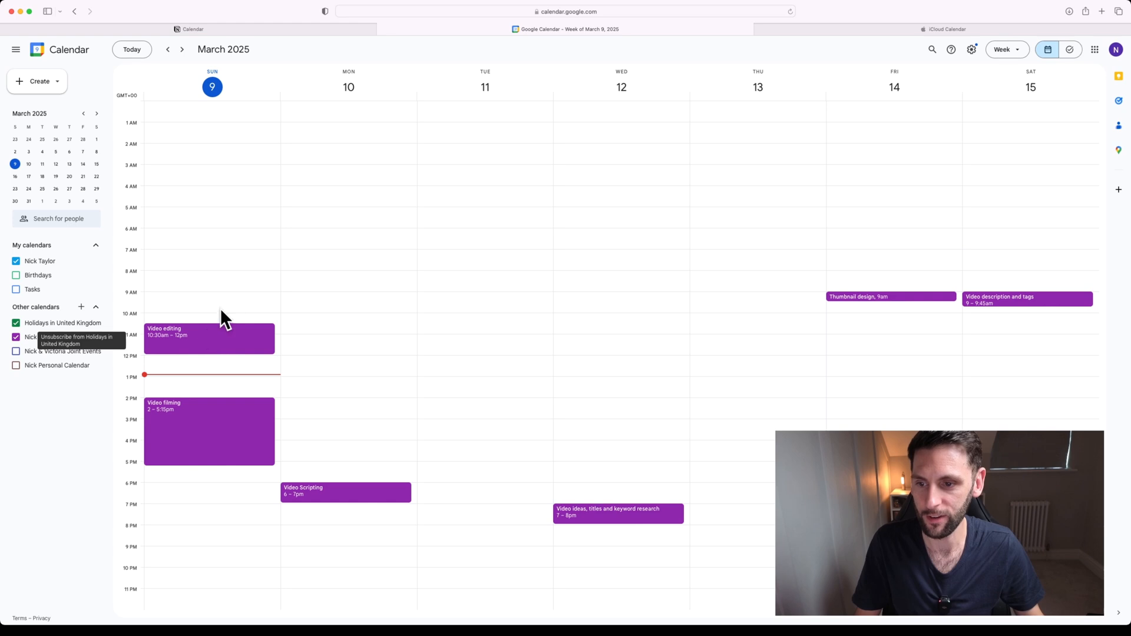
{"action": "mouse_move", "coordinate": [96, 337]}
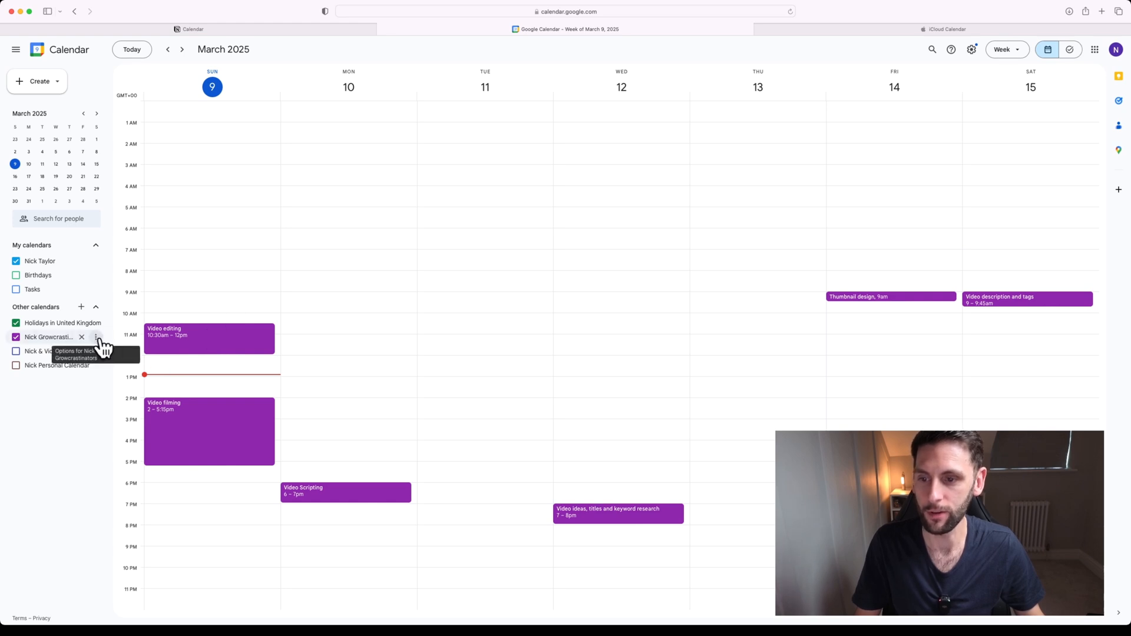
{"action": "left_click", "coordinate": [96, 337]}
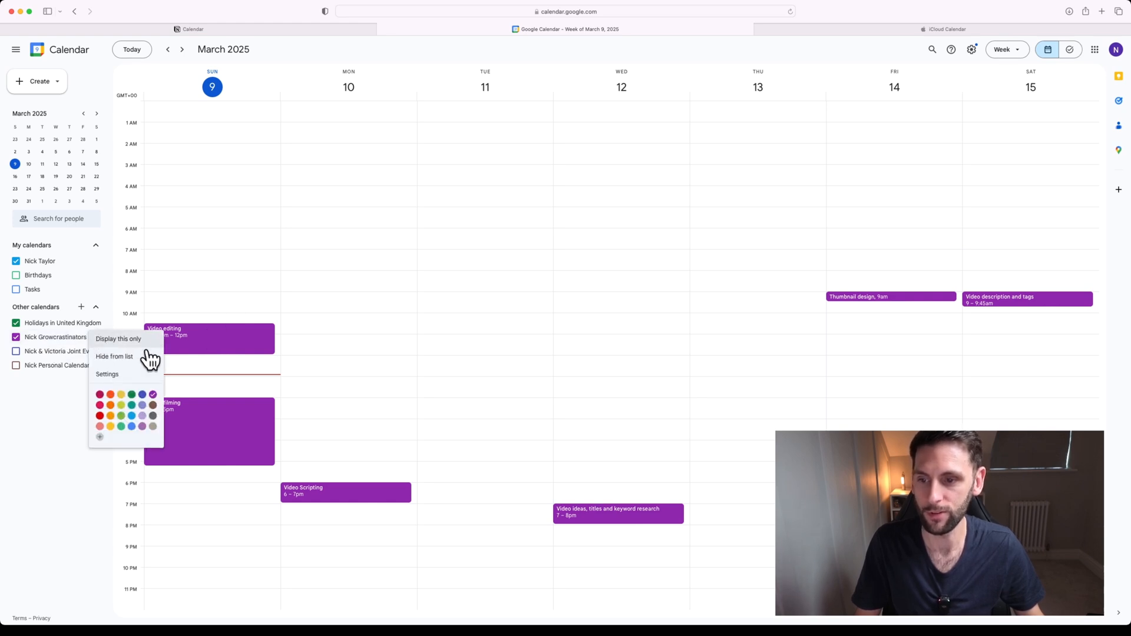
{"action": "left_click", "coordinate": [107, 373]}
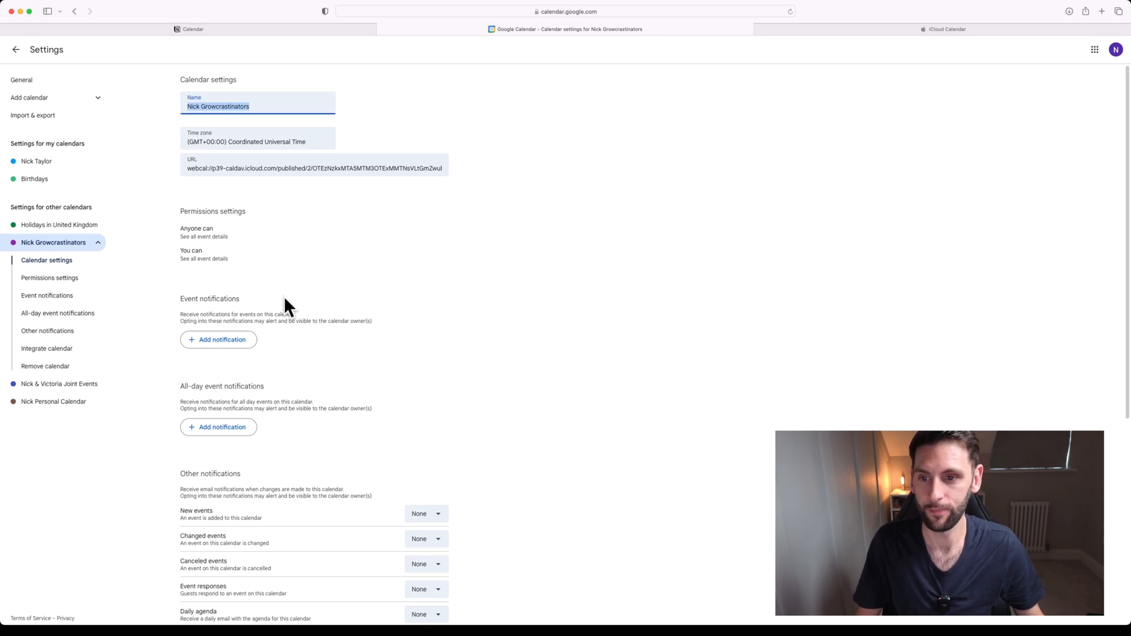
Copy the Growcrastinators embed code from Integrate calendar and return to Notion.
{"action": "scroll", "scroll_direction": "down", "scroll_amount": 3}
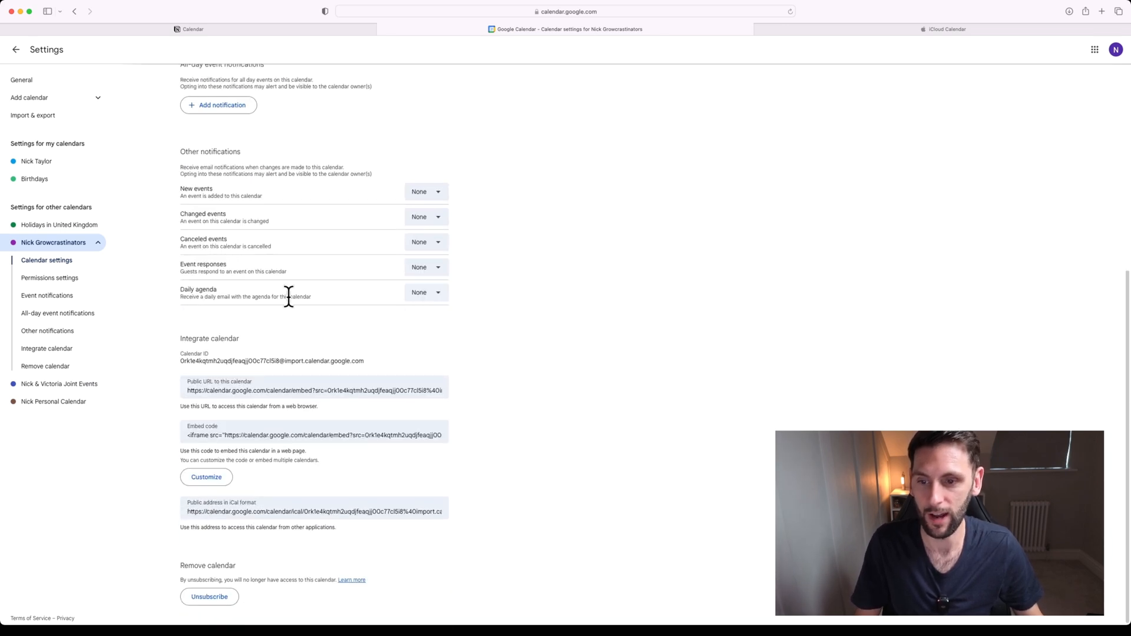
{"action": "mouse_move", "coordinate": [183, 346]}
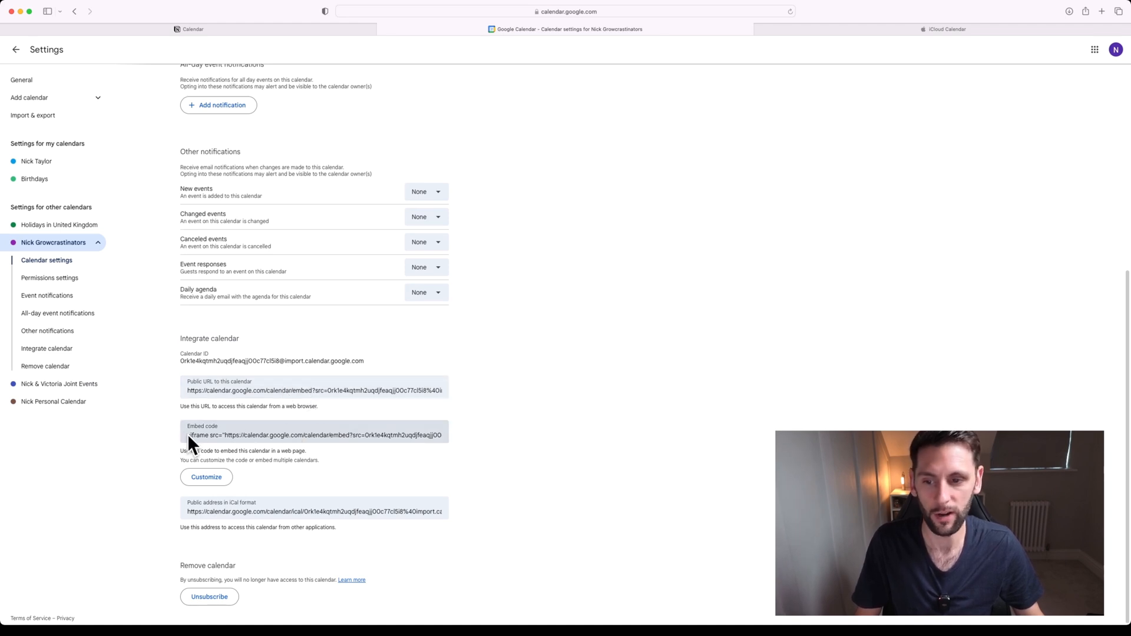
{"action": "triple_click", "coordinate": [314, 434]}
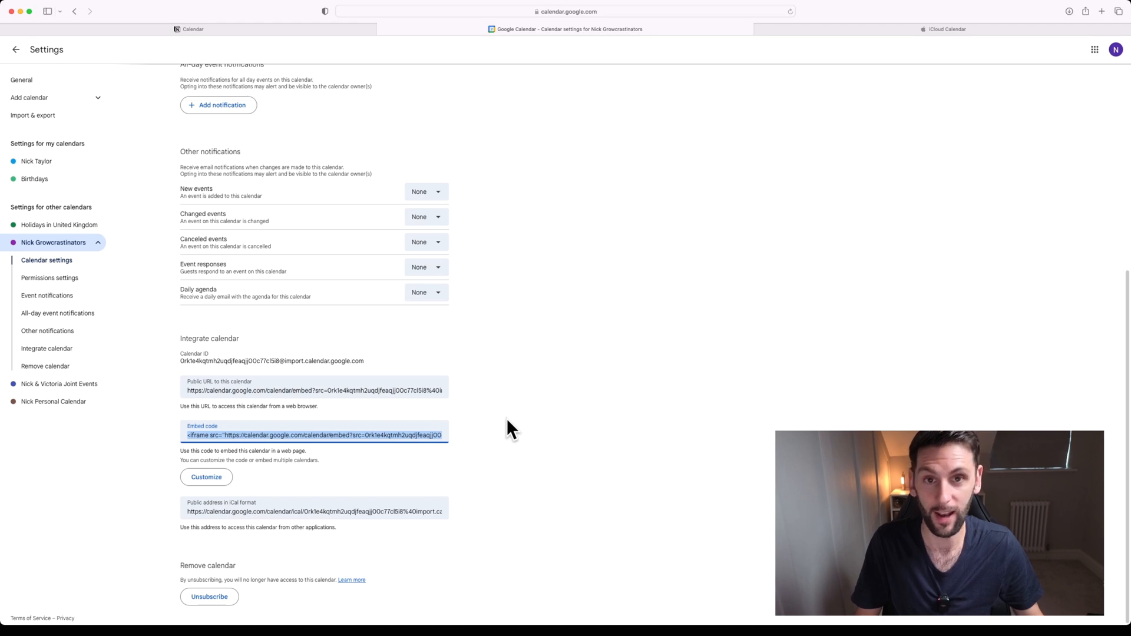
{"action": "mouse_move", "coordinate": [588, 448]}
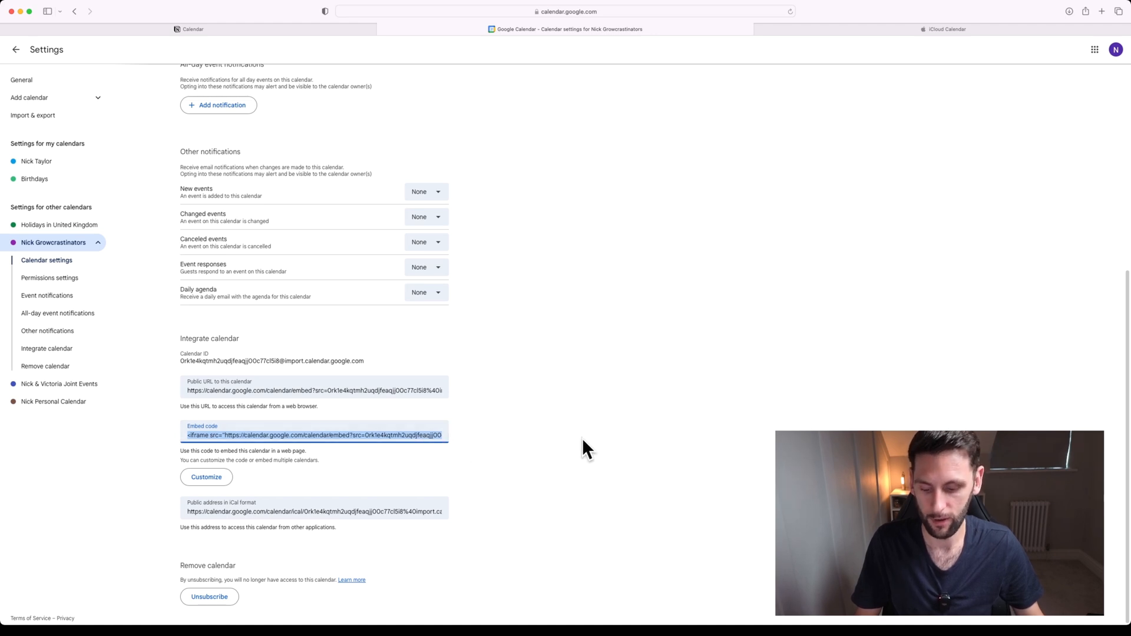
{"action": "left_click", "coordinate": [192, 29]}
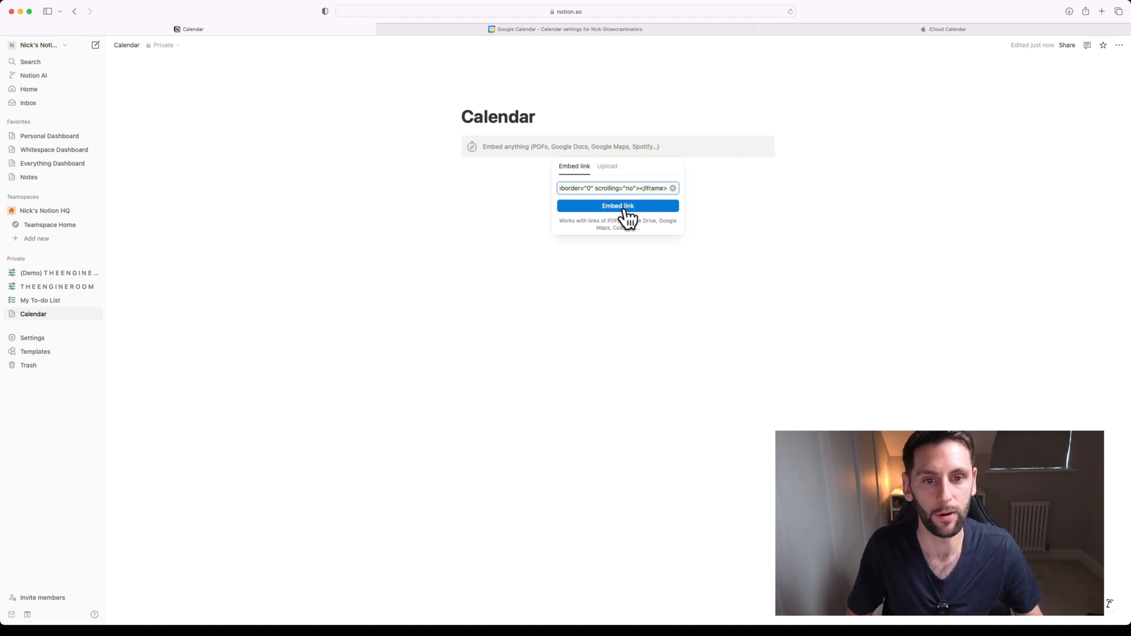
Embed the pasted Google Calendar iframe code on Notion's Calendar page.
{"action": "left_click", "coordinate": [617, 206]}
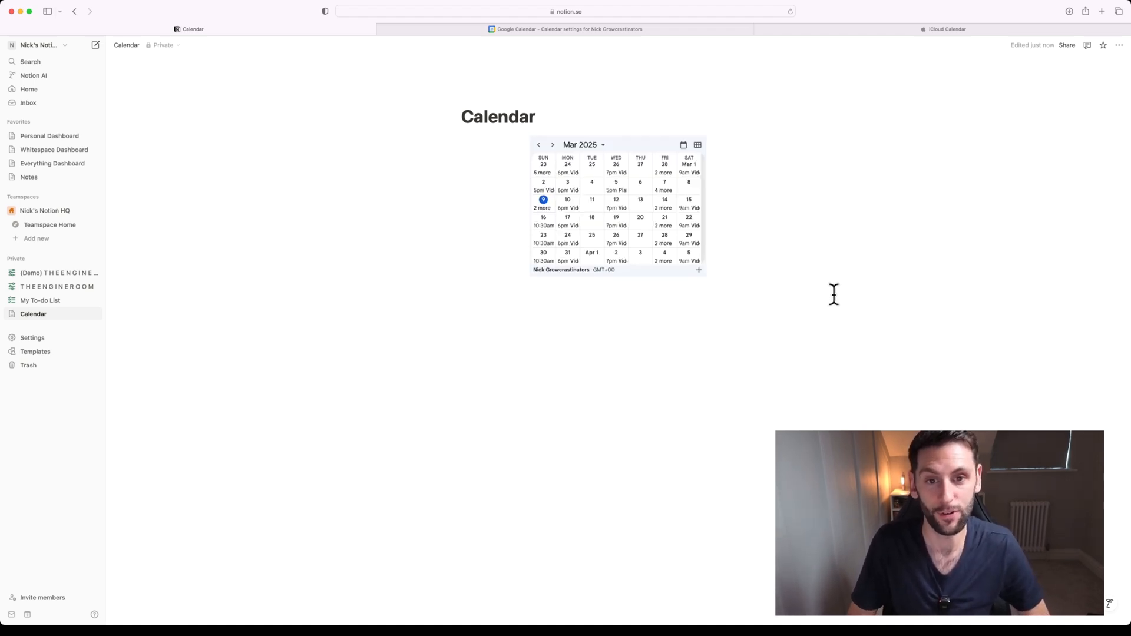
{"action": "mouse_move", "coordinate": [548, 195]}
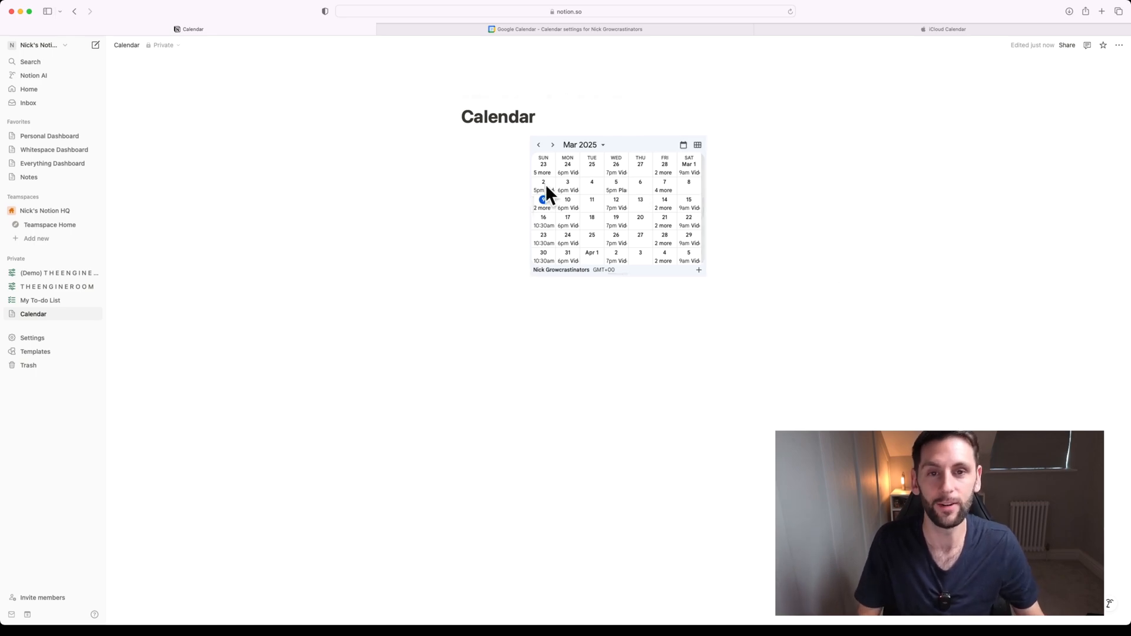
{"action": "mouse_move", "coordinate": [707, 277]}
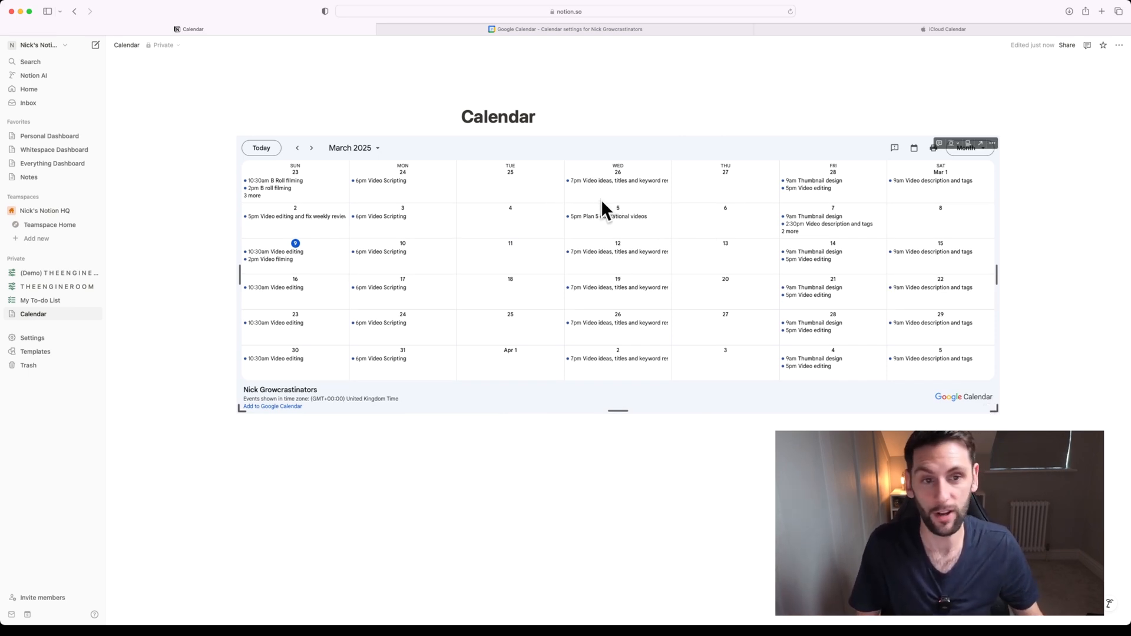
{"action": "mouse_move", "coordinate": [759, 179]}
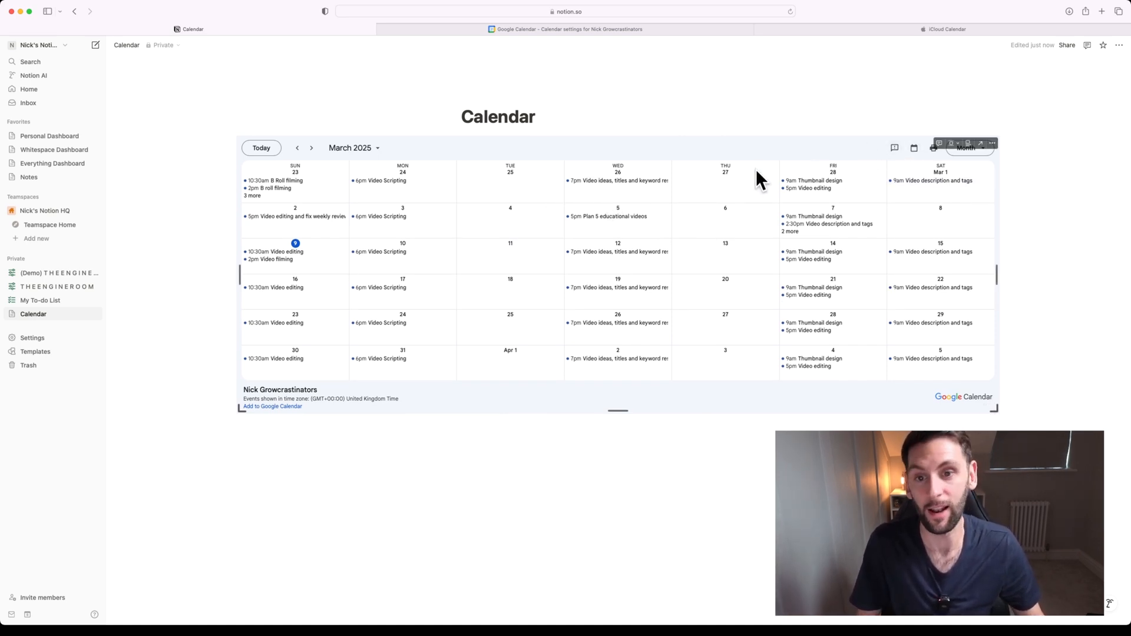
{"action": "mouse_move", "coordinate": [365, 173]}
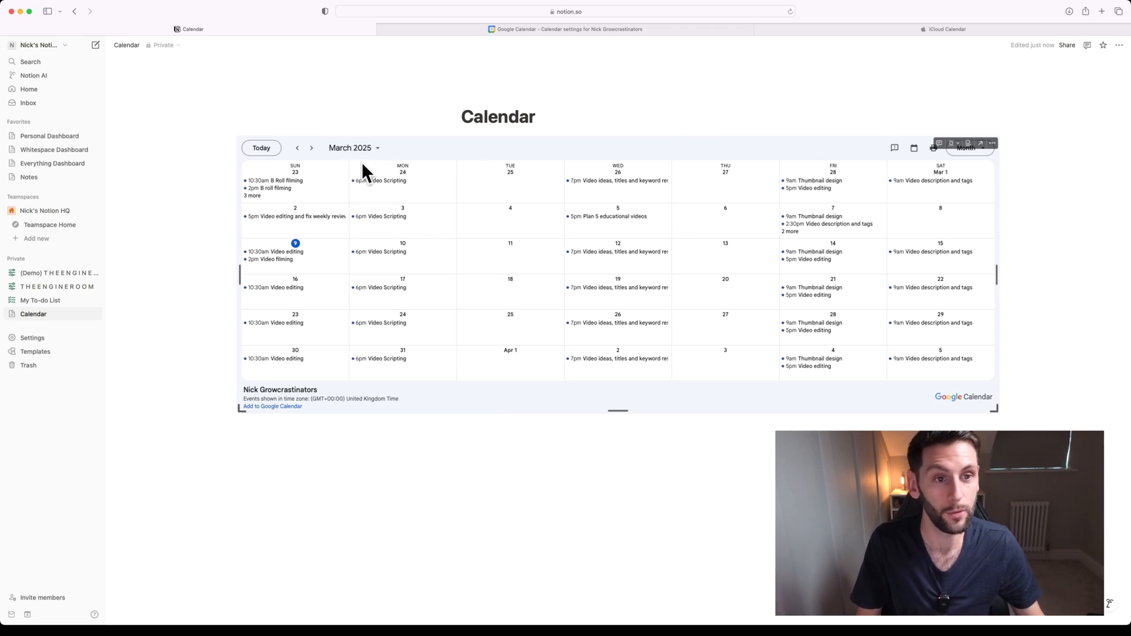
Switch the embedded calendar to Week view and advance to 9–15 March 2025.
{"action": "left_click", "coordinate": [311, 148]}
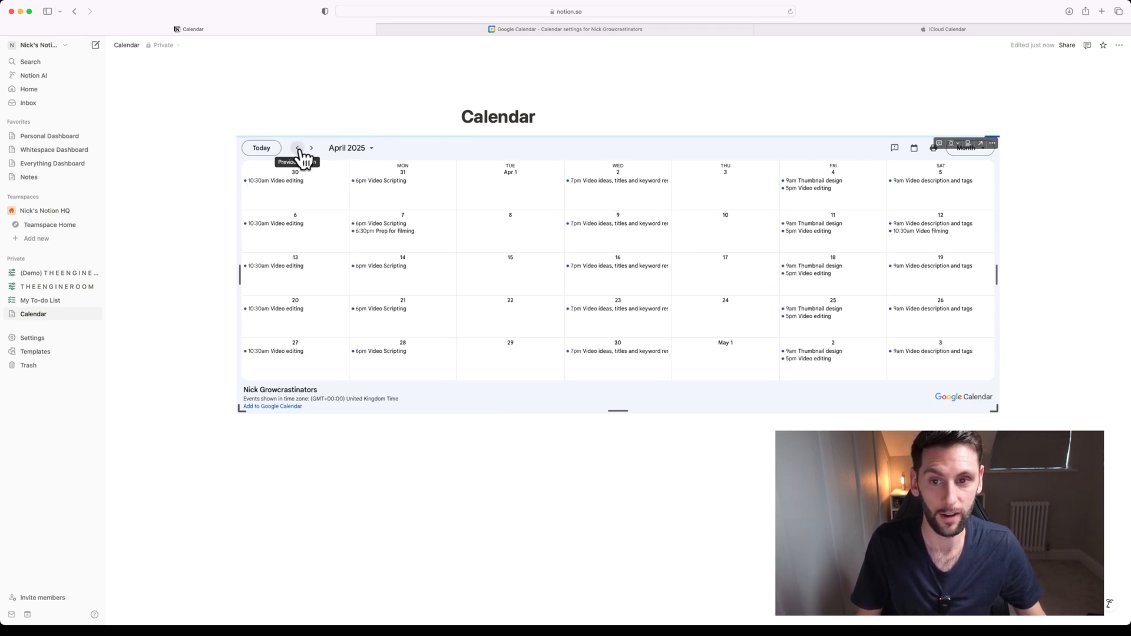
{"action": "left_click", "coordinate": [296, 148]}
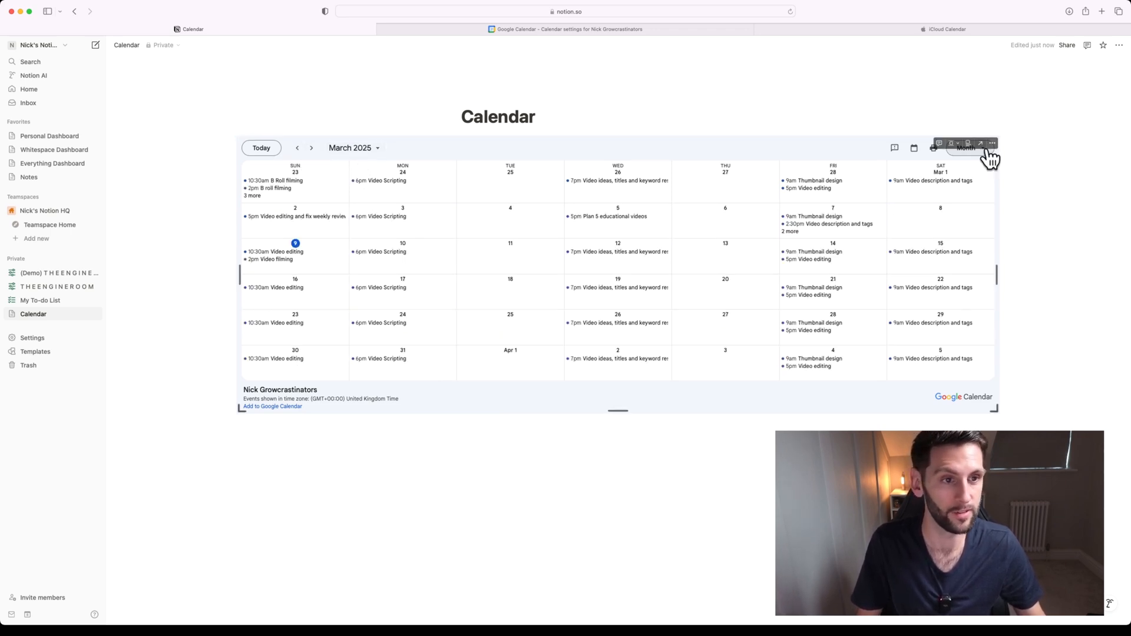
{"action": "left_click", "coordinate": [967, 148]}
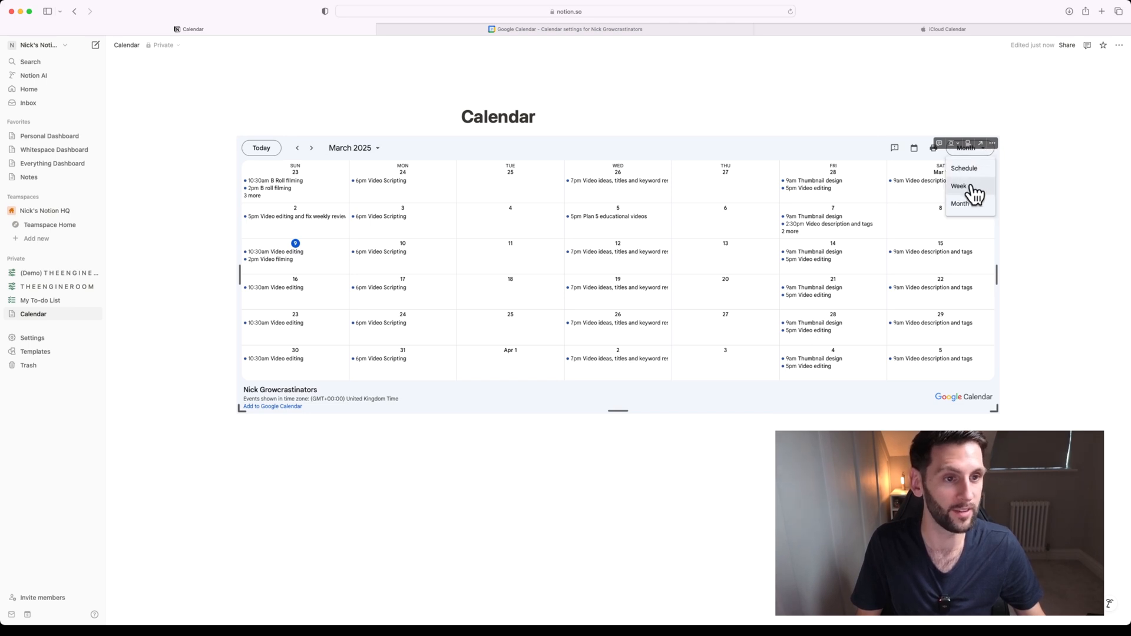
{"action": "left_click", "coordinate": [958, 186]}
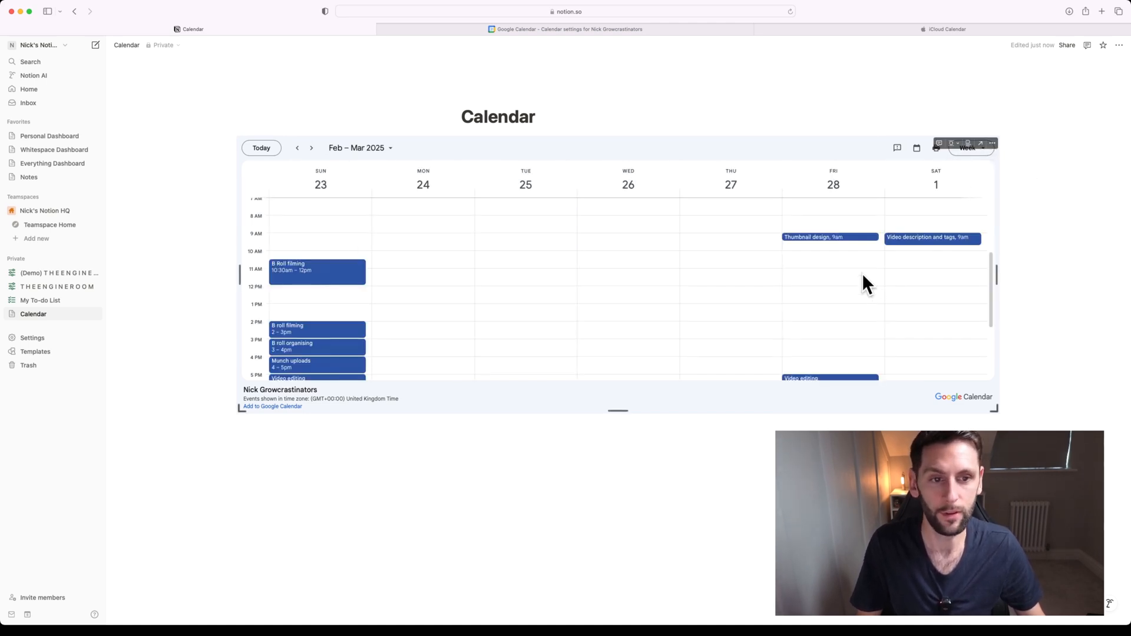
{"action": "scroll", "scroll_direction": "up", "scroll_amount": 3}
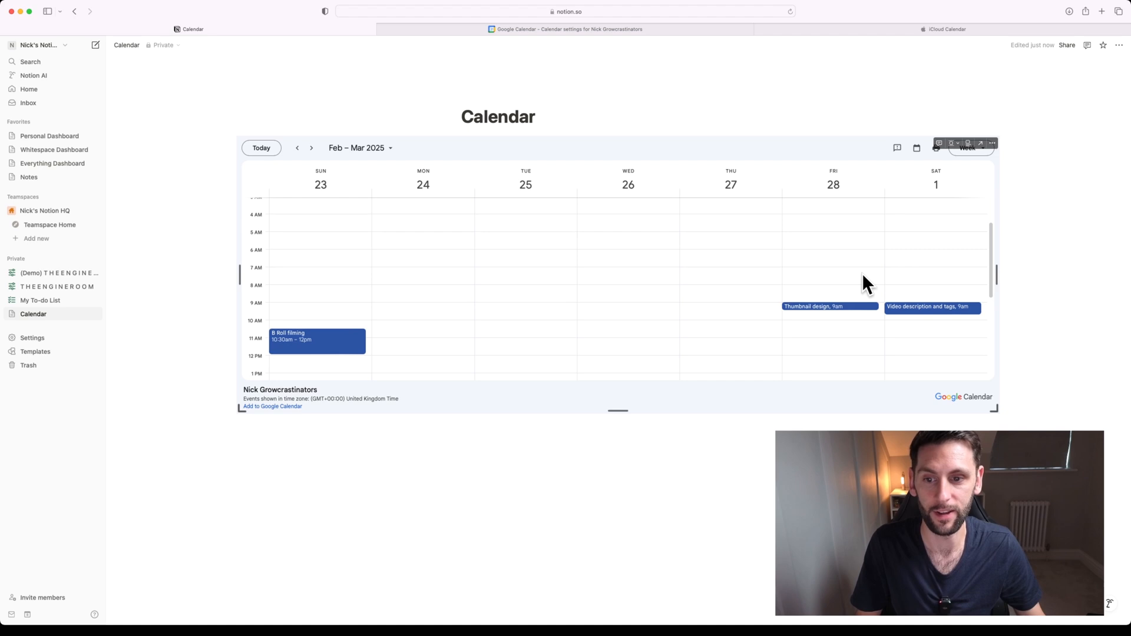
{"action": "left_click", "coordinate": [311, 148]}
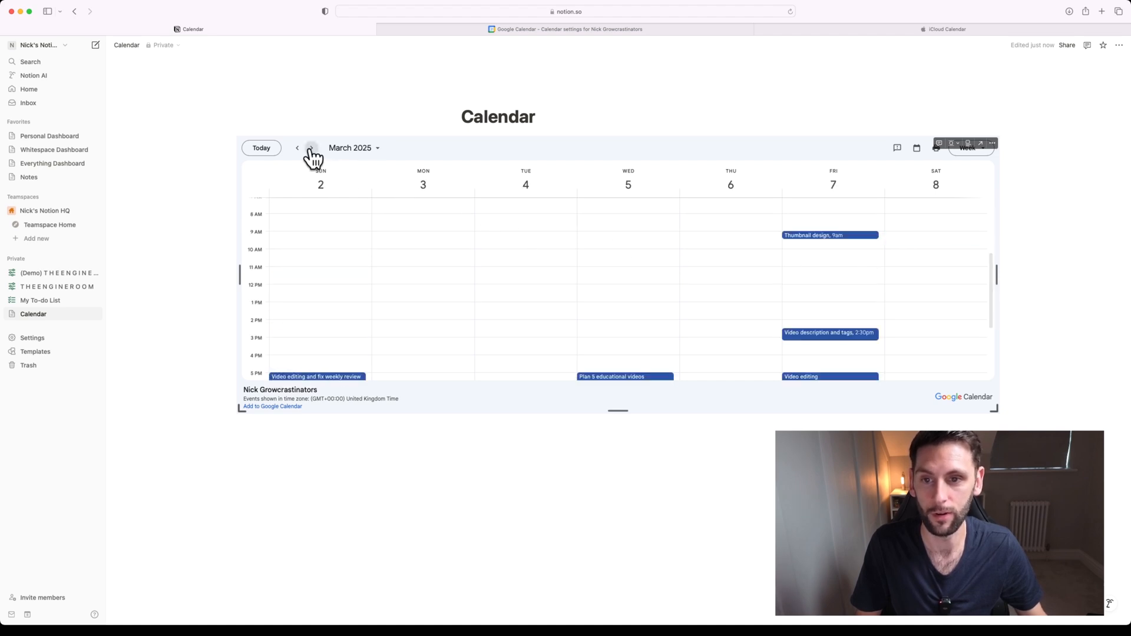
{"action": "left_click", "coordinate": [311, 148]}
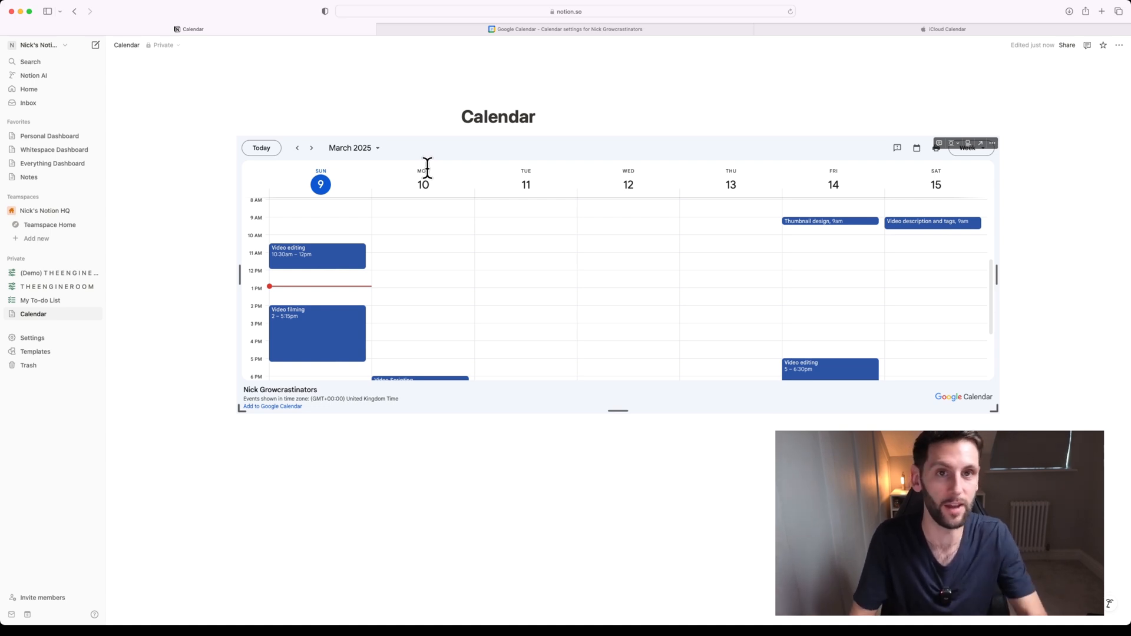
{"action": "left_click", "coordinate": [945, 29]}
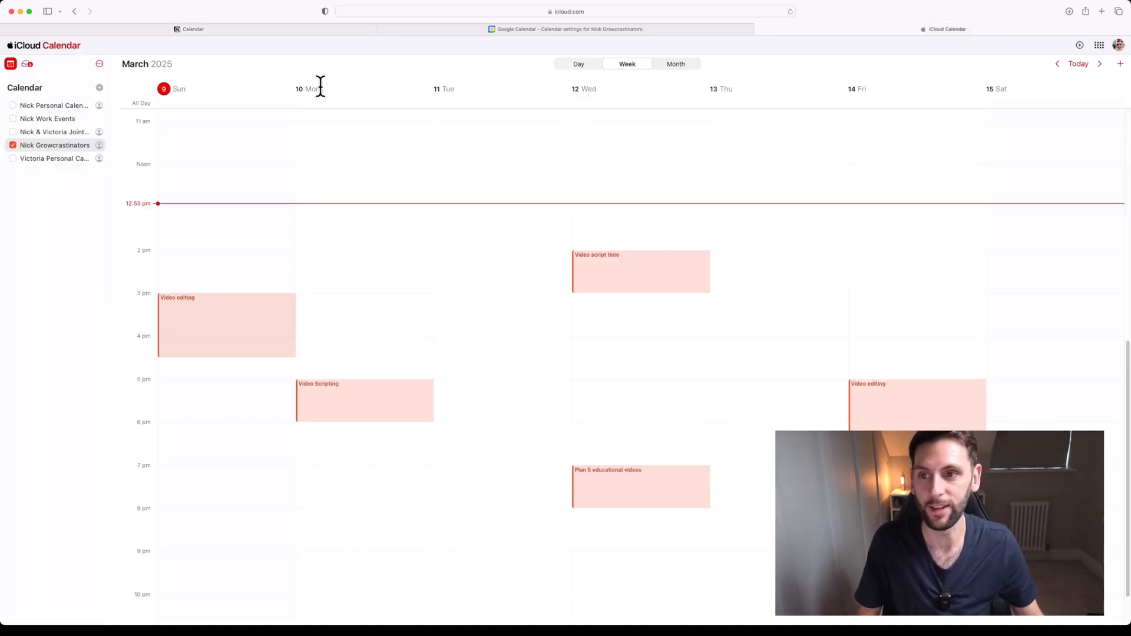
{"action": "mouse_move", "coordinate": [282, 33]}
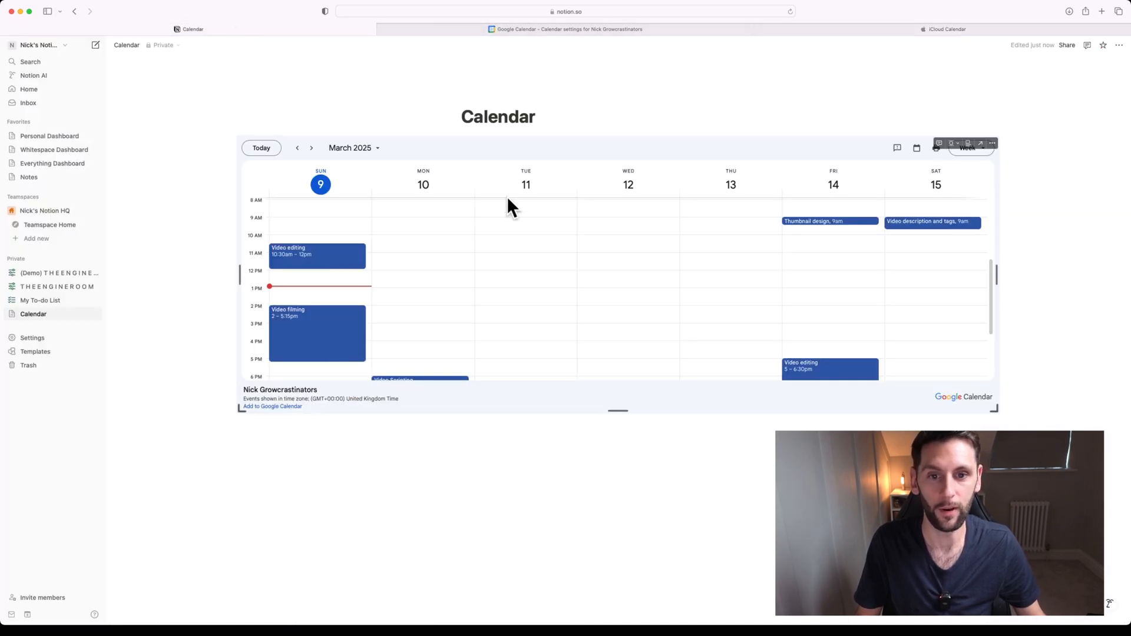
{"action": "mouse_move", "coordinate": [485, 301]}
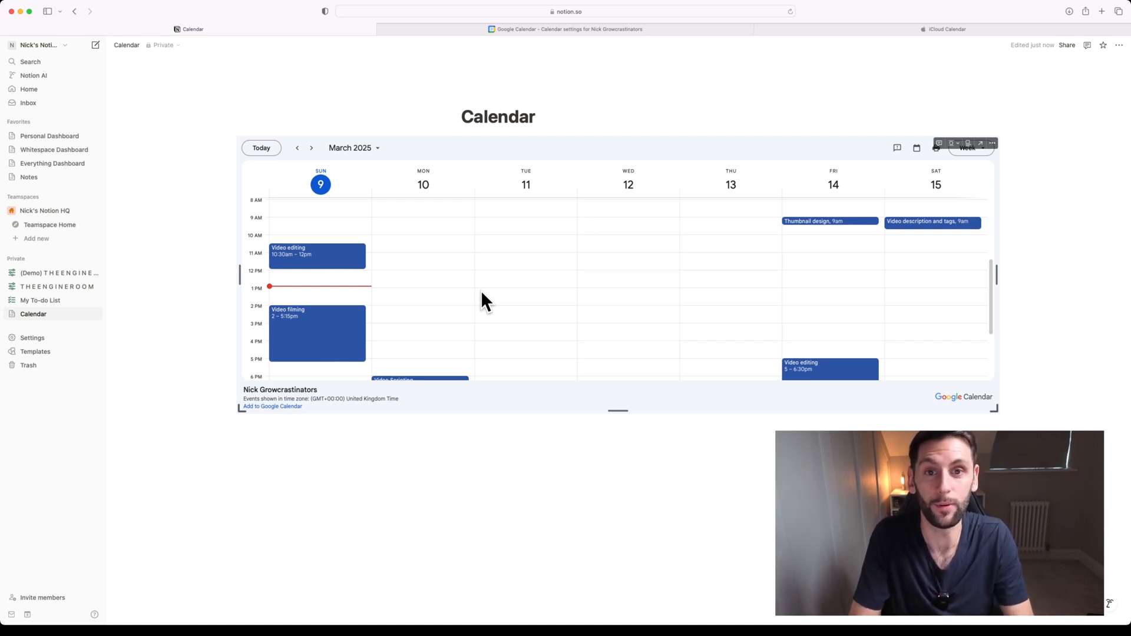
{"action": "mouse_move", "coordinate": [744, 187]}
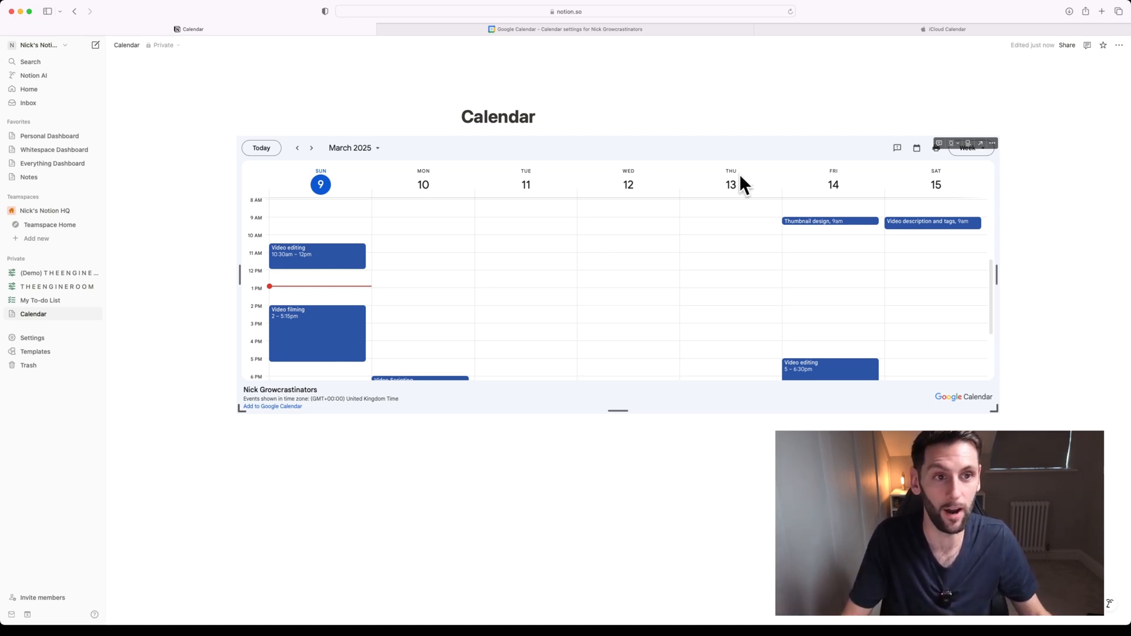
{"action": "mouse_move", "coordinate": [938, 29]}
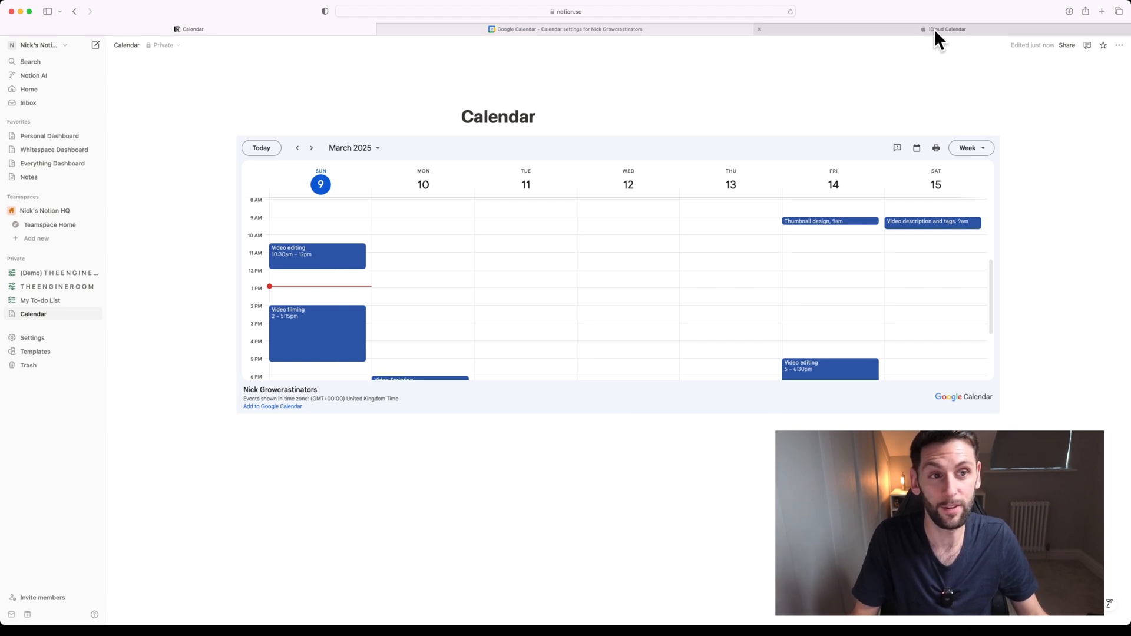
{"action": "left_click", "coordinate": [945, 29]}
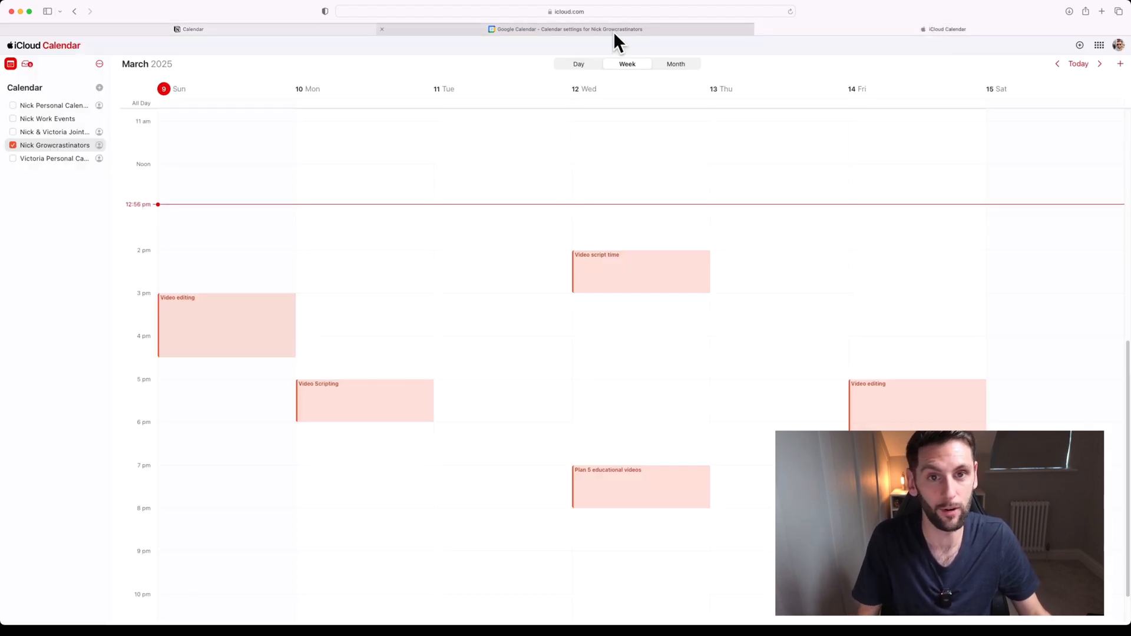
{"action": "left_click", "coordinate": [568, 29]}
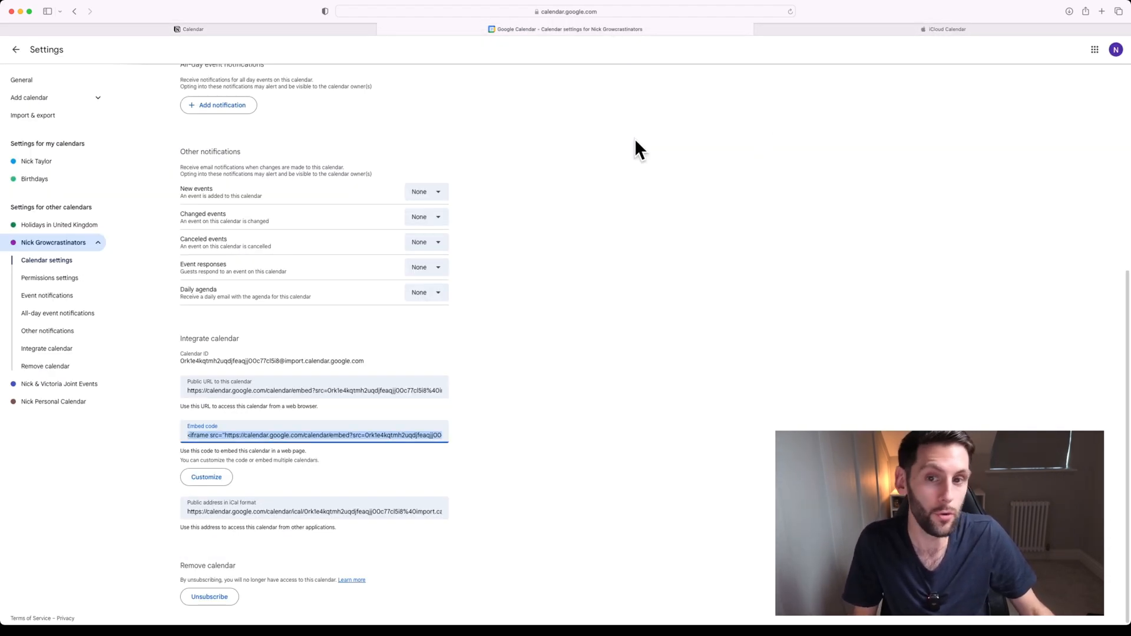
{"action": "left_click", "coordinate": [191, 29]}
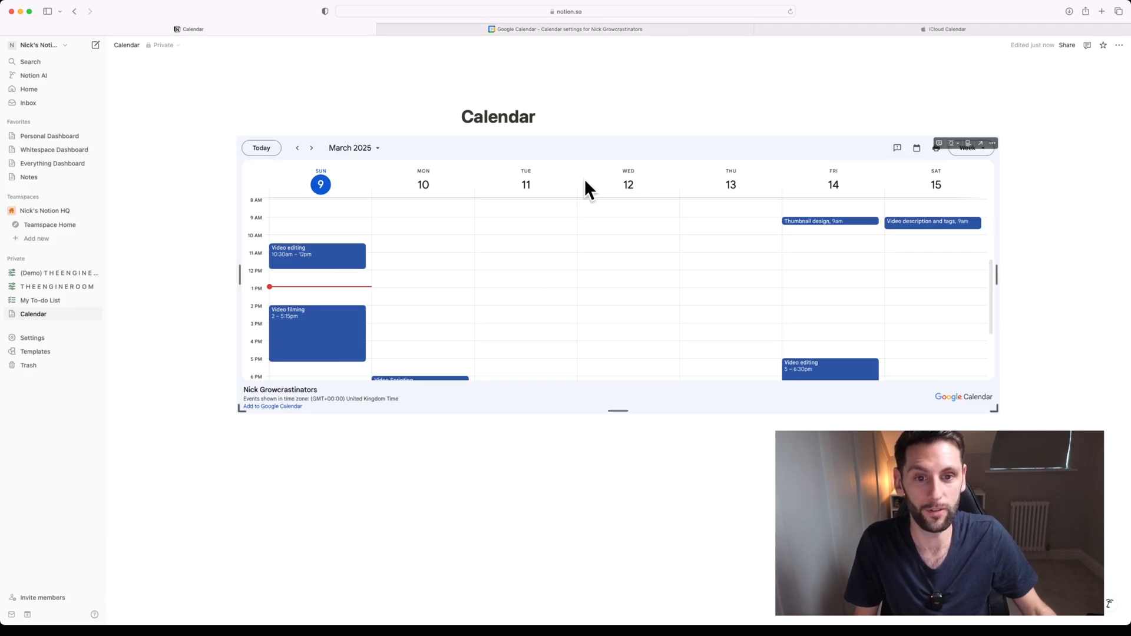
{"action": "mouse_move", "coordinate": [500, 282]}
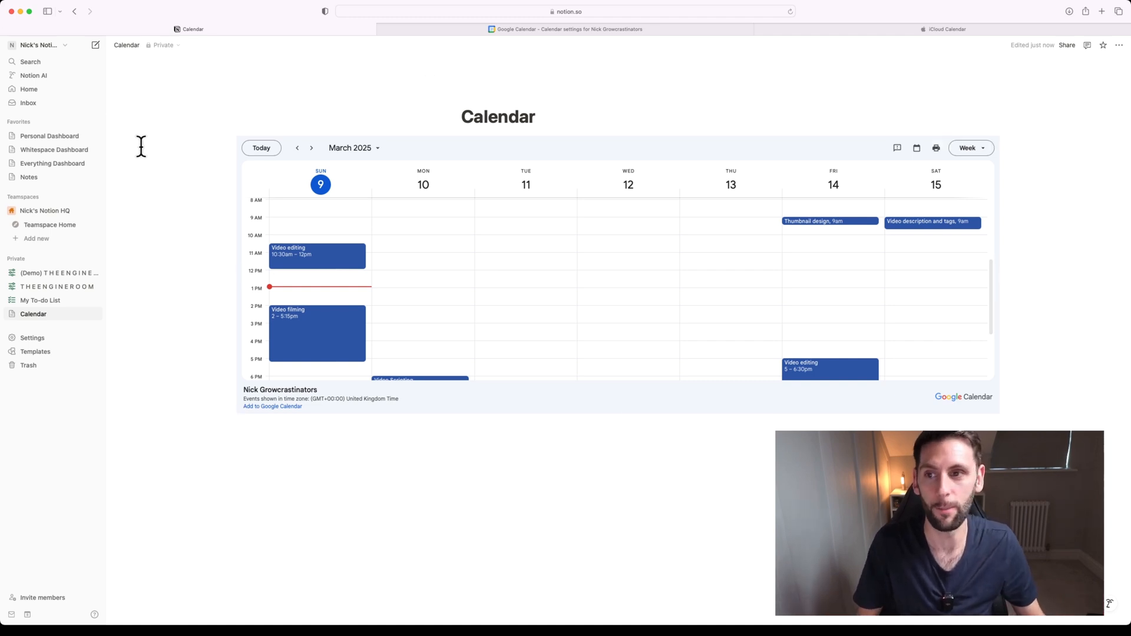
{"action": "mouse_move", "coordinate": [168, 147]}
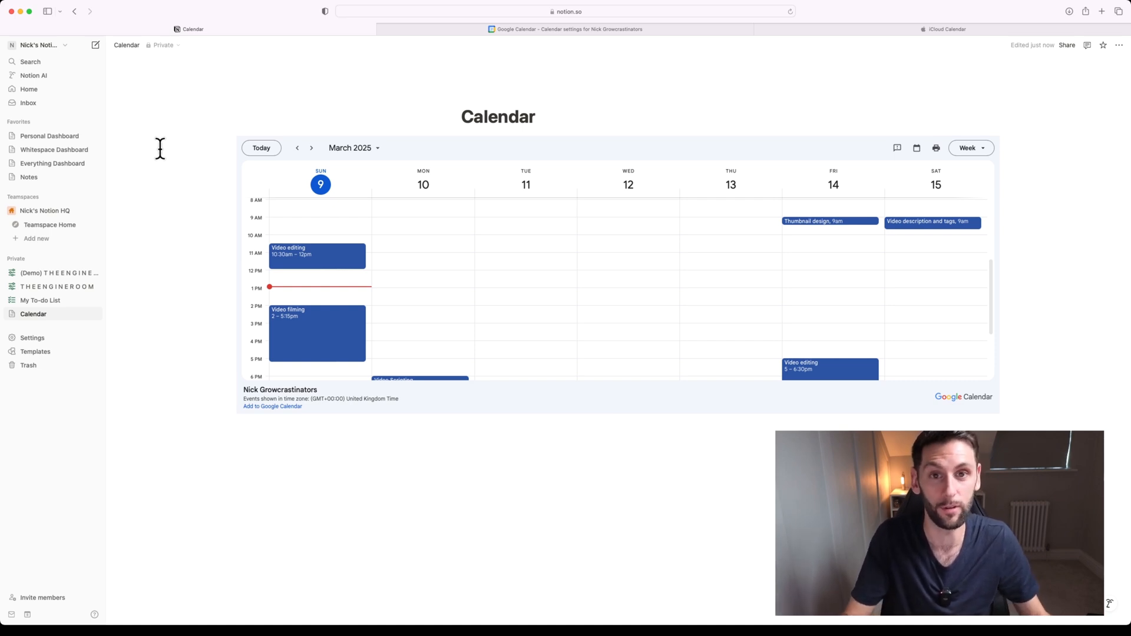
{"action": "mouse_move", "coordinate": [689, 99]}
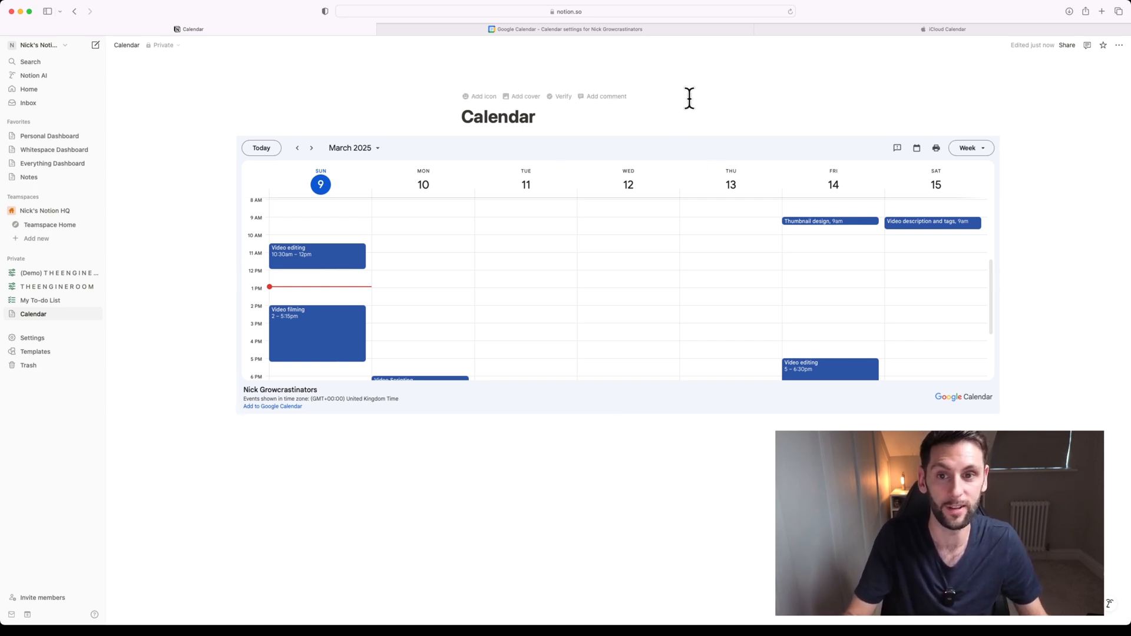
Switch to the Google Calendar tab showing the week of 9 March.
{"action": "left_click", "coordinate": [567, 29]}
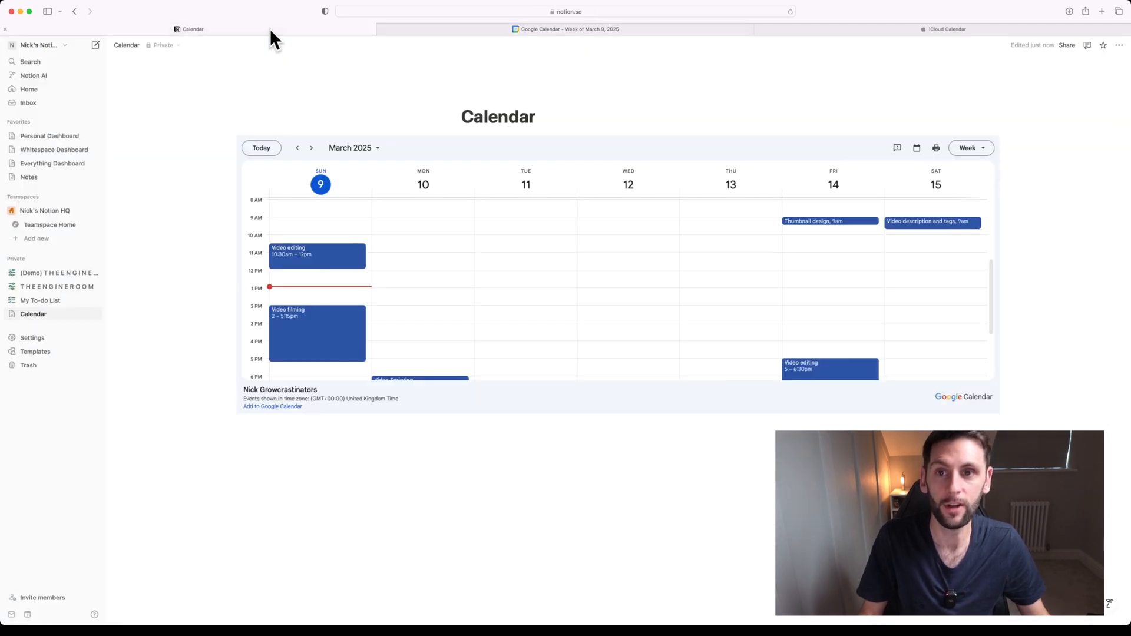
{"action": "mouse_move", "coordinate": [334, 86]}
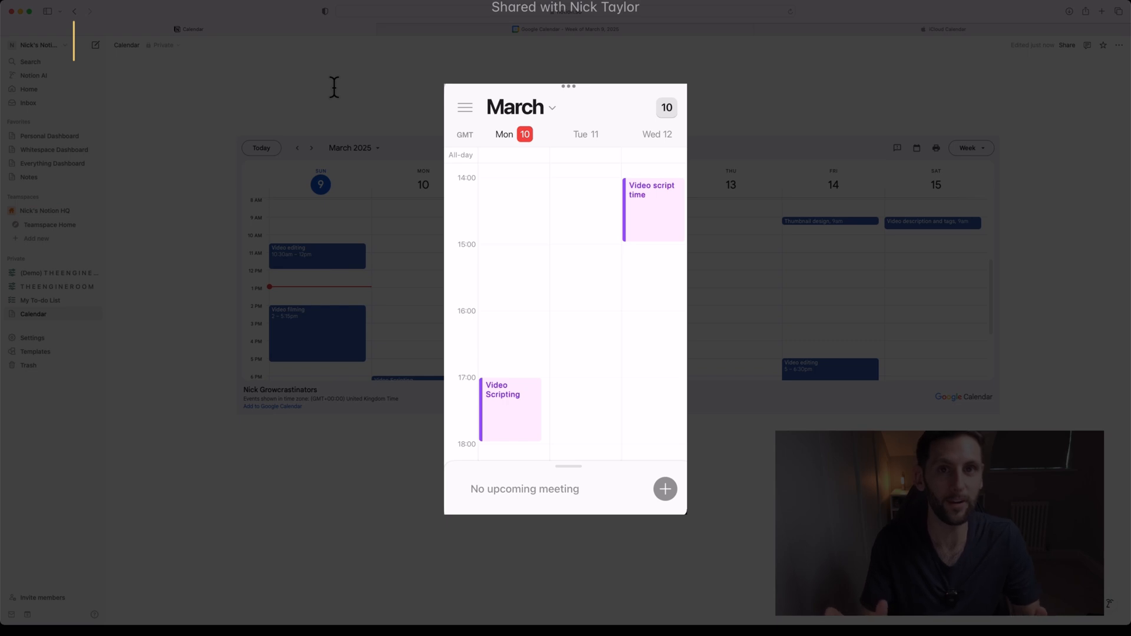
Create a 'Film new video' event on Tuesday 11 March, 16:00–17:30, and save it.
{"action": "left_click", "coordinate": [586, 327]}
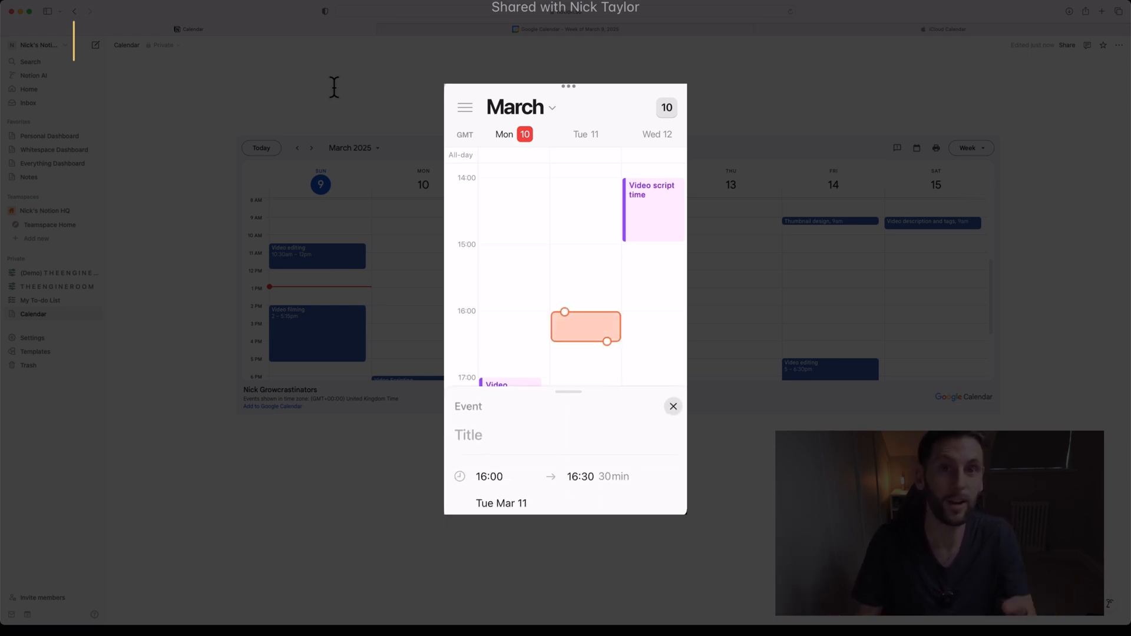
{"action": "type", "text": "Film"}
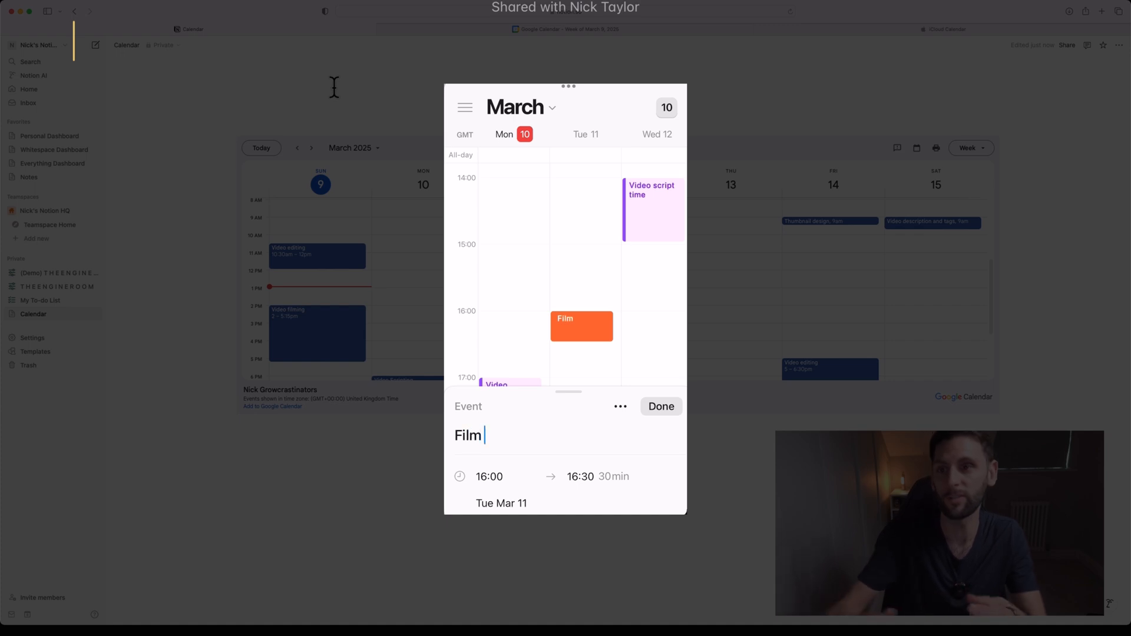
{"action": "type", "text": "new video"}
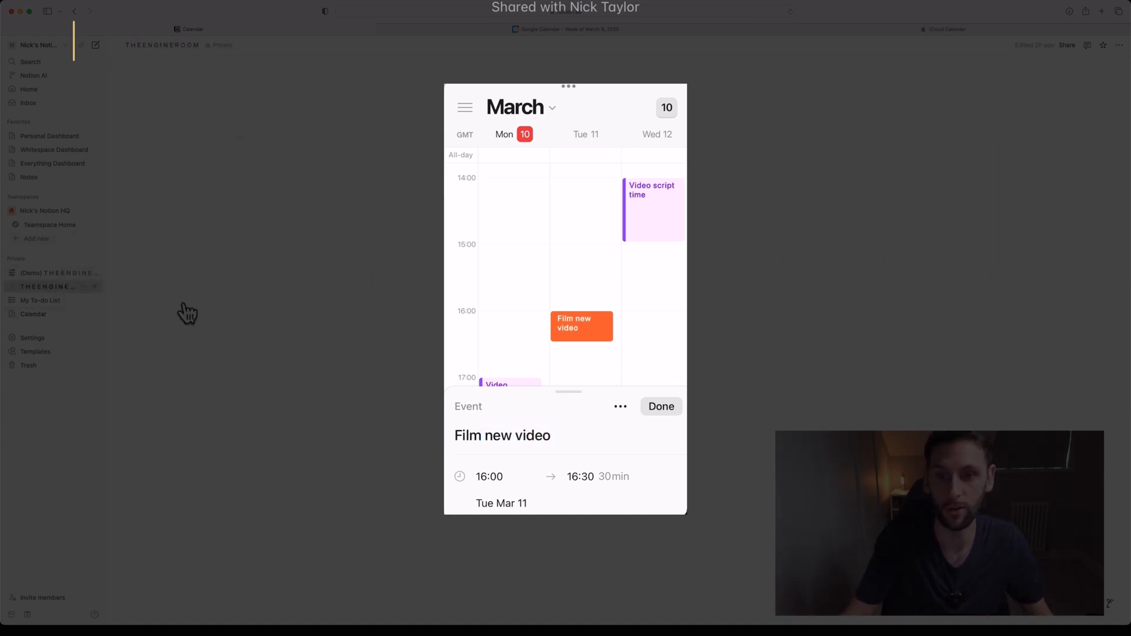
{"action": "left_click", "coordinate": [580, 476]}
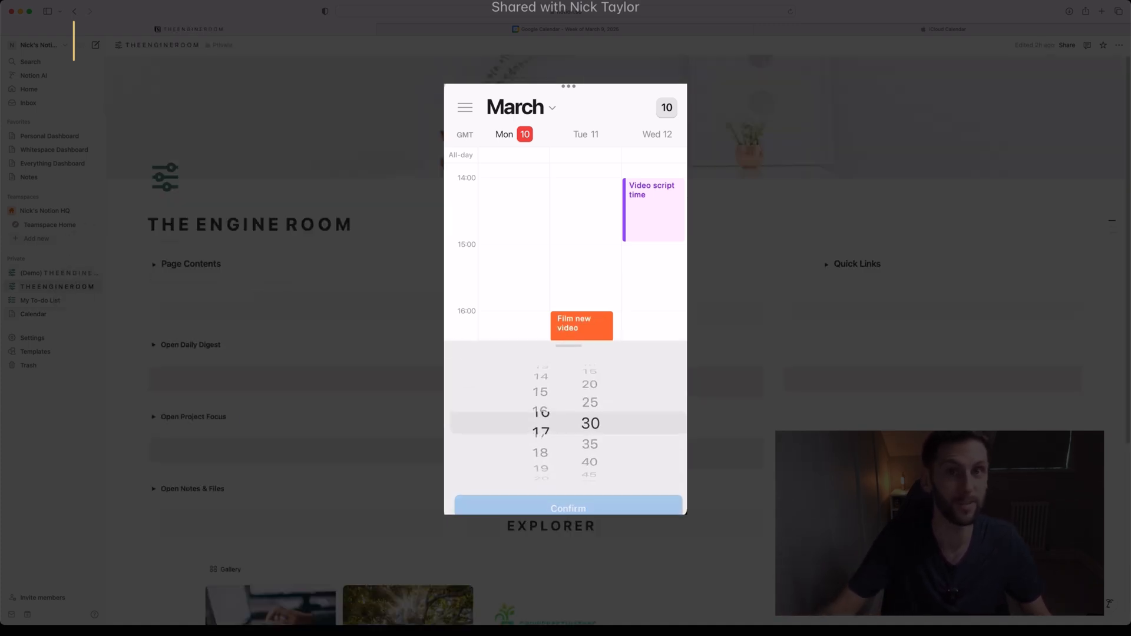
{"action": "left_click", "coordinate": [569, 508]}
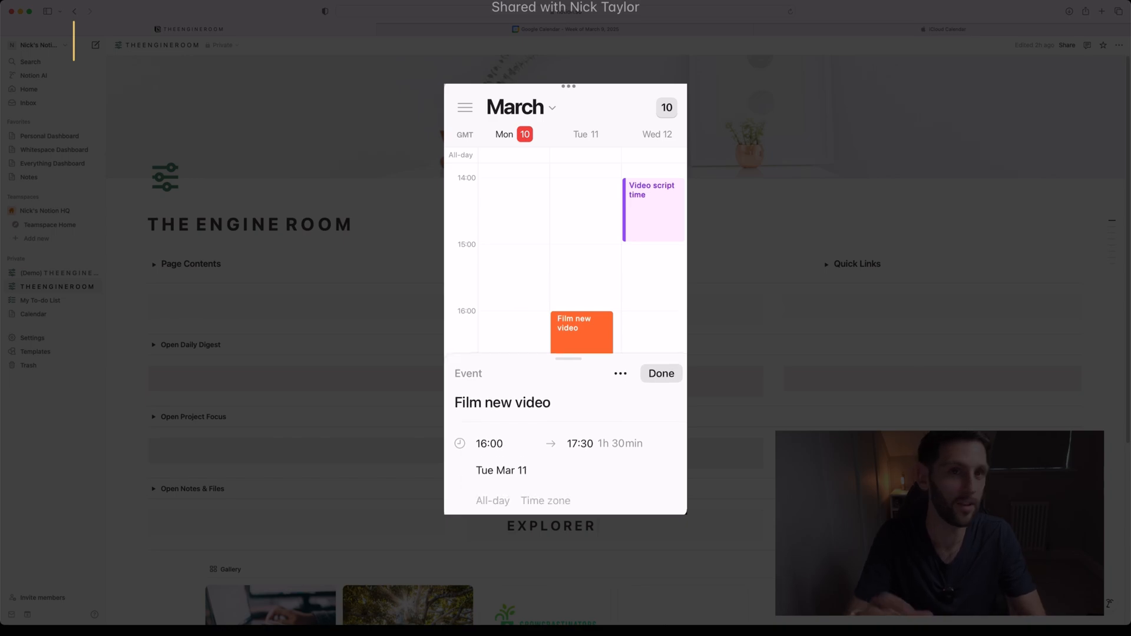
{"action": "left_click", "coordinate": [659, 373]}
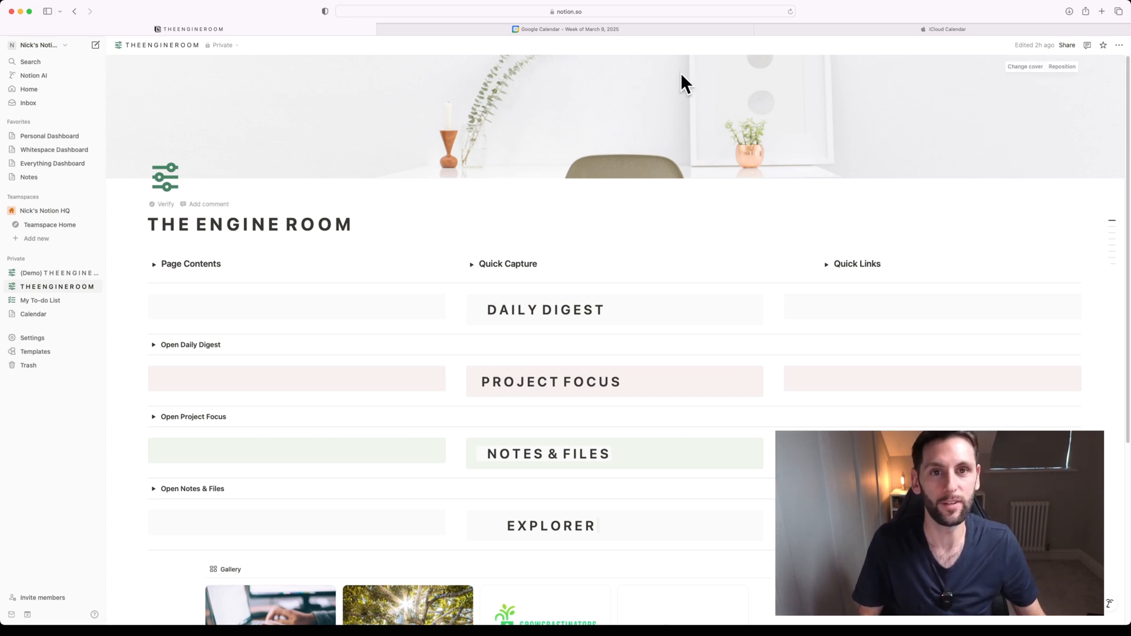
{"action": "mouse_move", "coordinate": [41, 314]}
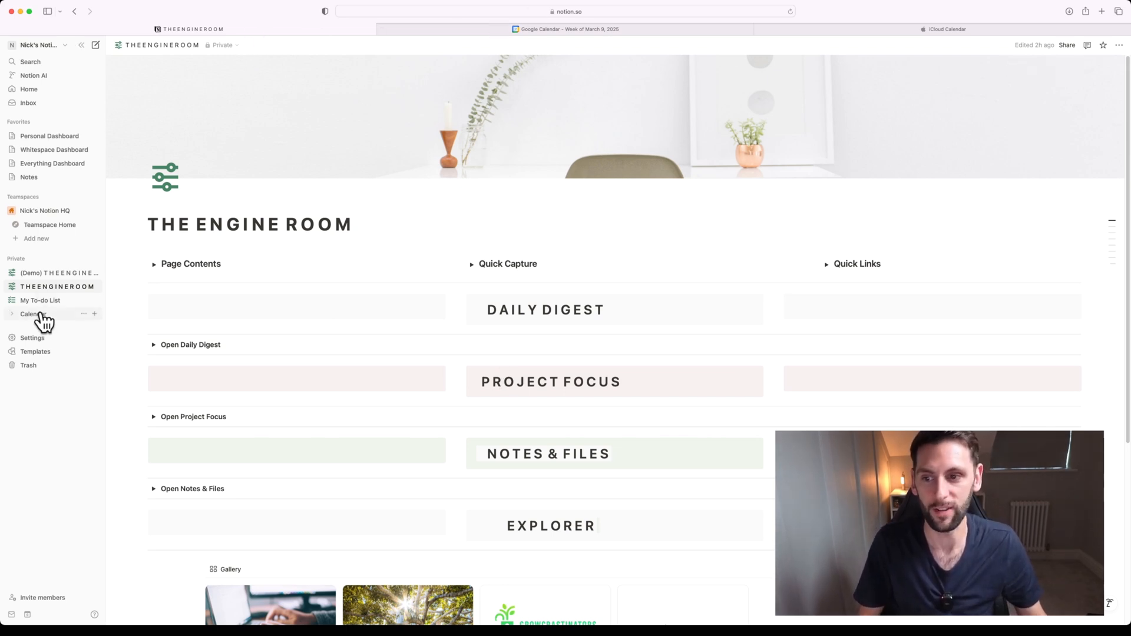
Show the Calendar page's embedded Google Calendar in week view, checking the iCloud tab for the new event.
{"action": "left_click", "coordinate": [32, 314]}
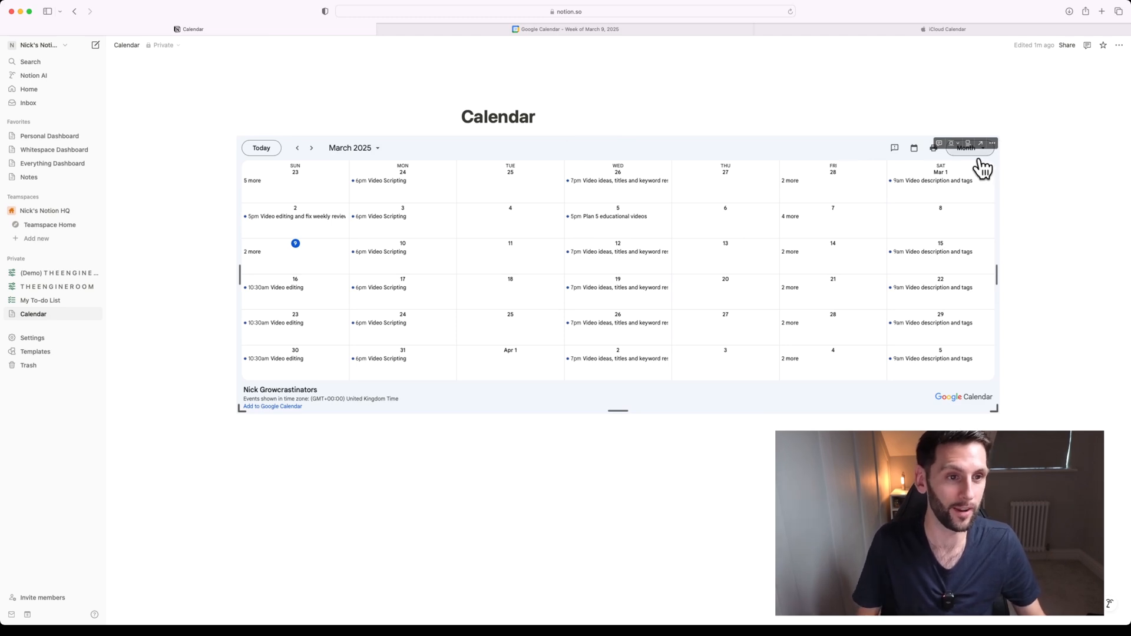
{"action": "left_click", "coordinate": [970, 148]}
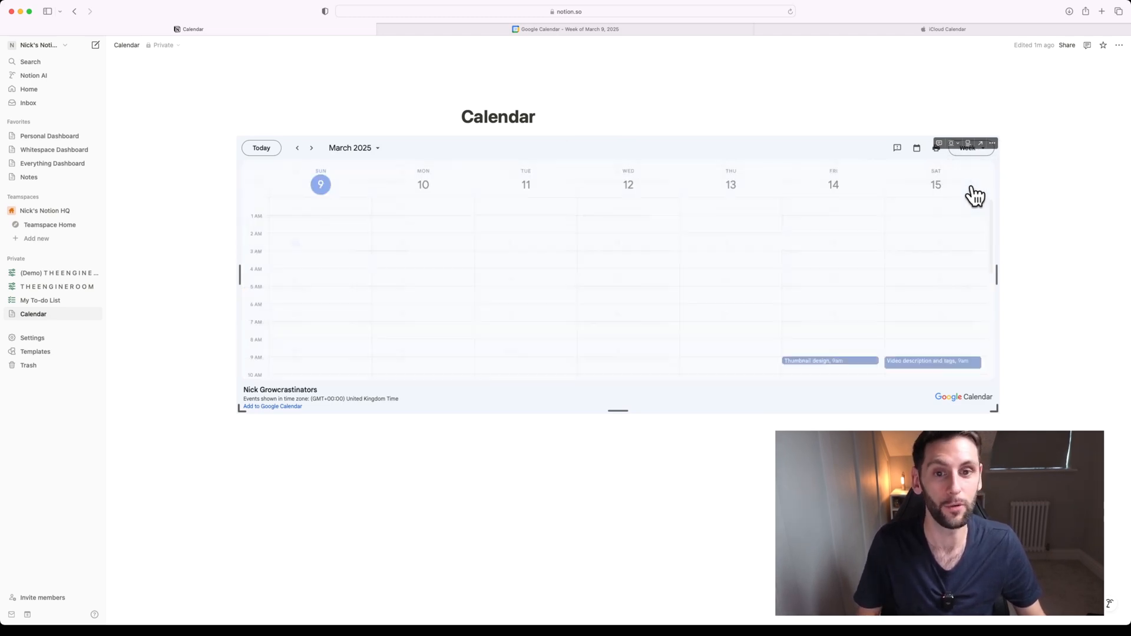
{"action": "left_click", "coordinate": [945, 28]}
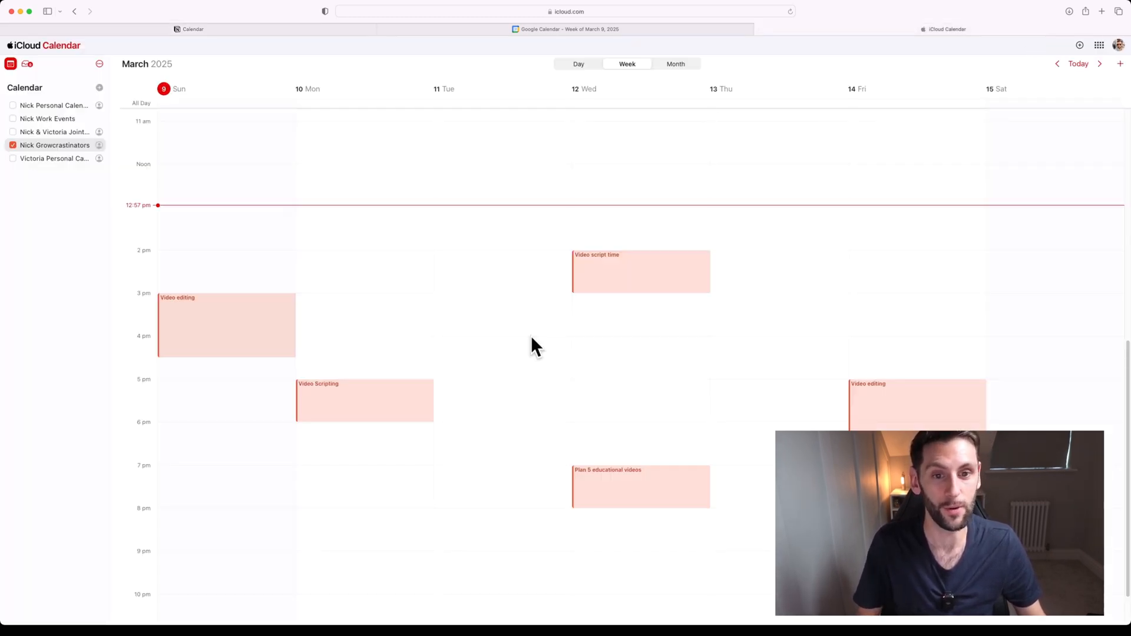
{"action": "left_click", "coordinate": [192, 29]}
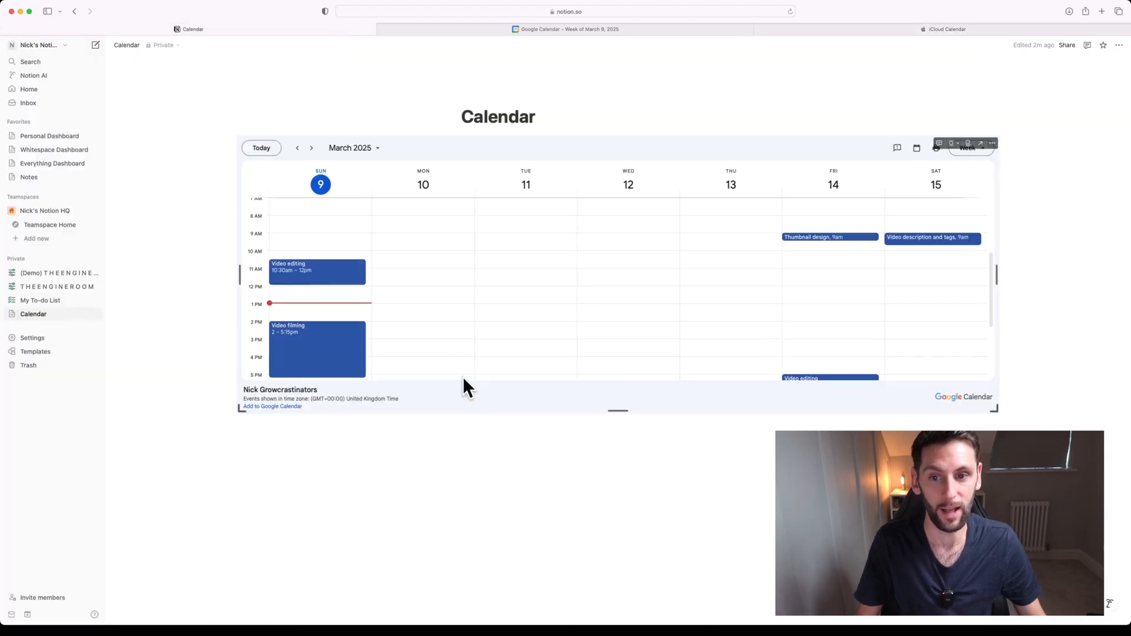
{"action": "mouse_move", "coordinate": [467, 349]}
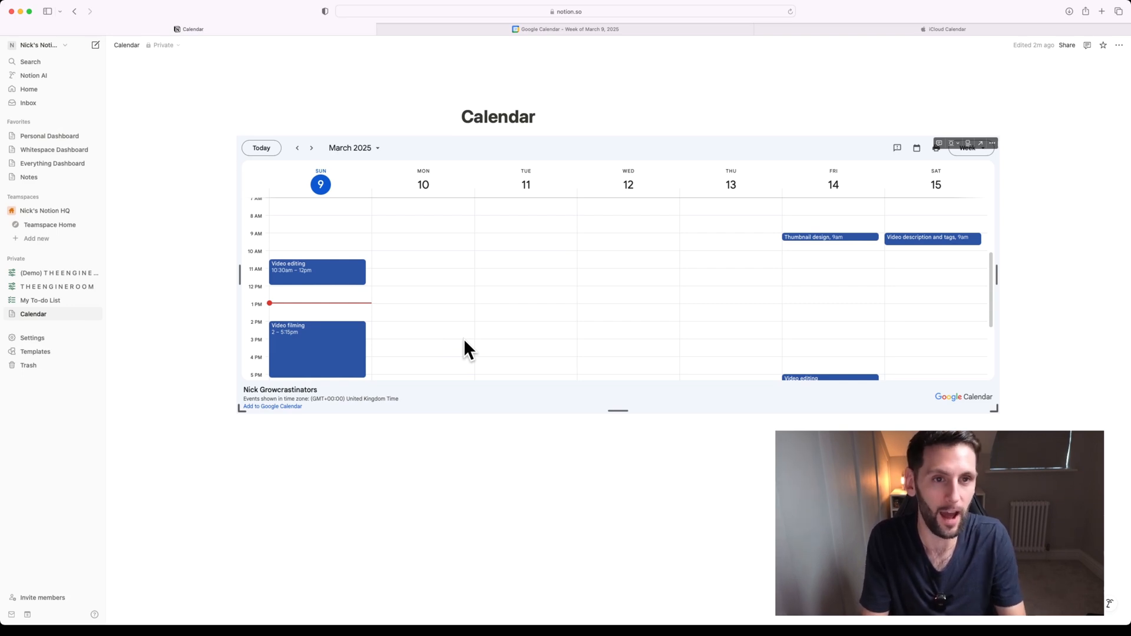
{"action": "mouse_move", "coordinate": [945, 29]}
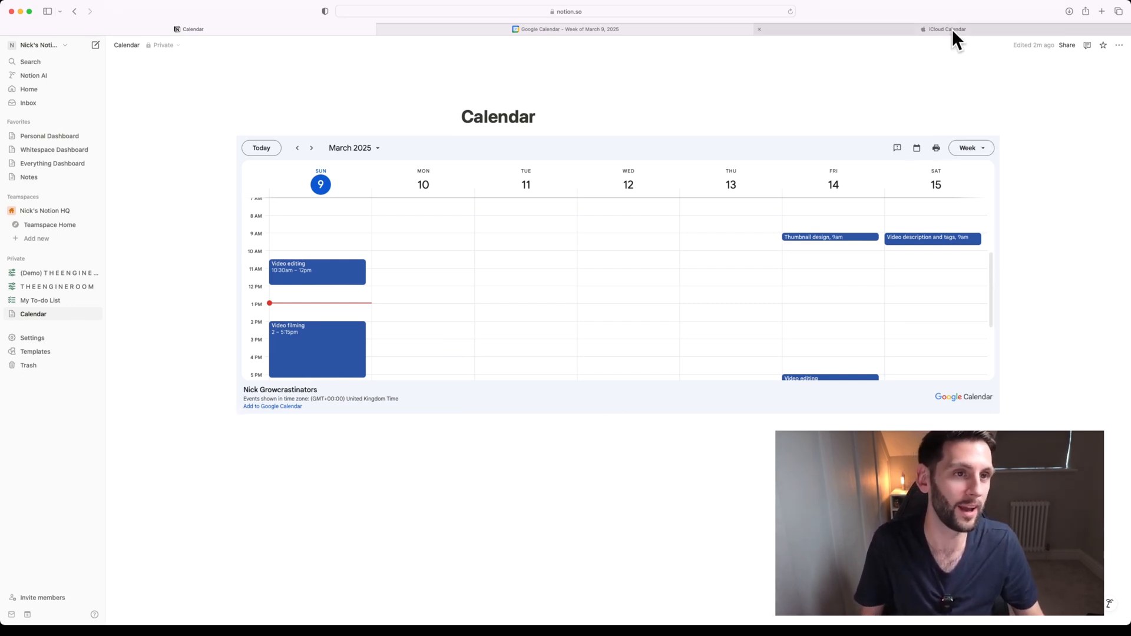
{"action": "left_click", "coordinate": [568, 28]}
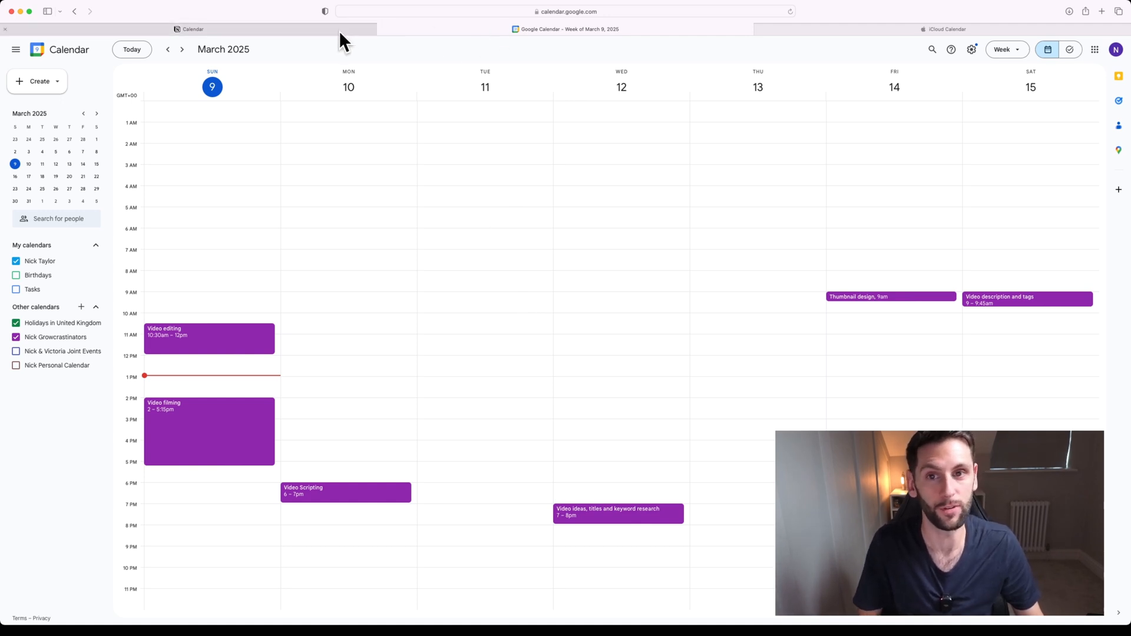
{"action": "left_click", "coordinate": [568, 29]}
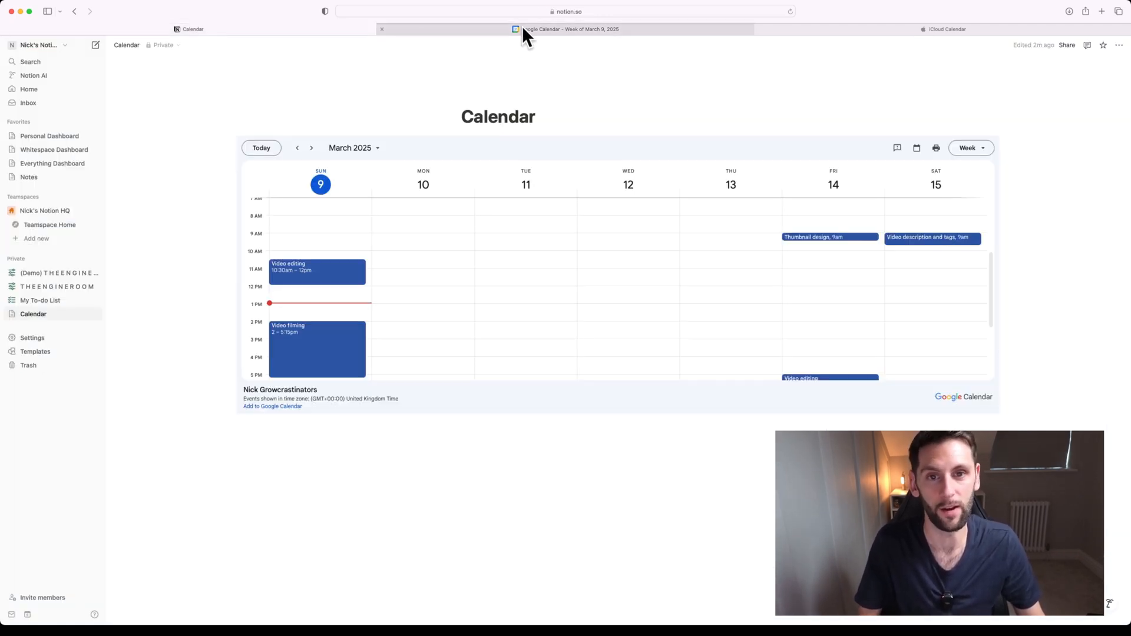
{"action": "left_click", "coordinate": [945, 29]}
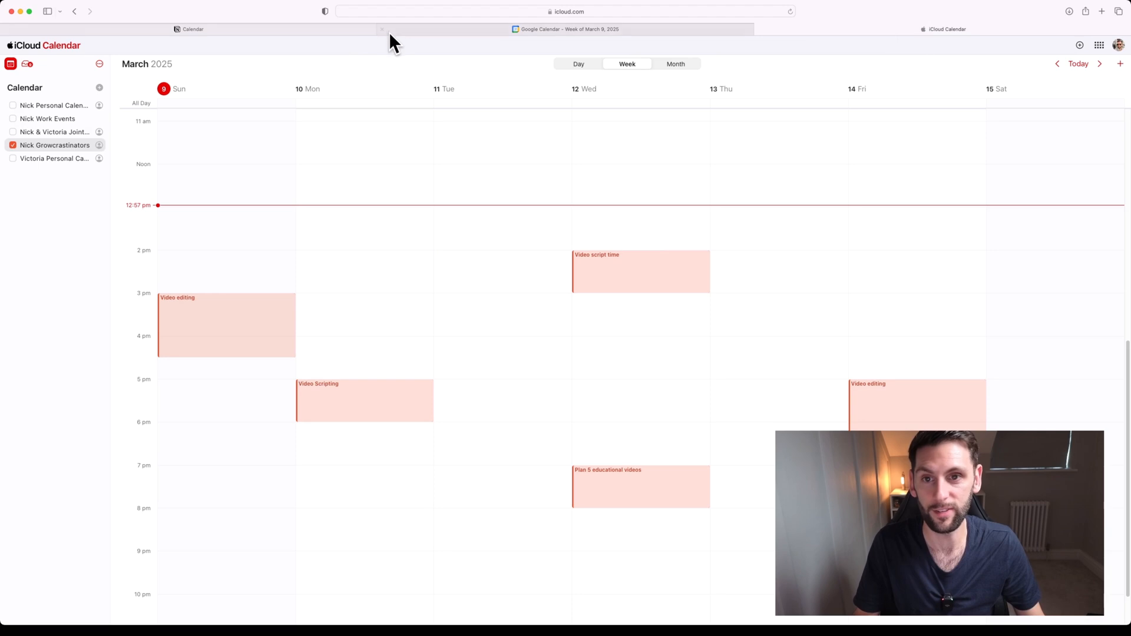
{"action": "left_click", "coordinate": [191, 29]}
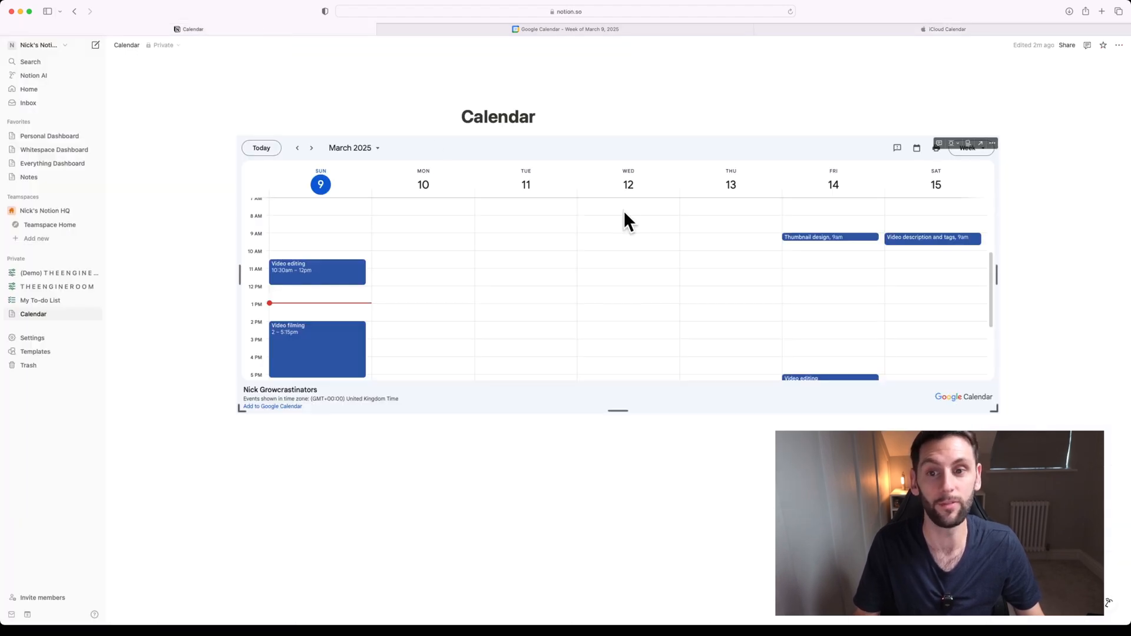
{"action": "mouse_move", "coordinate": [575, 352]}
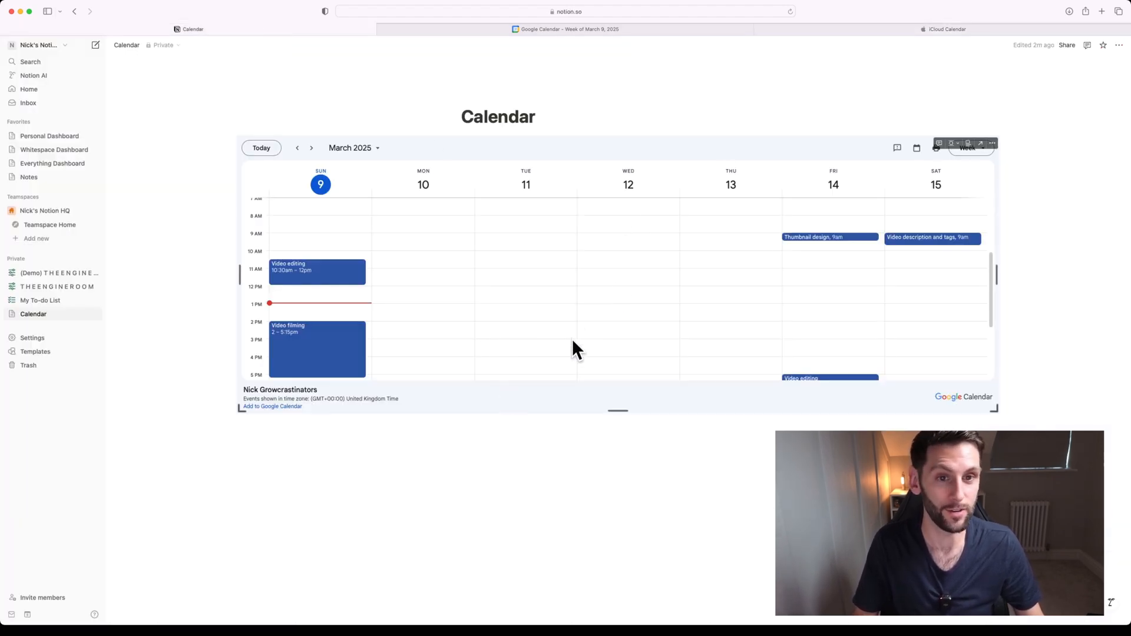
{"action": "mouse_move", "coordinate": [541, 279]}
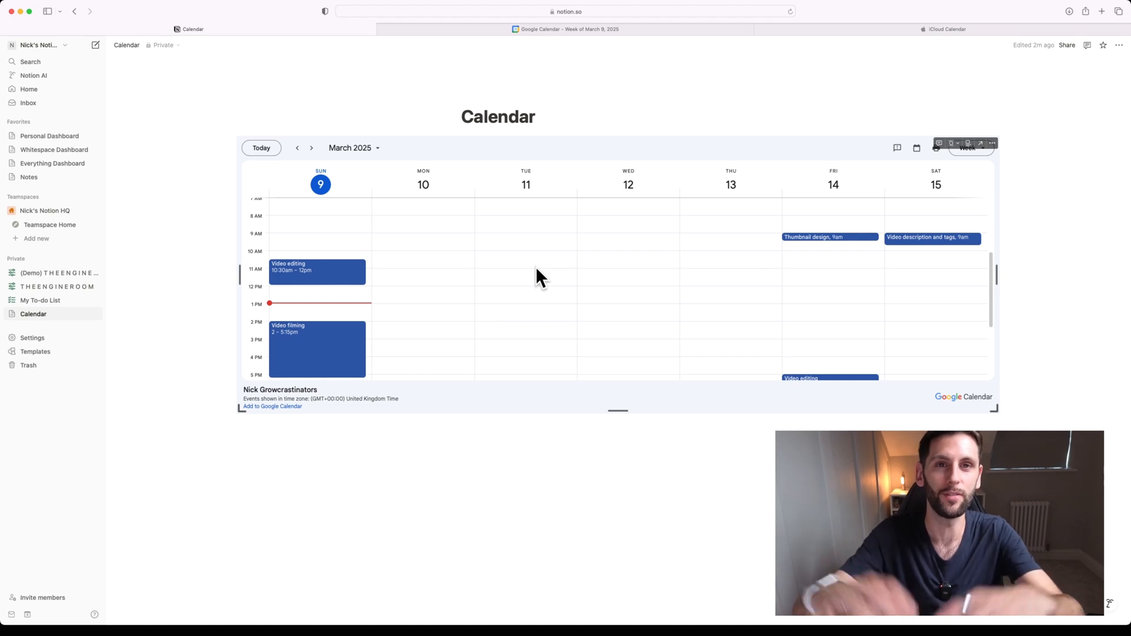